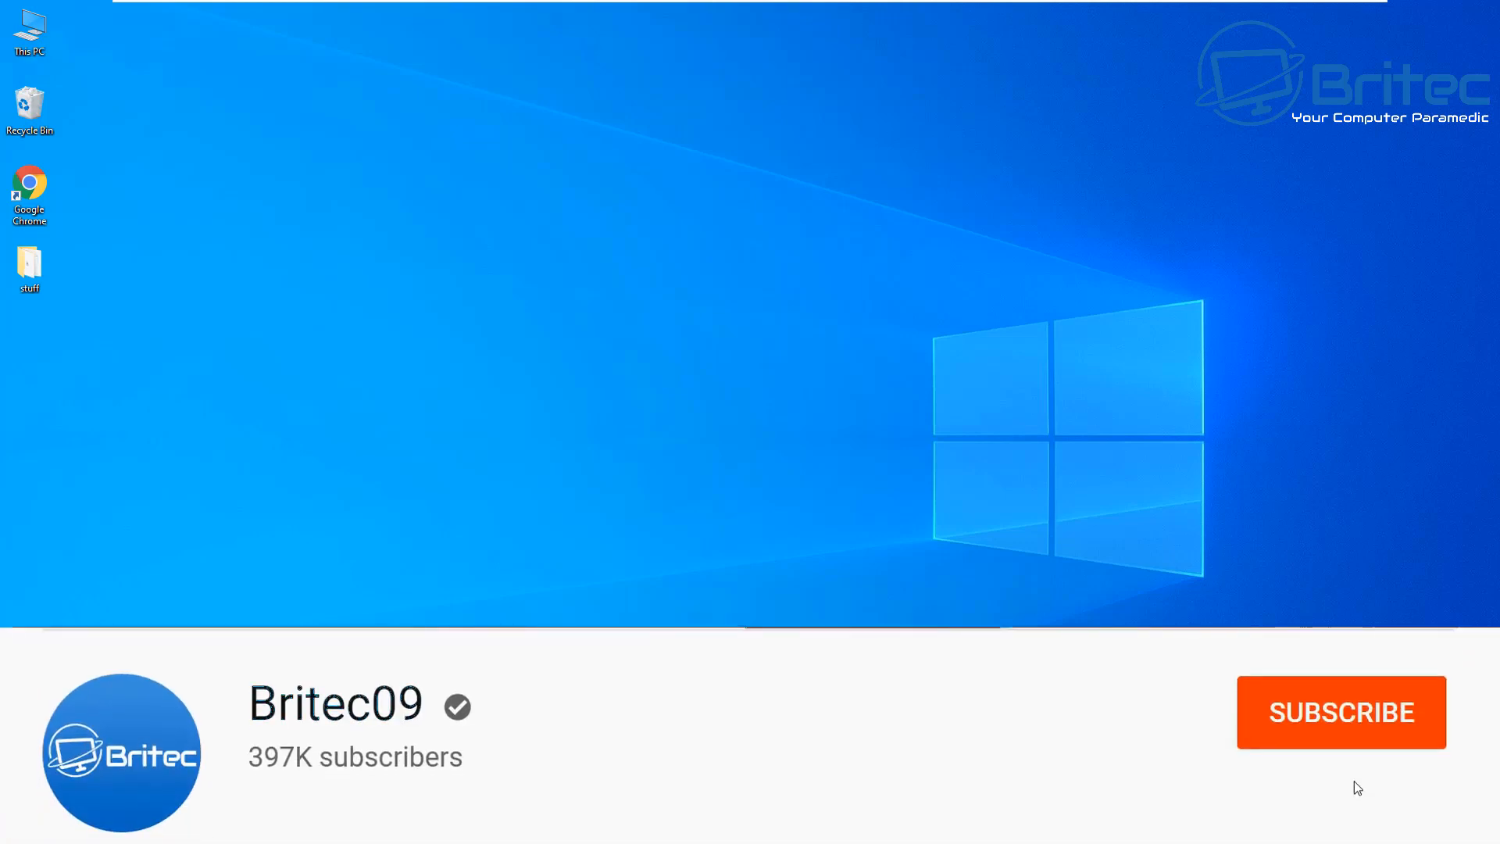
Step: Subscribe to the Britec09 channel and set its notifications to All
left_click(1341, 713)
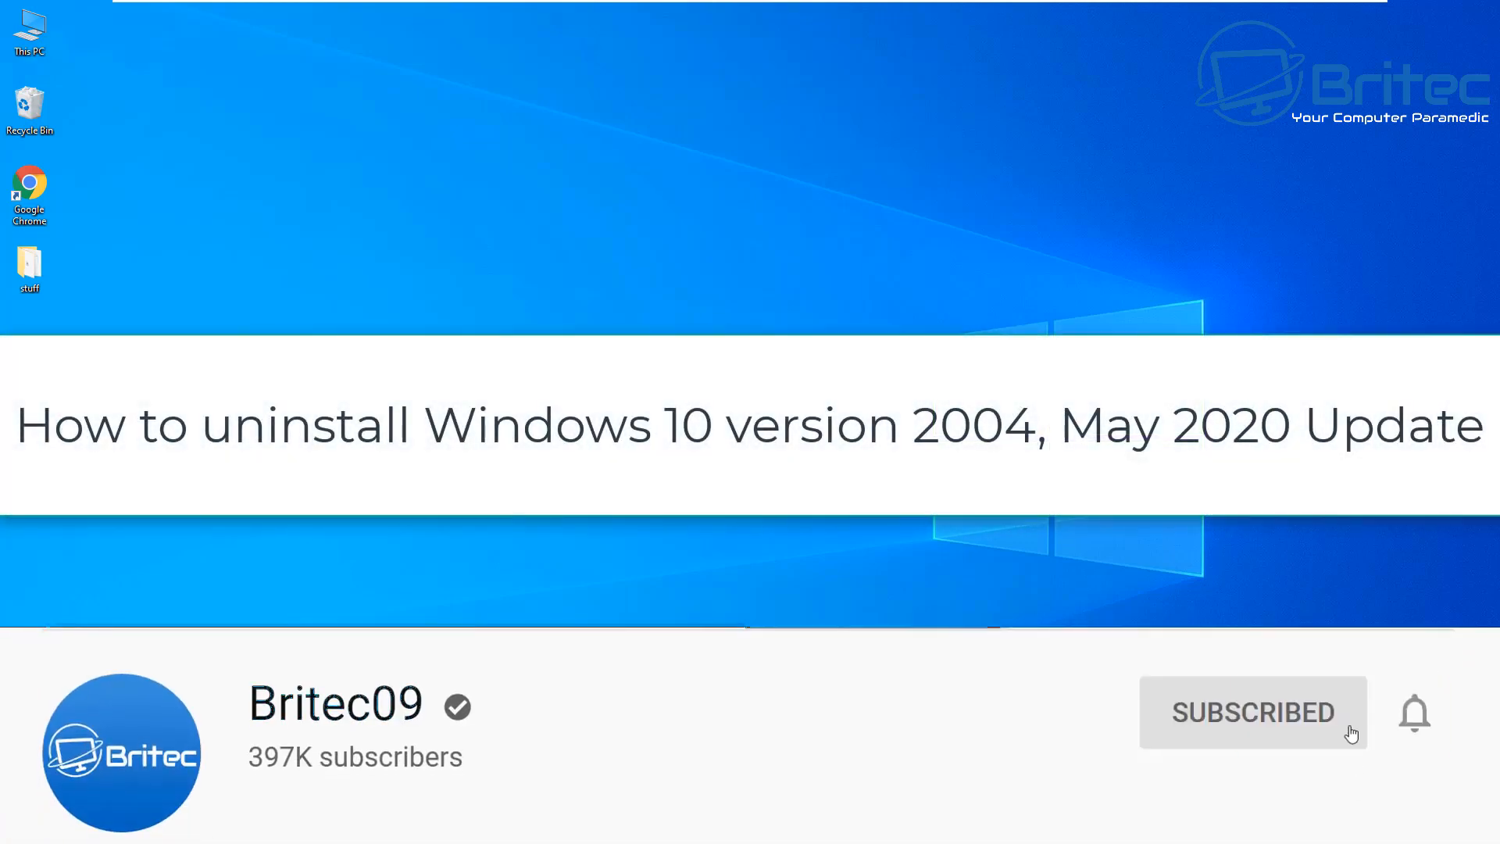
left_click(1416, 713)
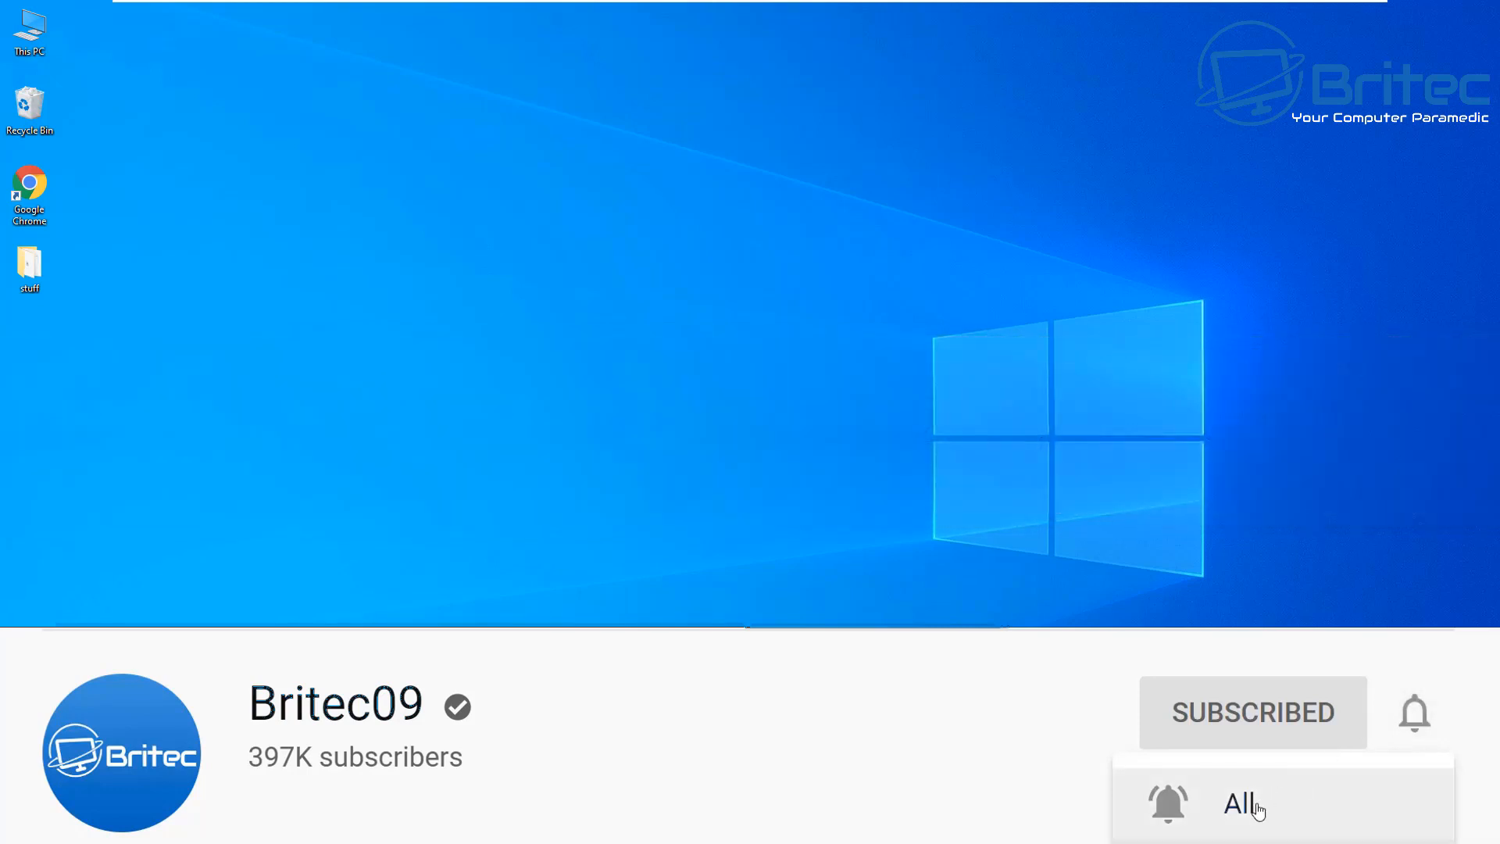
left_click(1239, 802)
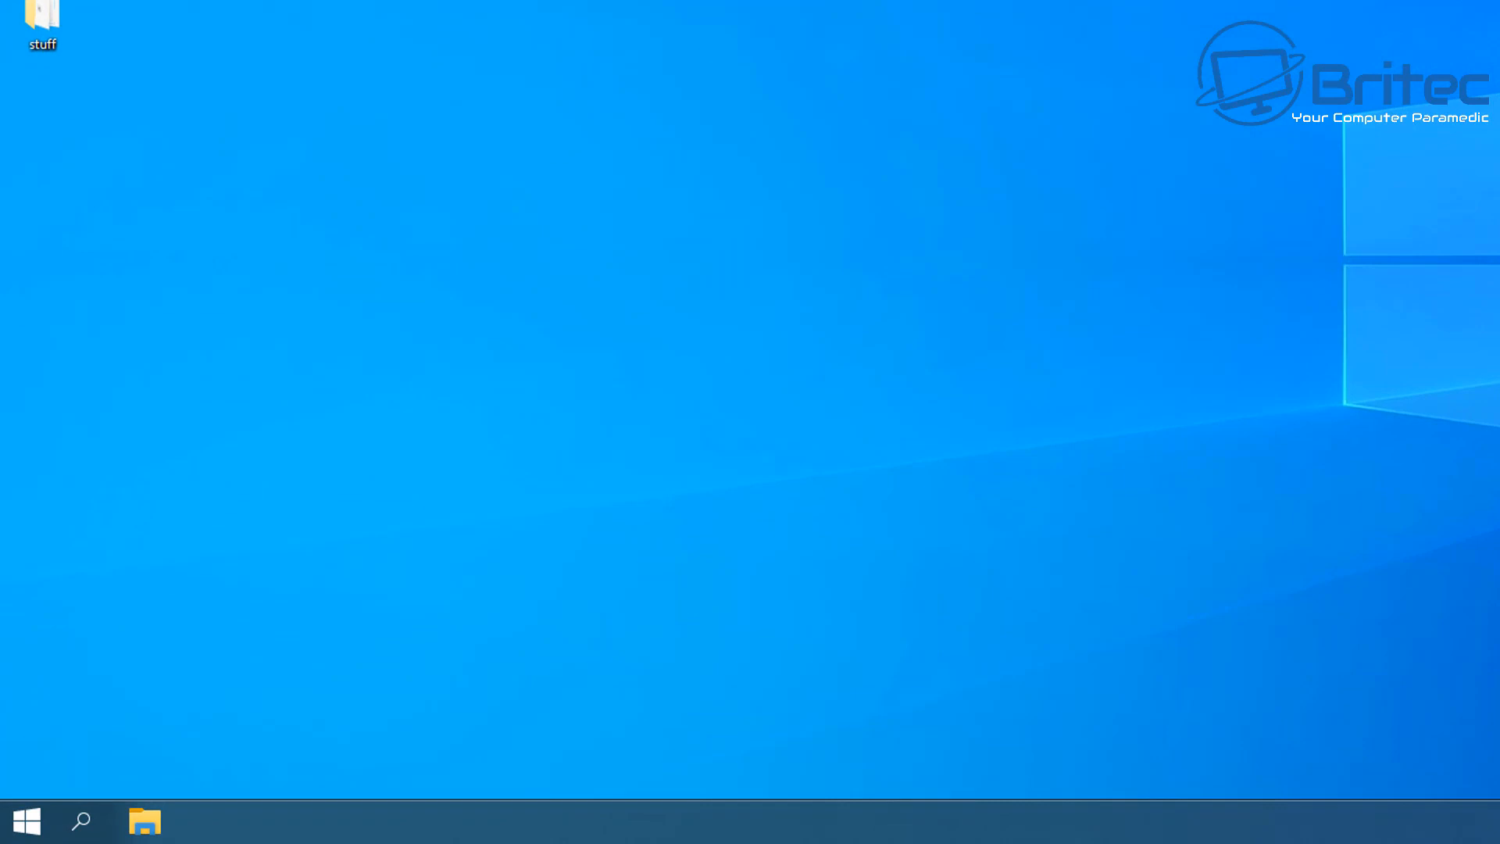
left_click(79, 820)
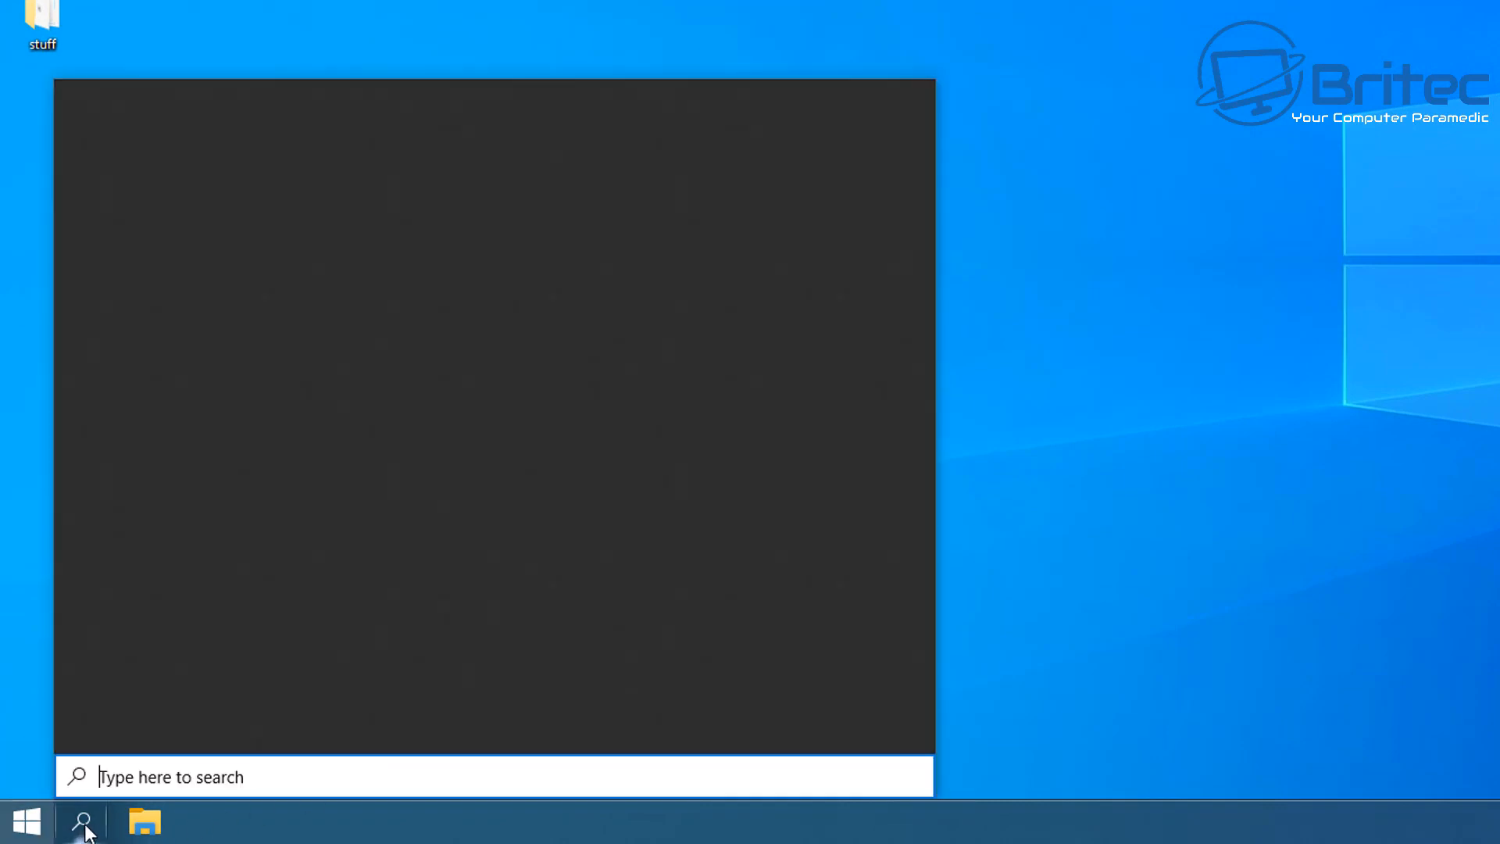
type("winve")
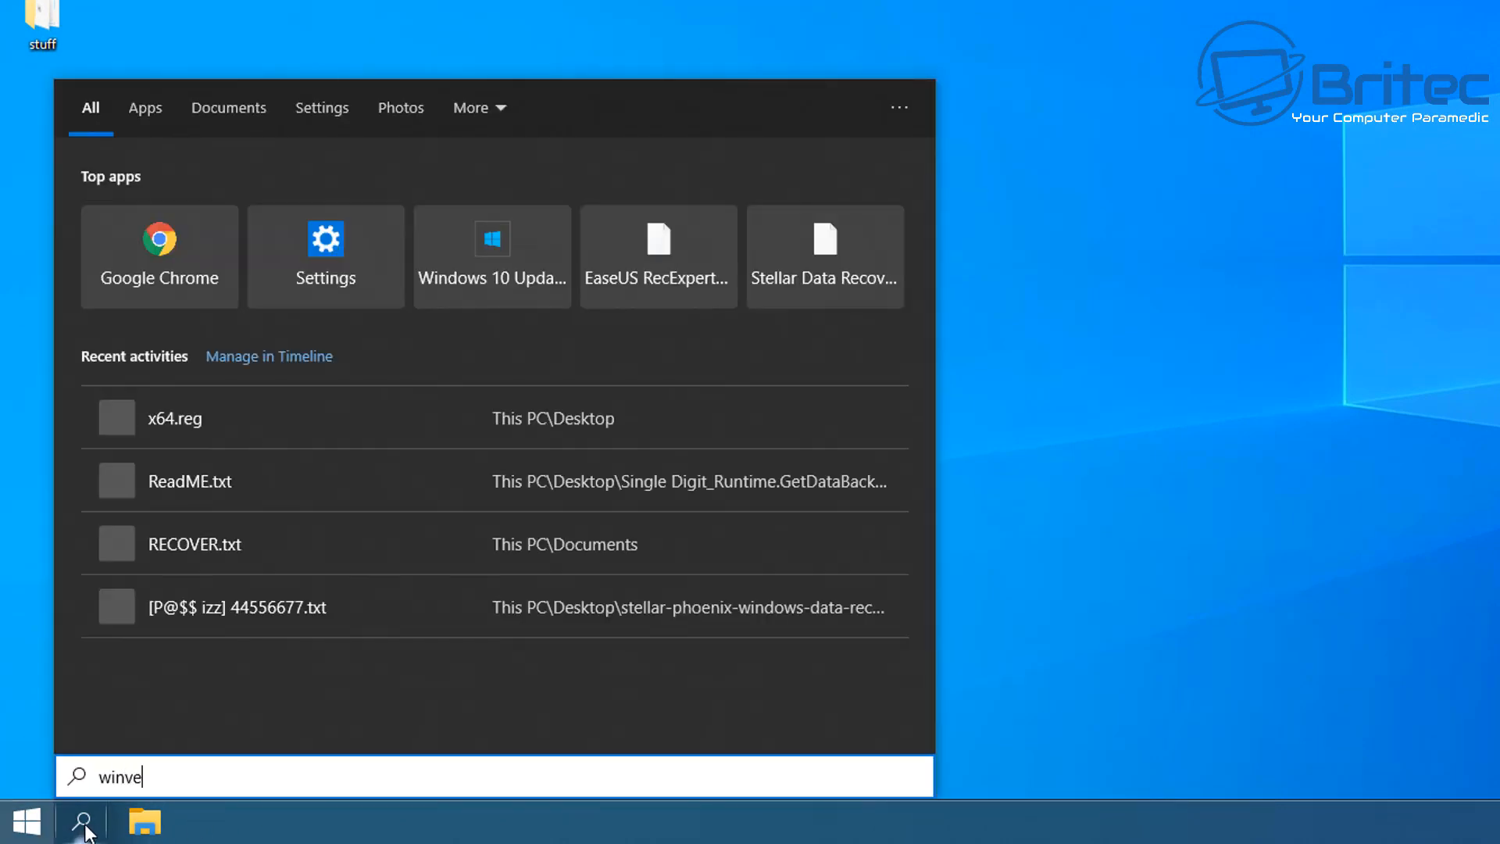
type("r")
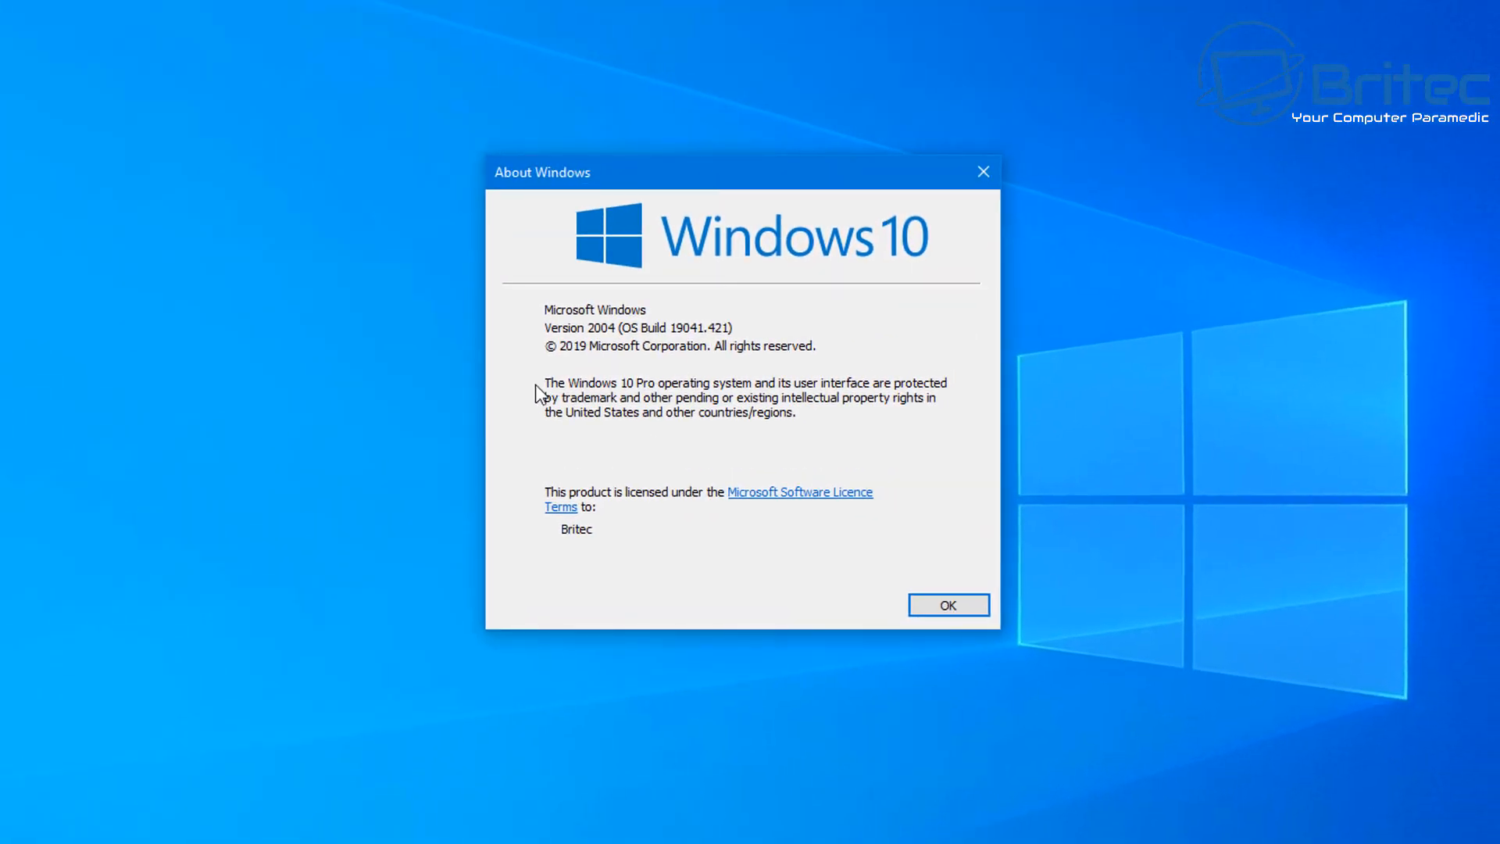
mouse_move(573, 334)
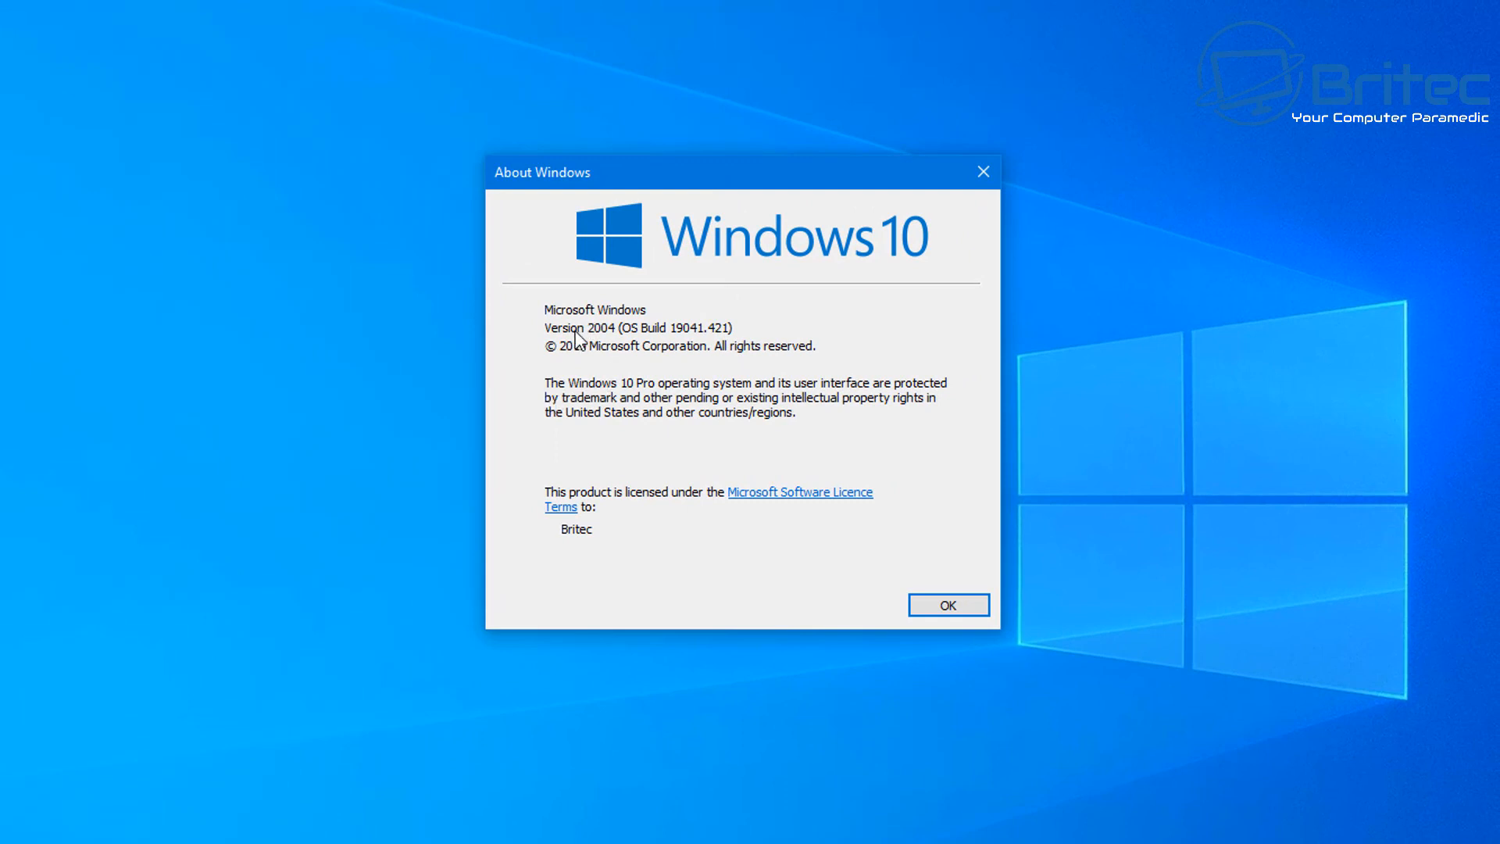
mouse_move(782, 333)
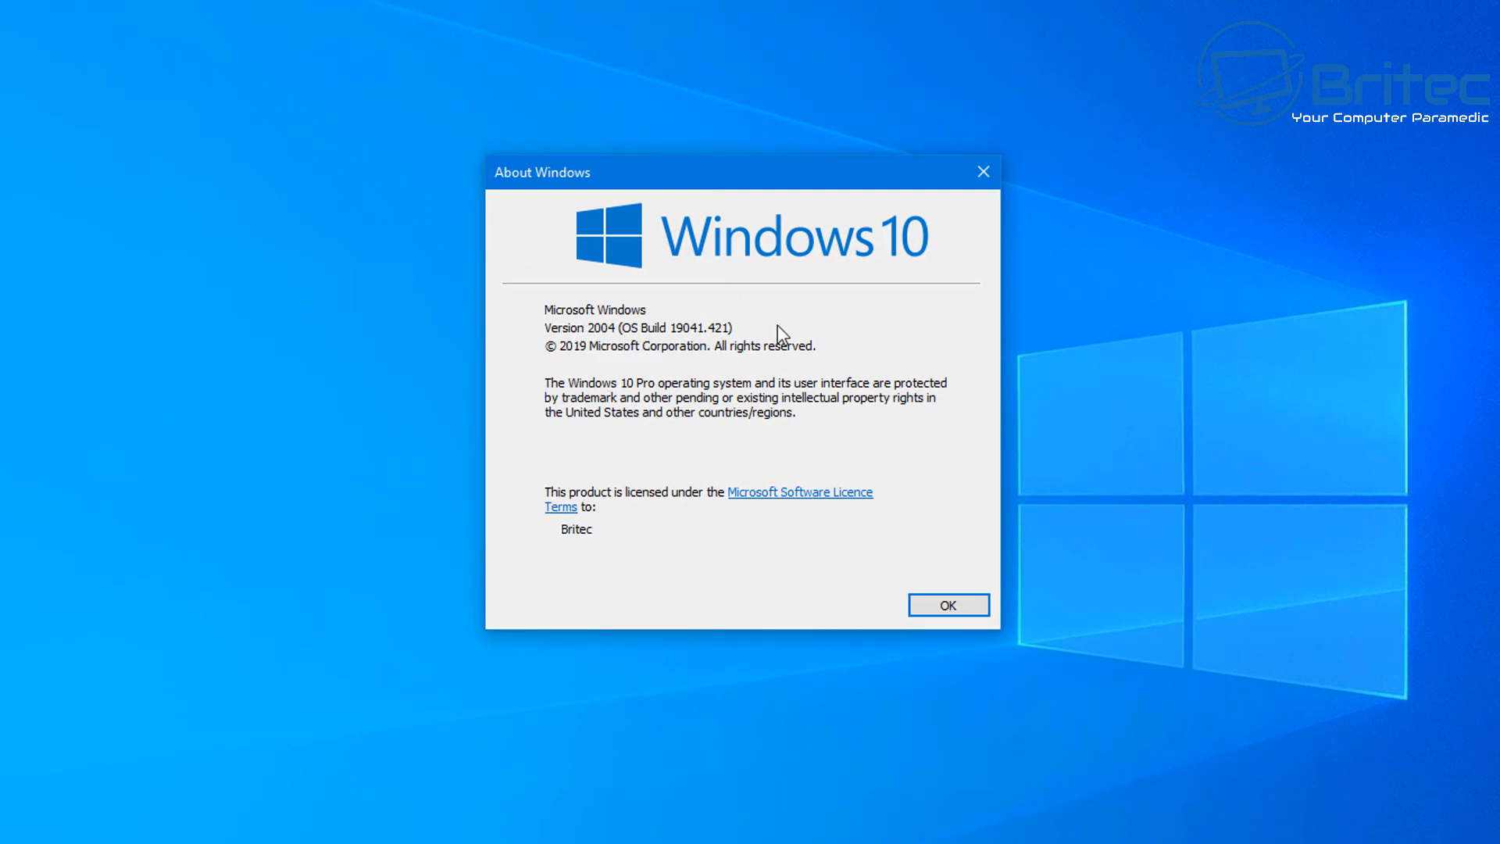
mouse_move(983, 172)
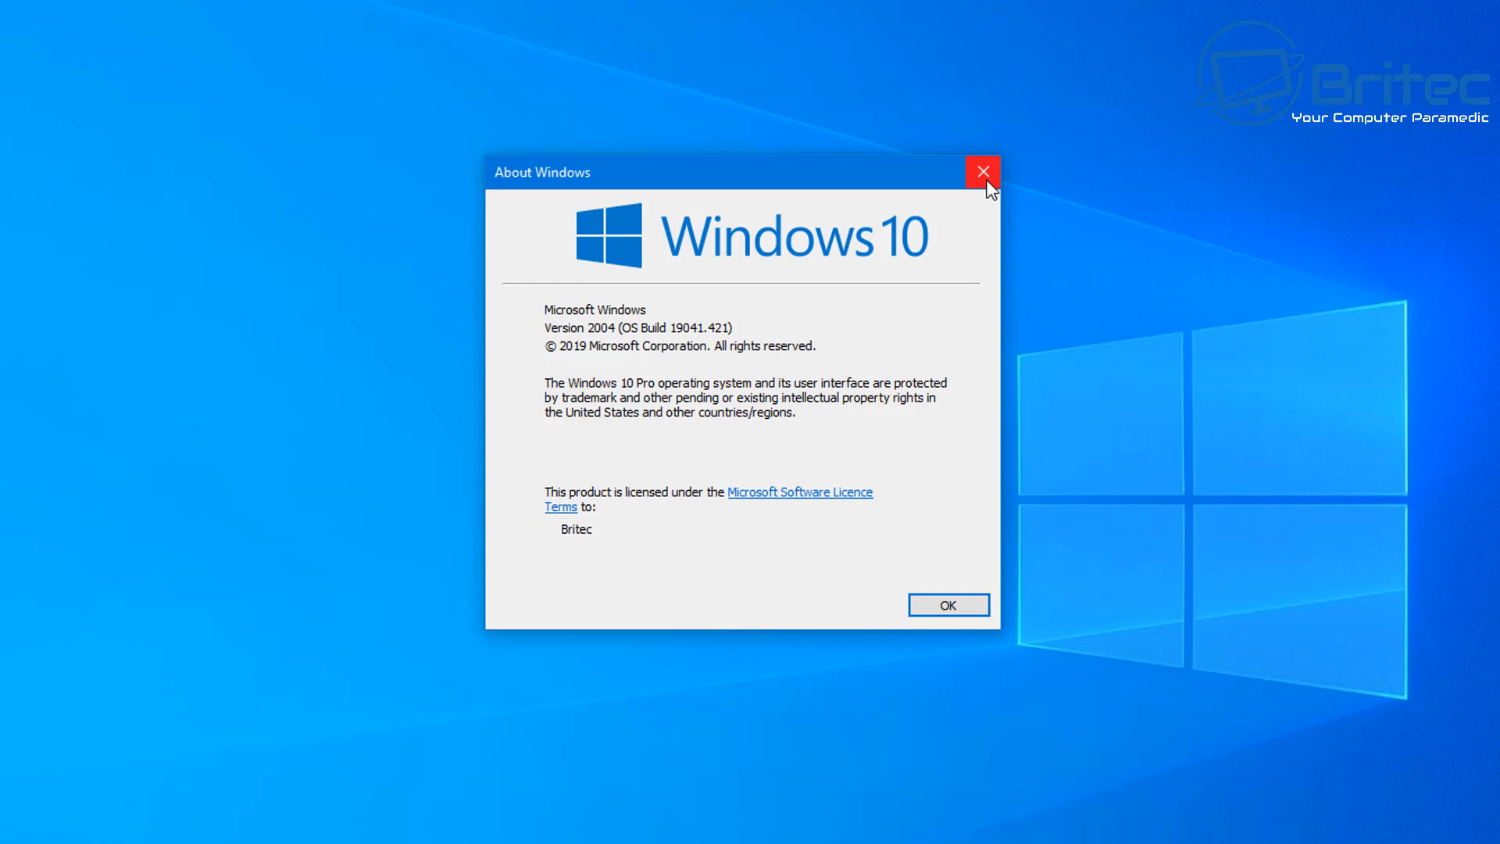
mouse_move(981, 174)
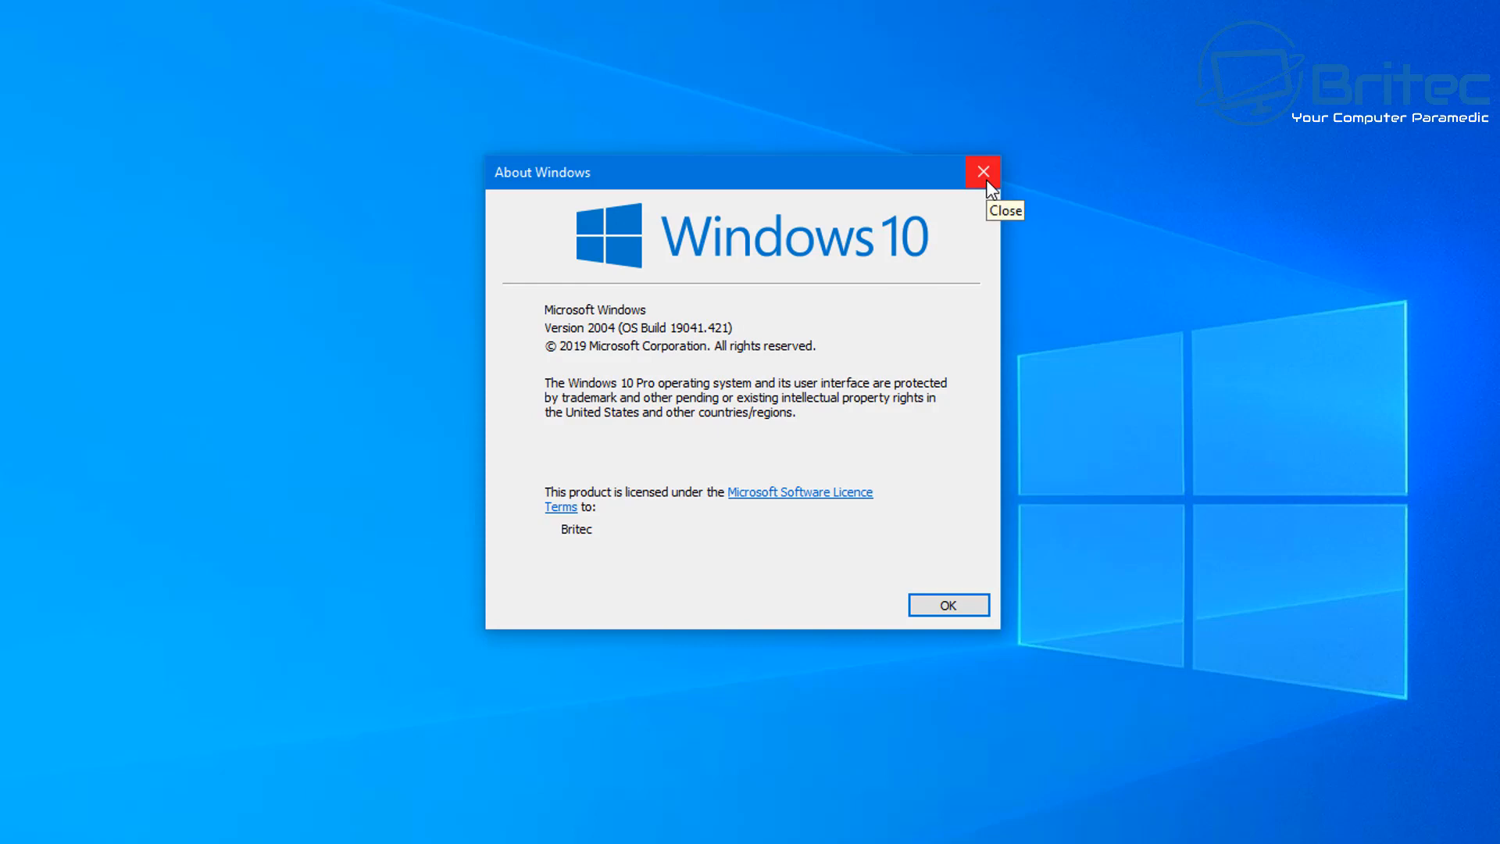
left_click(983, 172)
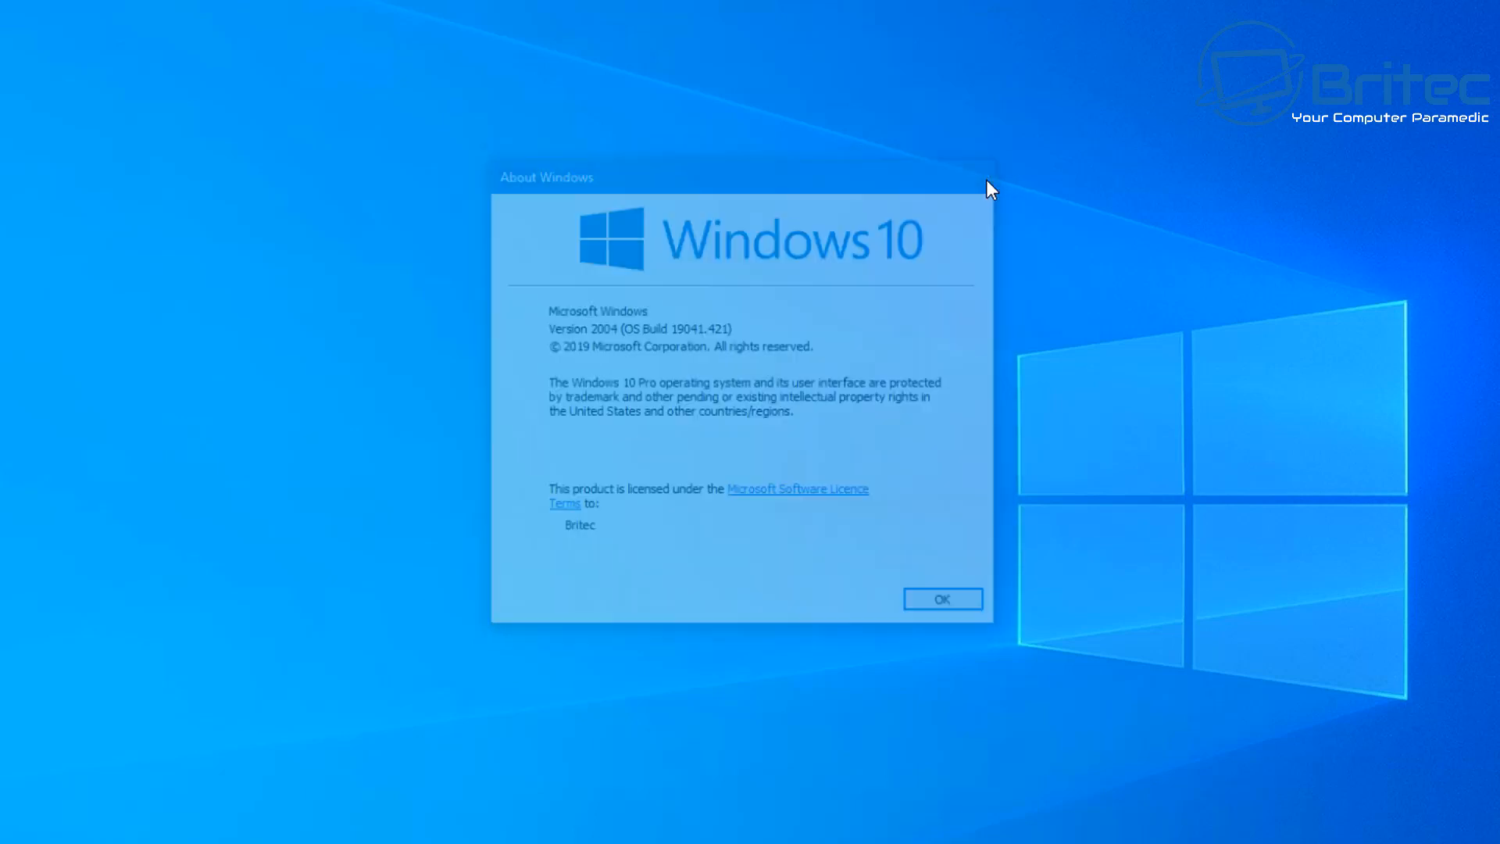
left_click(940, 598)
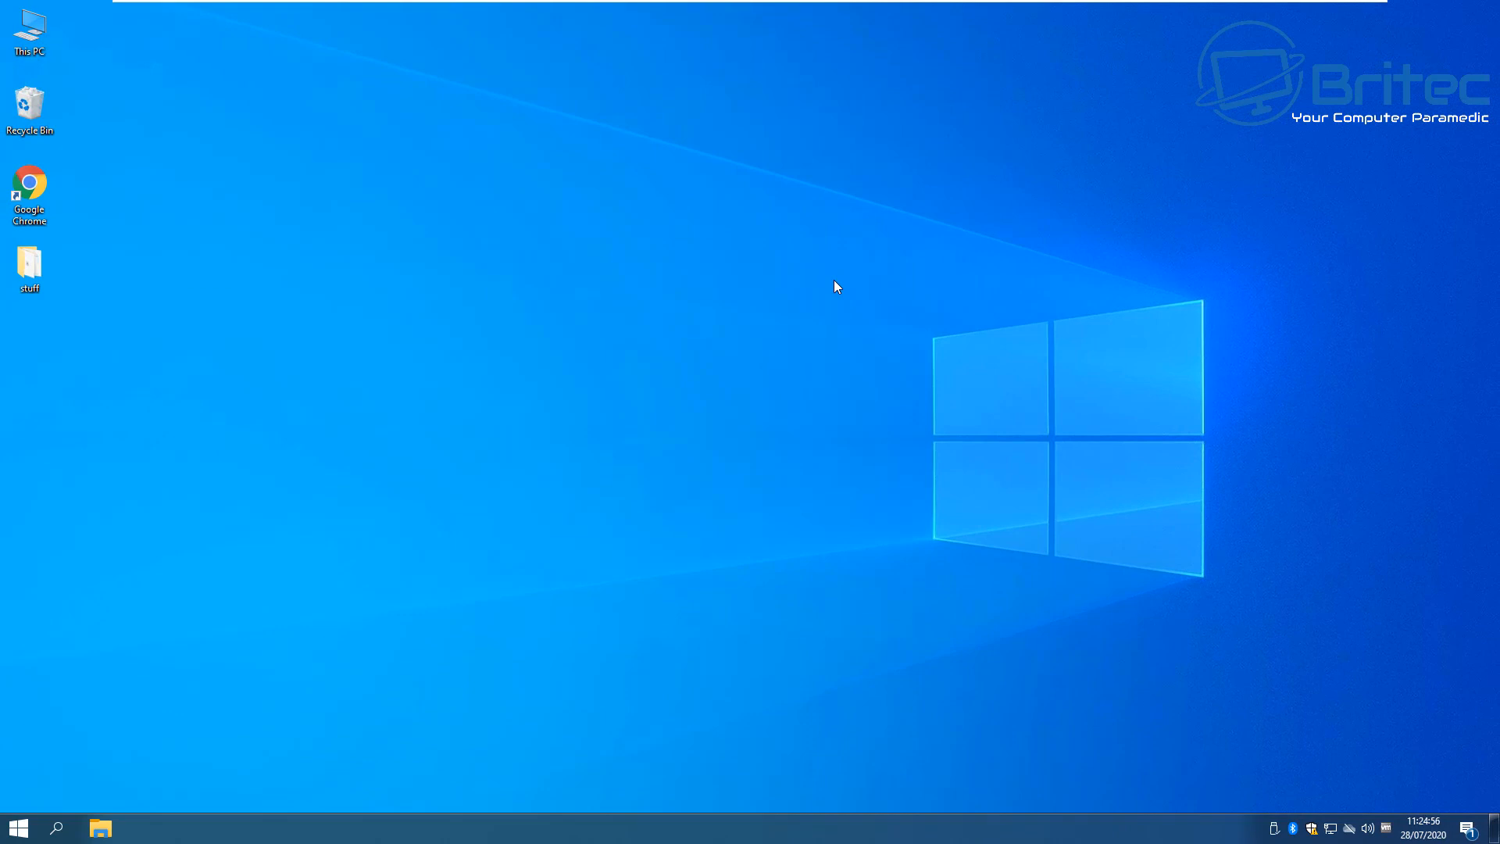
mouse_move(411, 447)
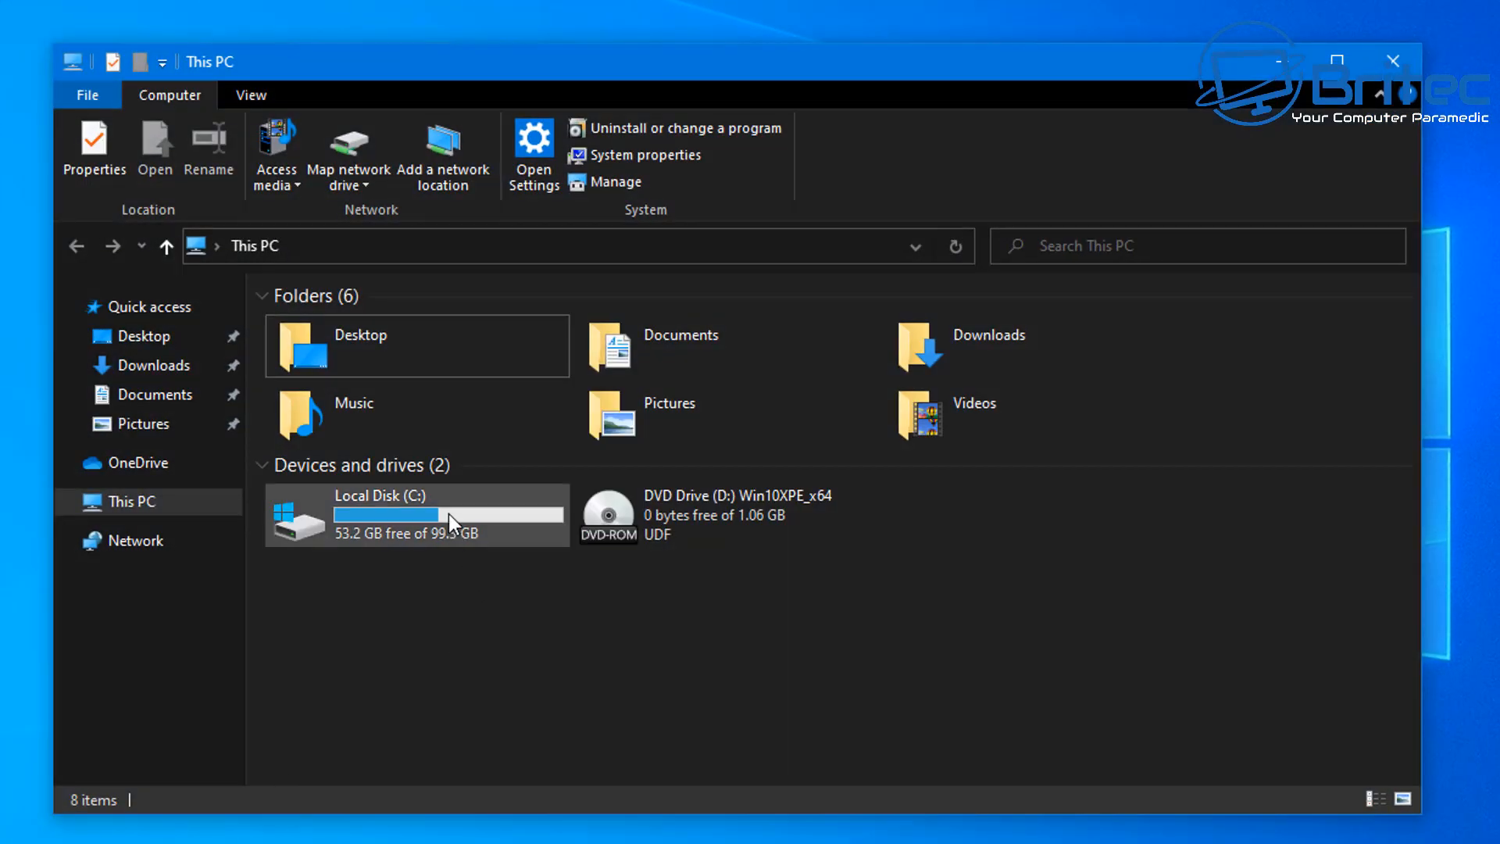
double_click(416, 514)
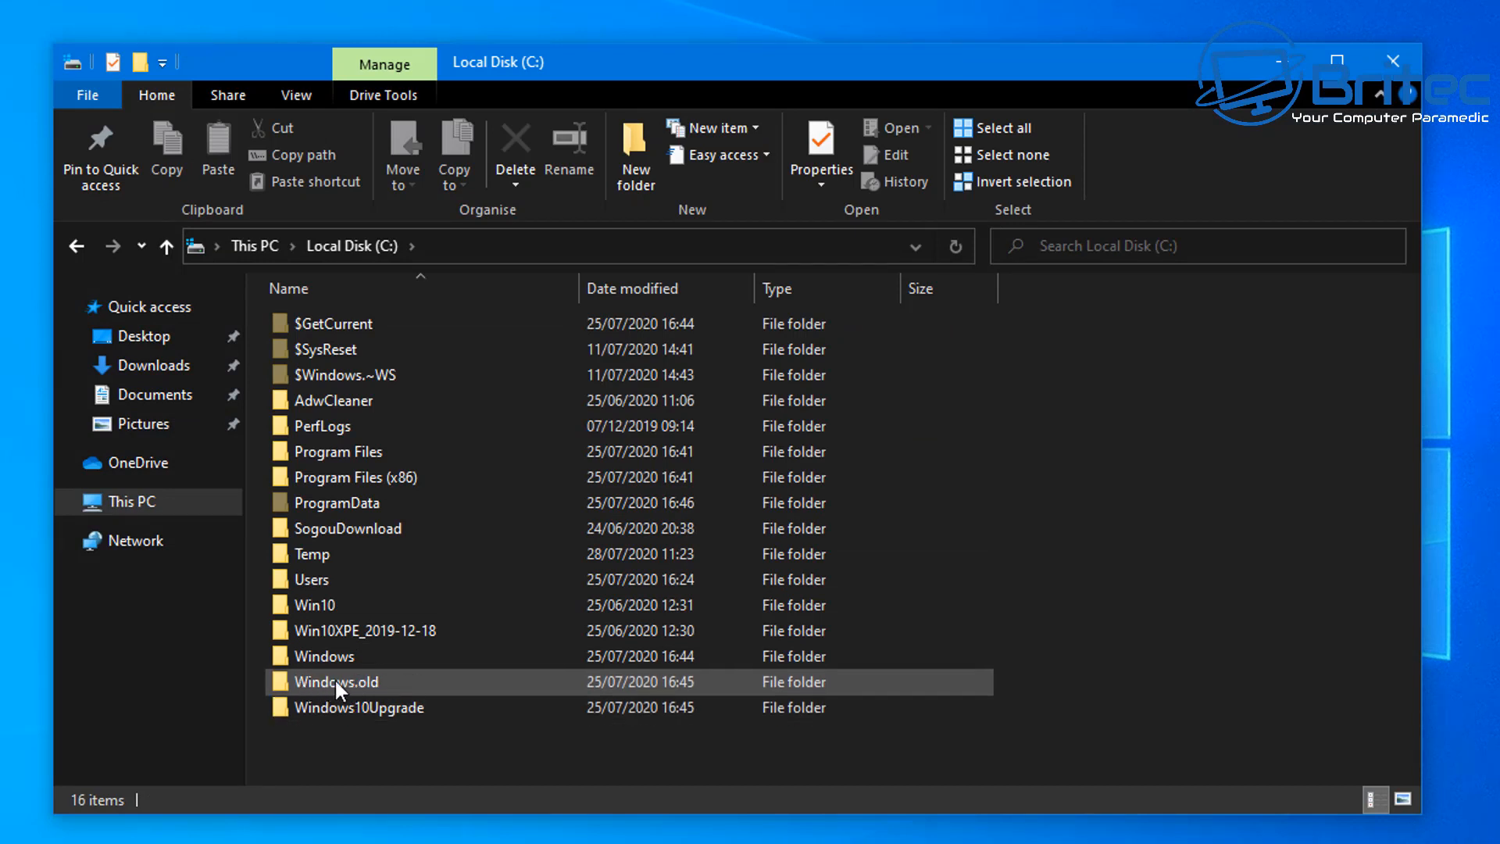
mouse_move(387, 689)
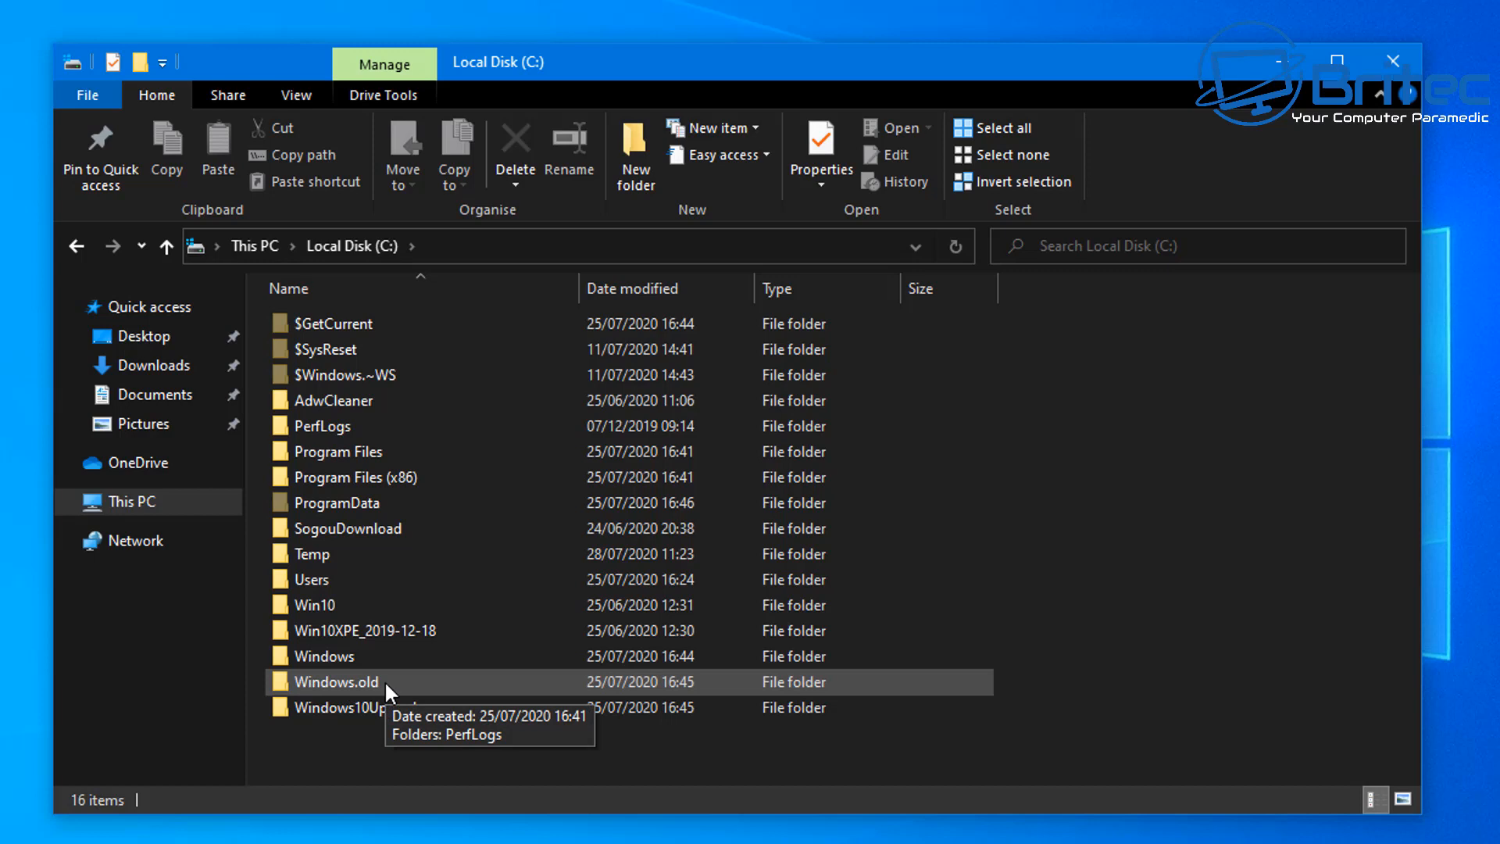
mouse_move(1378, 67)
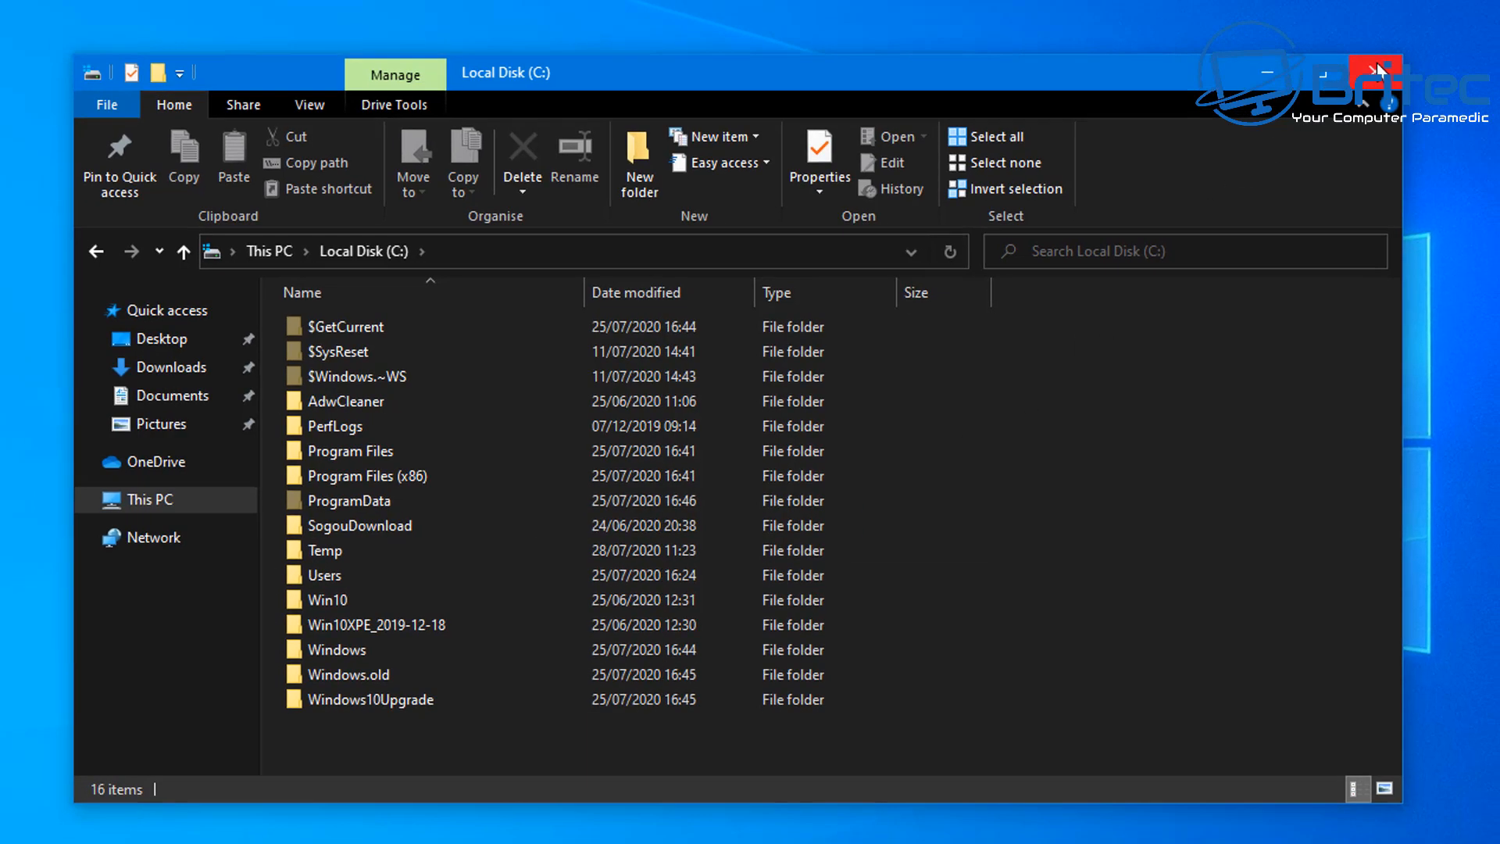
left_click(1379, 72)
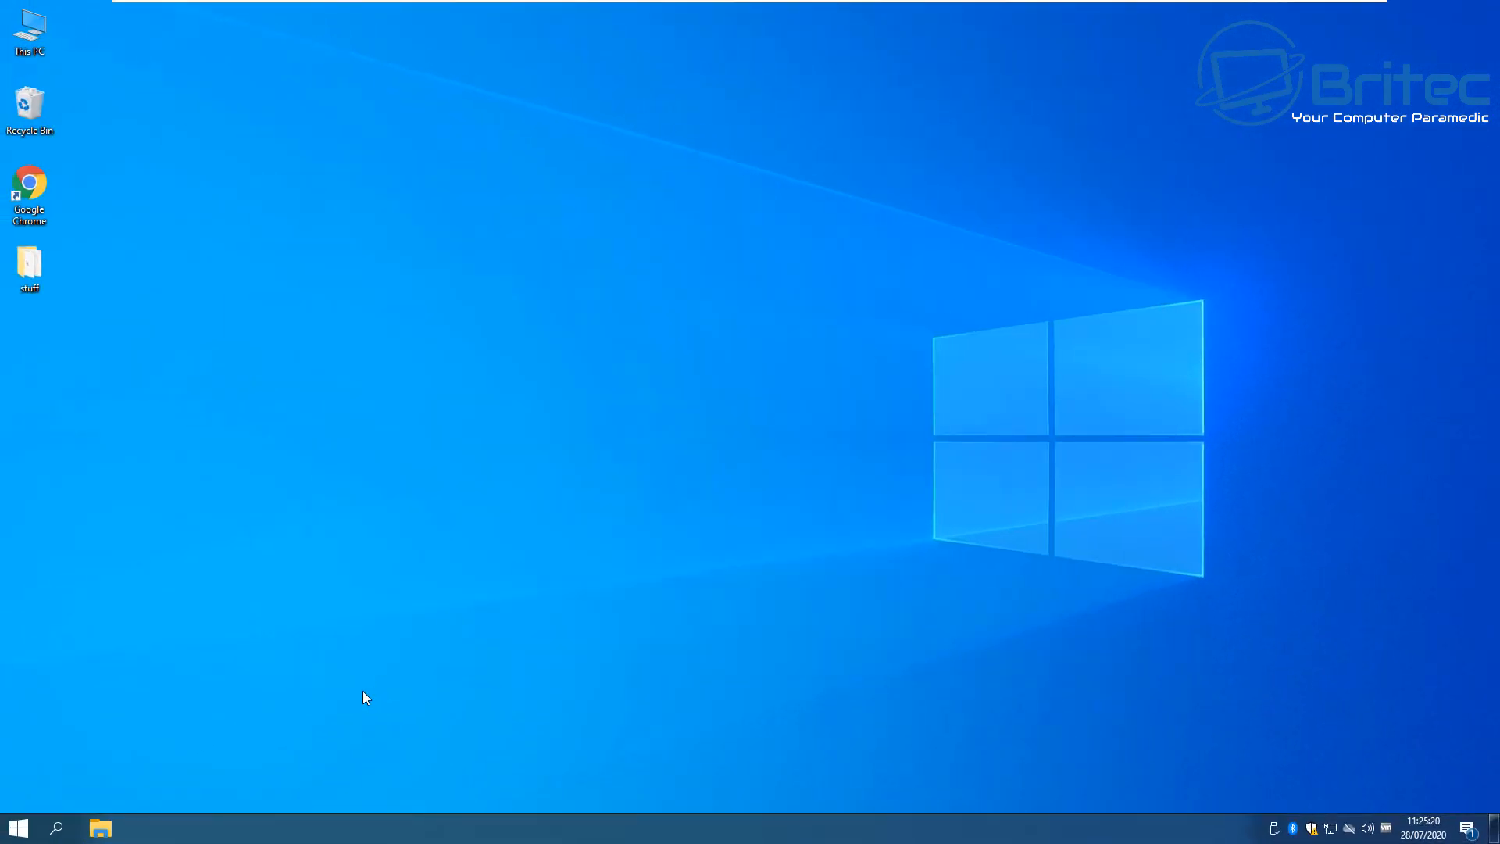
mouse_move(131, 778)
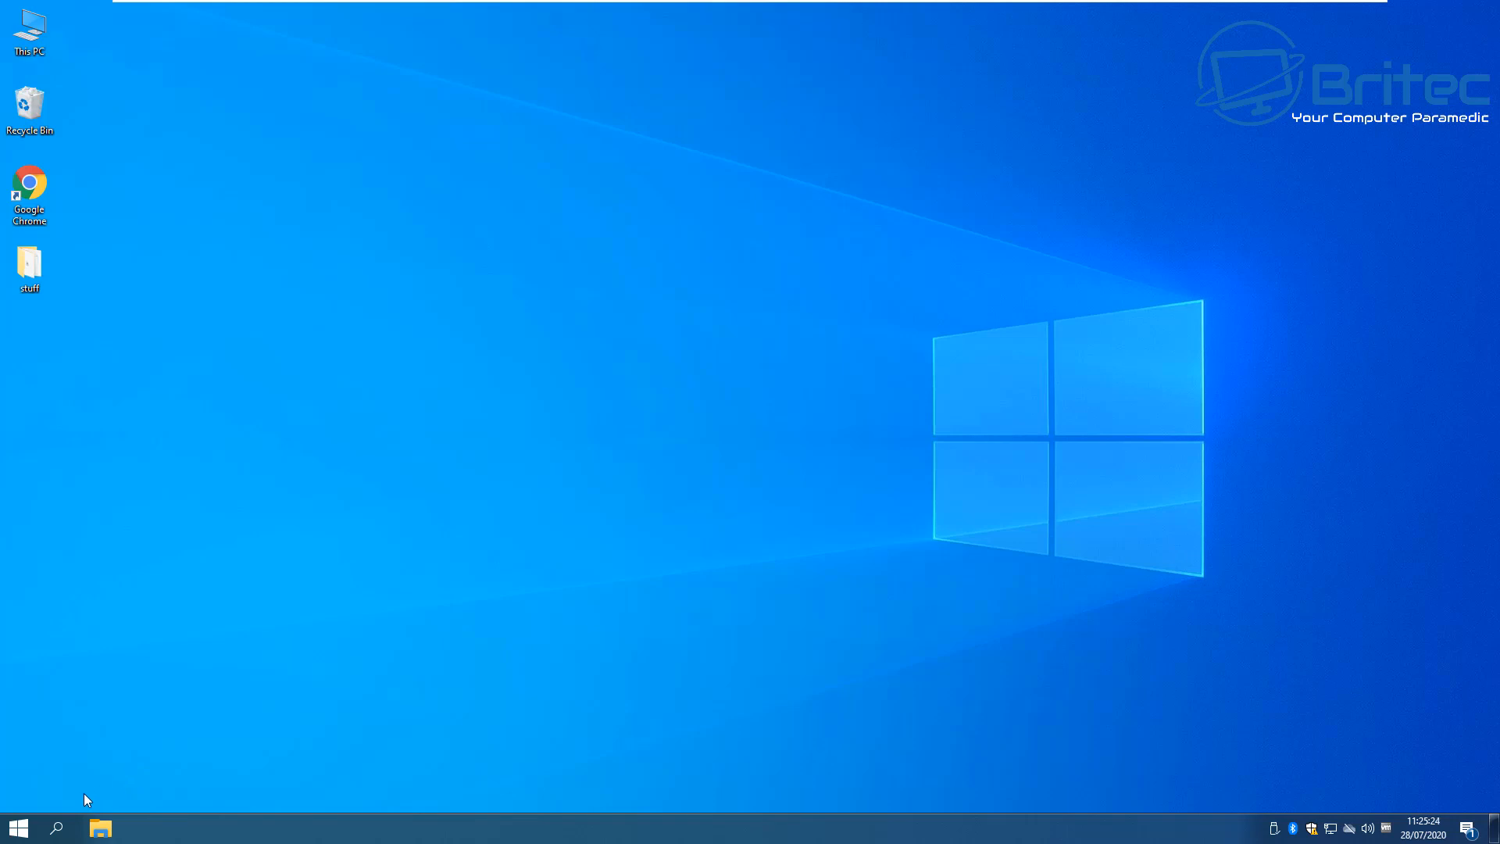
mouse_move(16, 826)
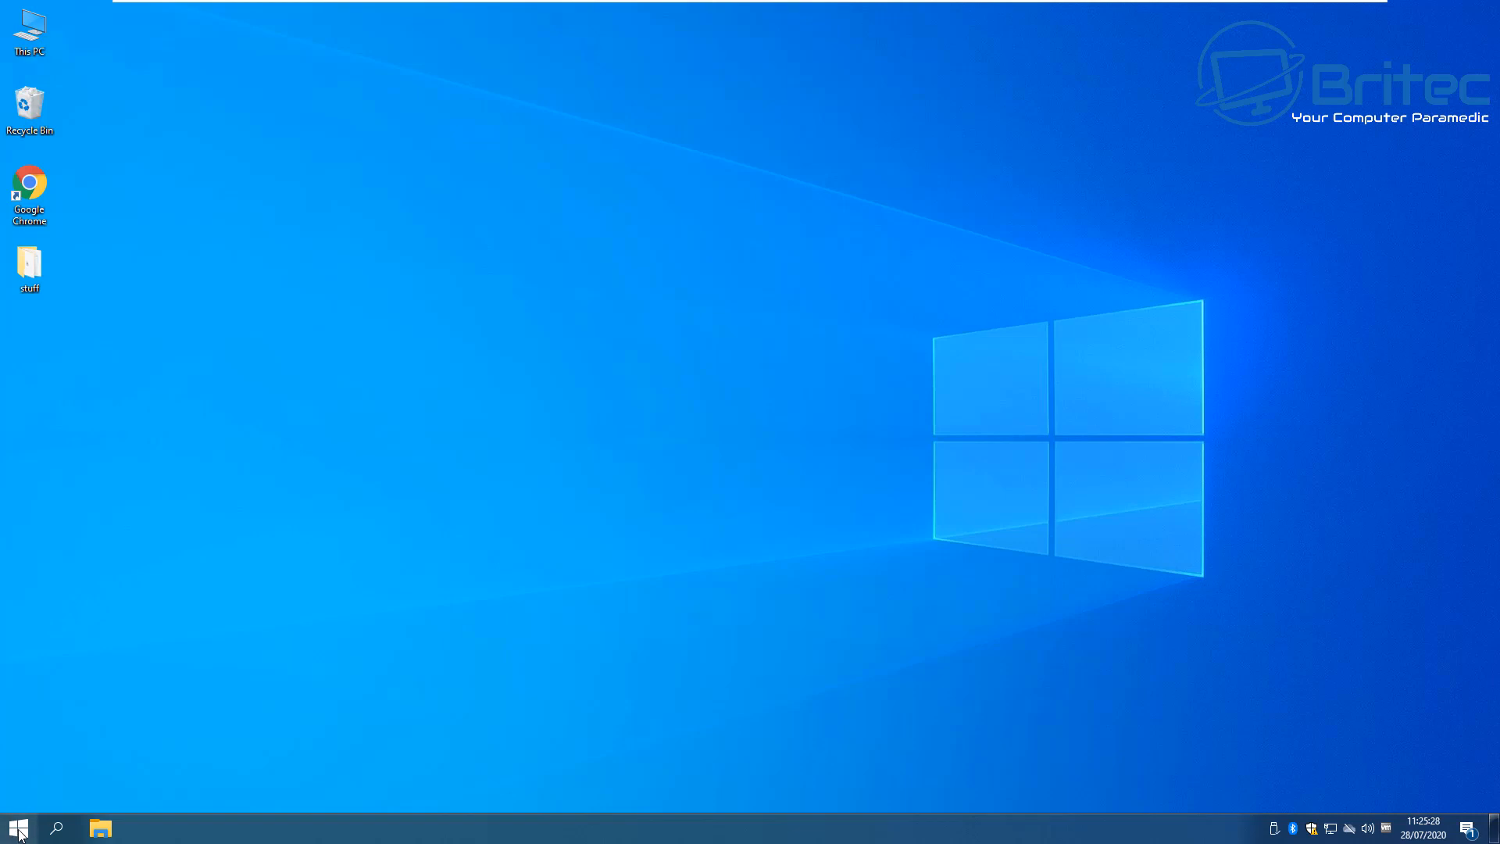
right_click(17, 828)
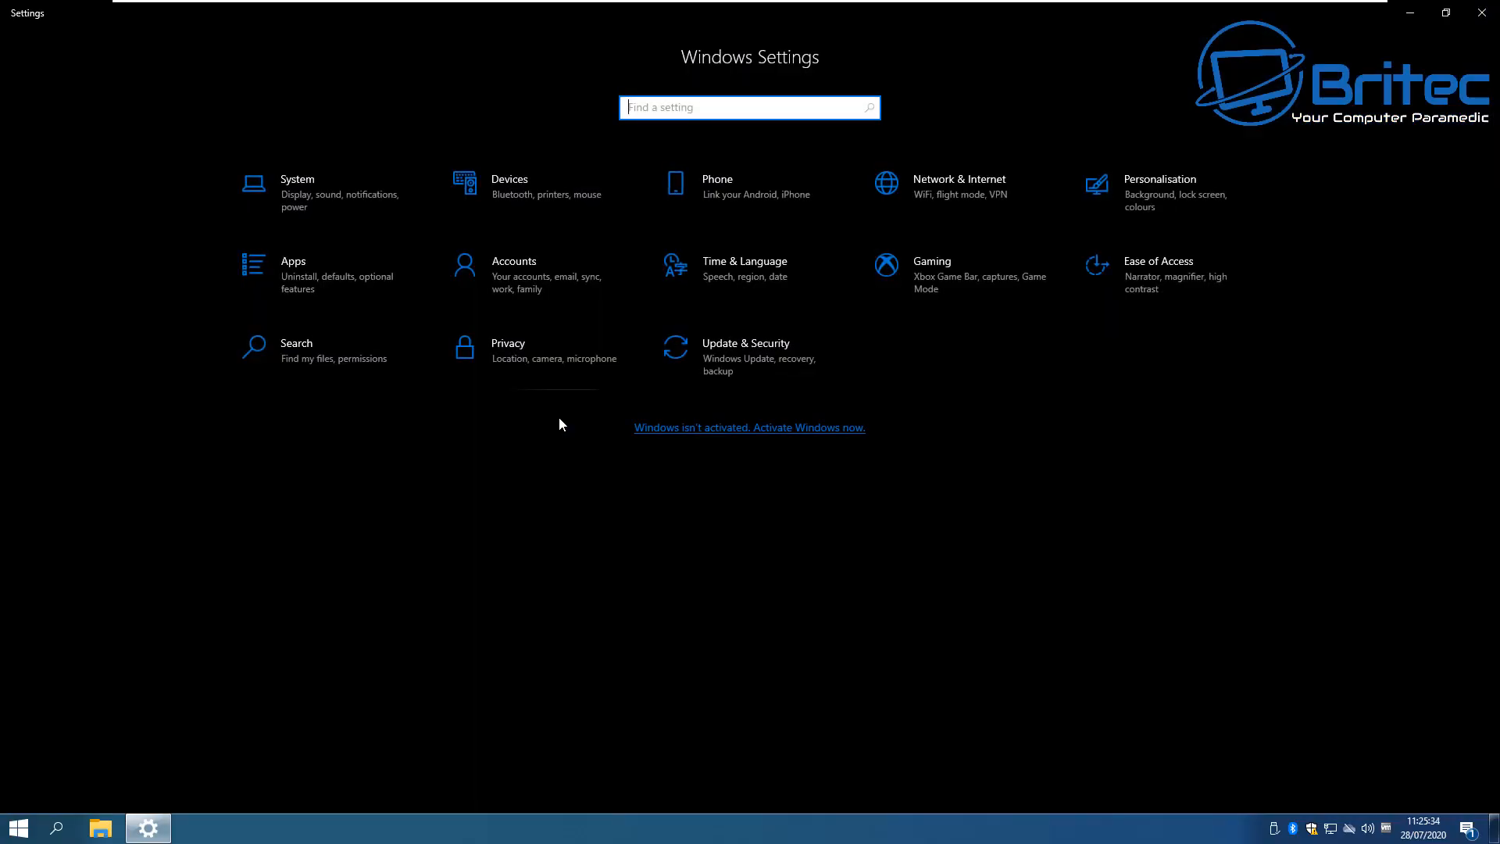
mouse_move(741, 357)
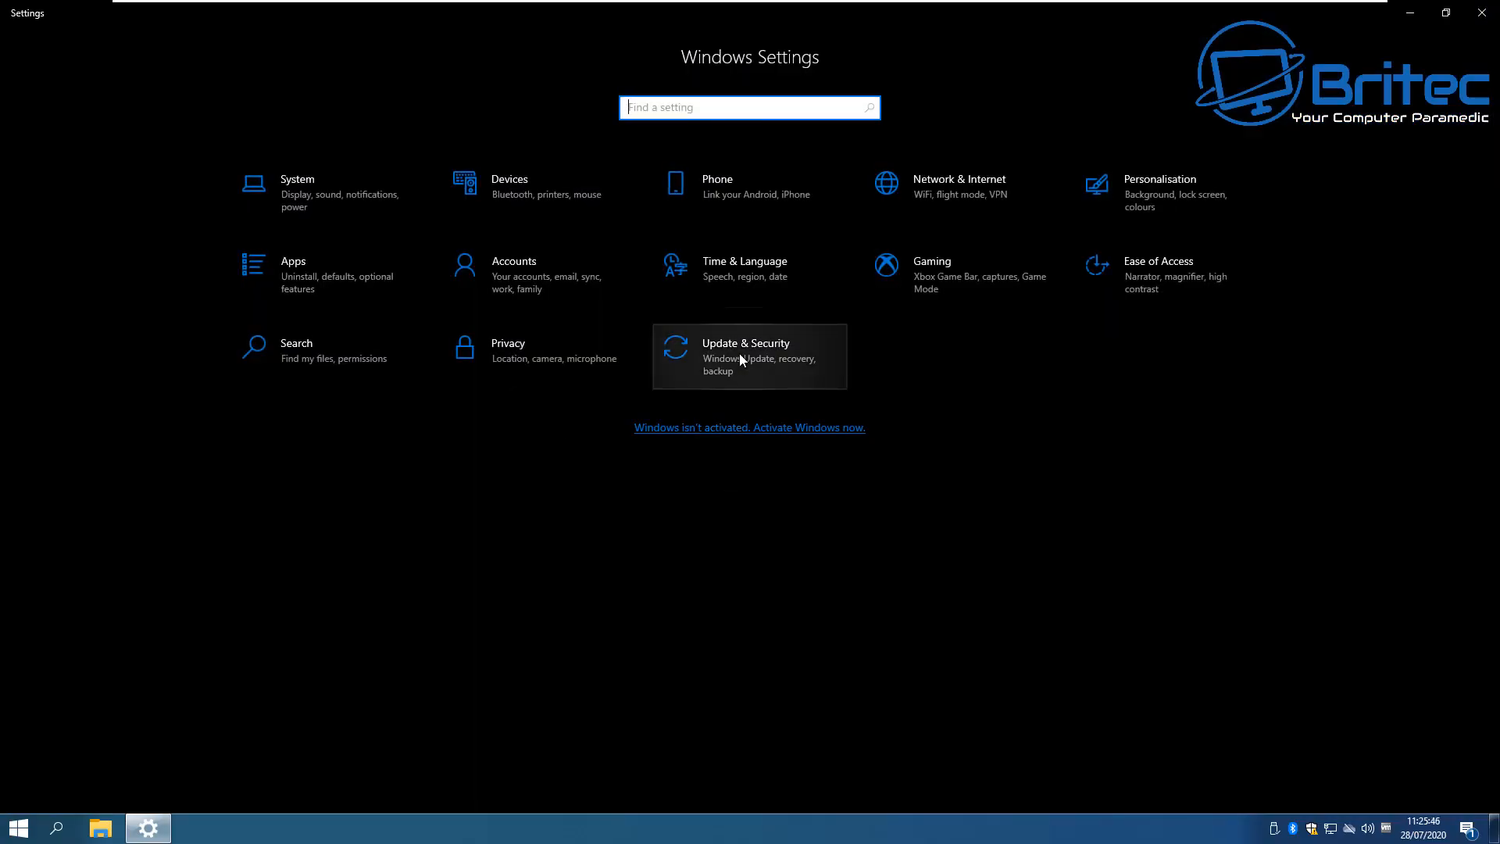
Step: Go to Update & Security > Recovery in Settings
left_click(747, 356)
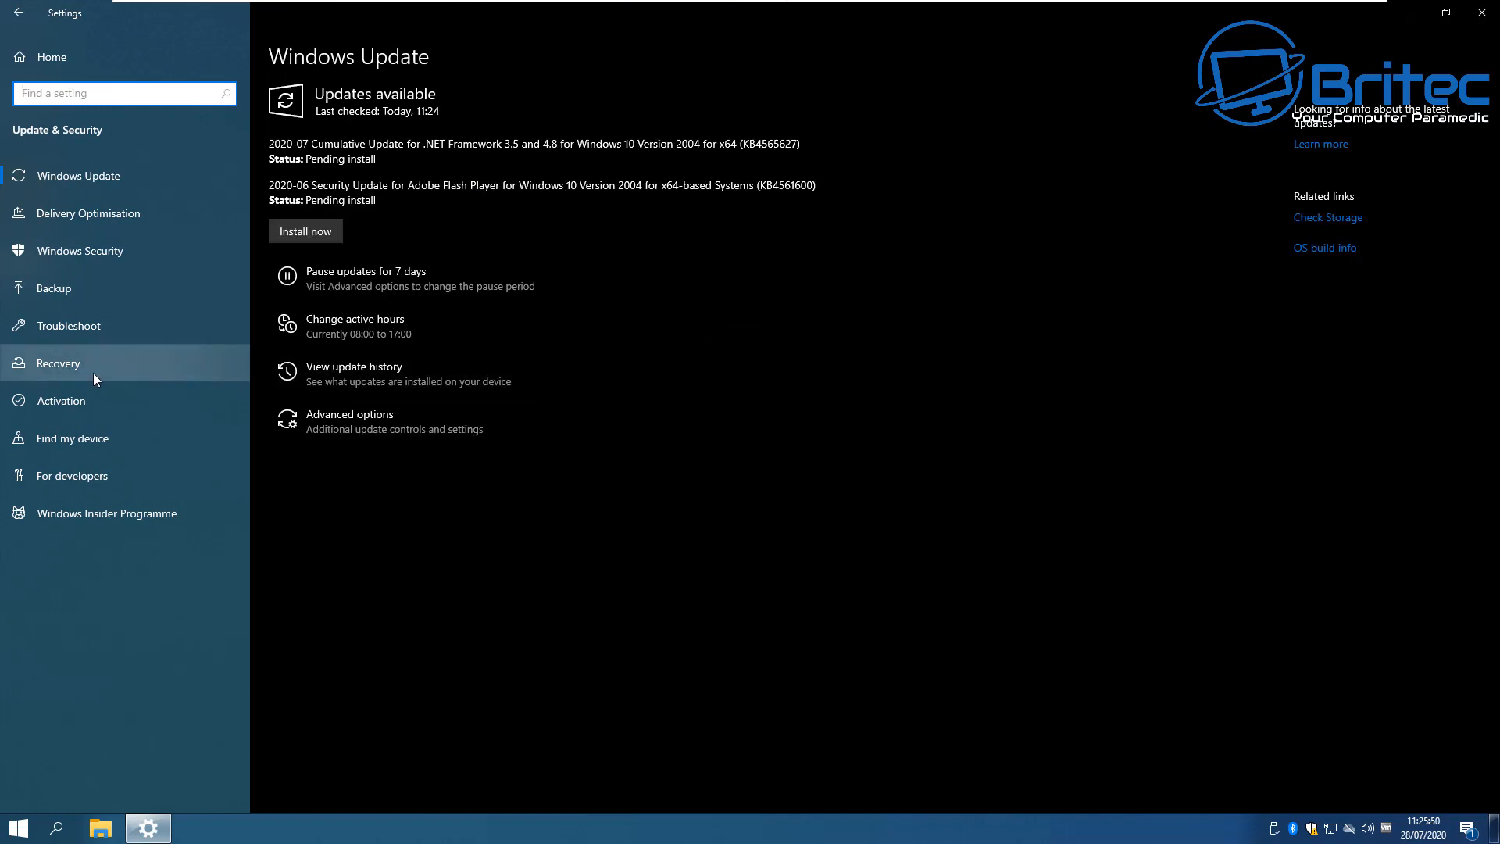
left_click(58, 363)
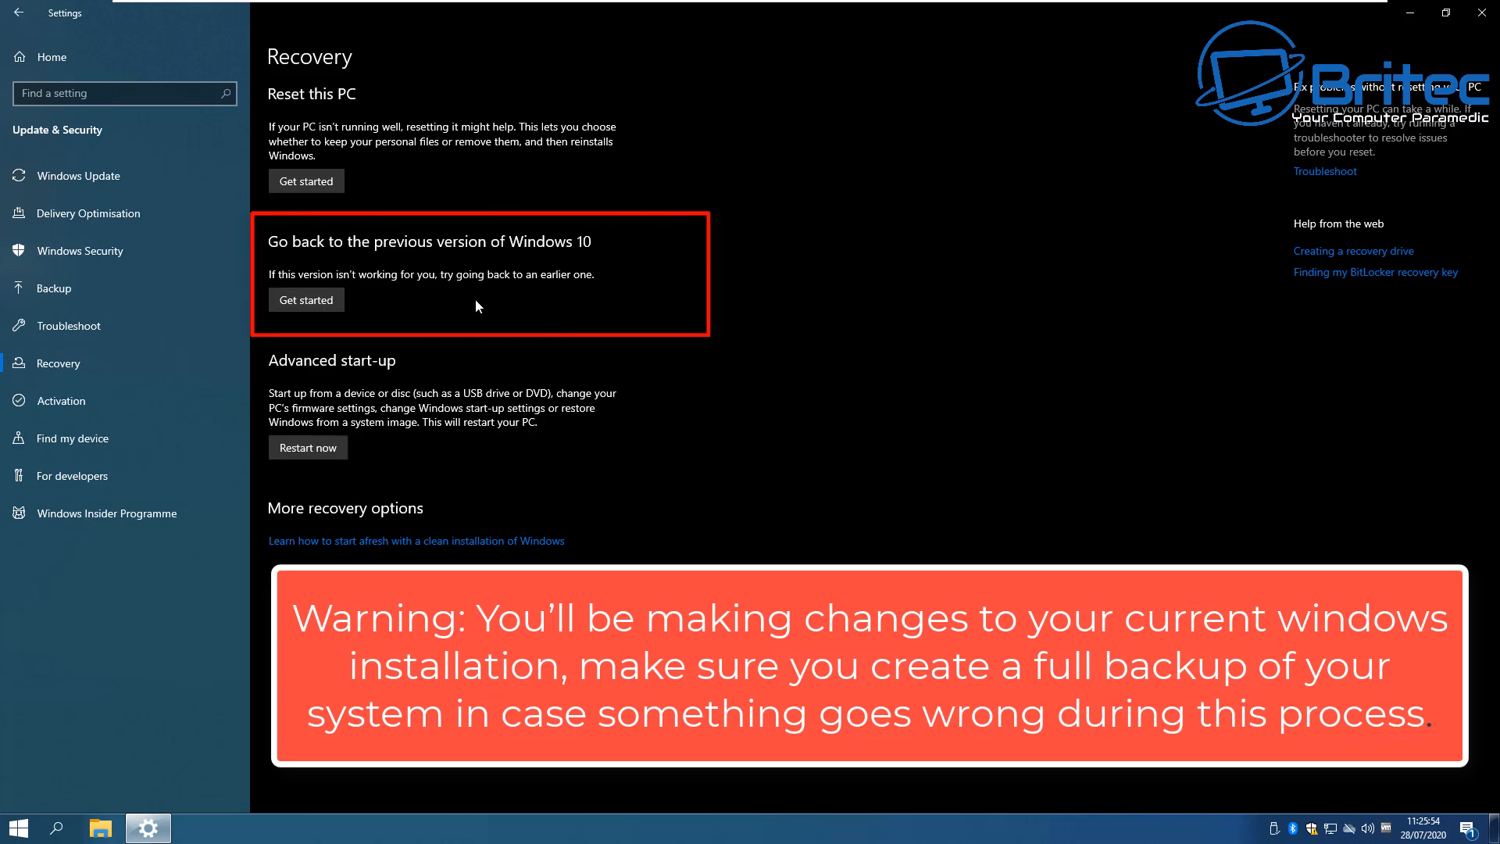
mouse_move(307, 300)
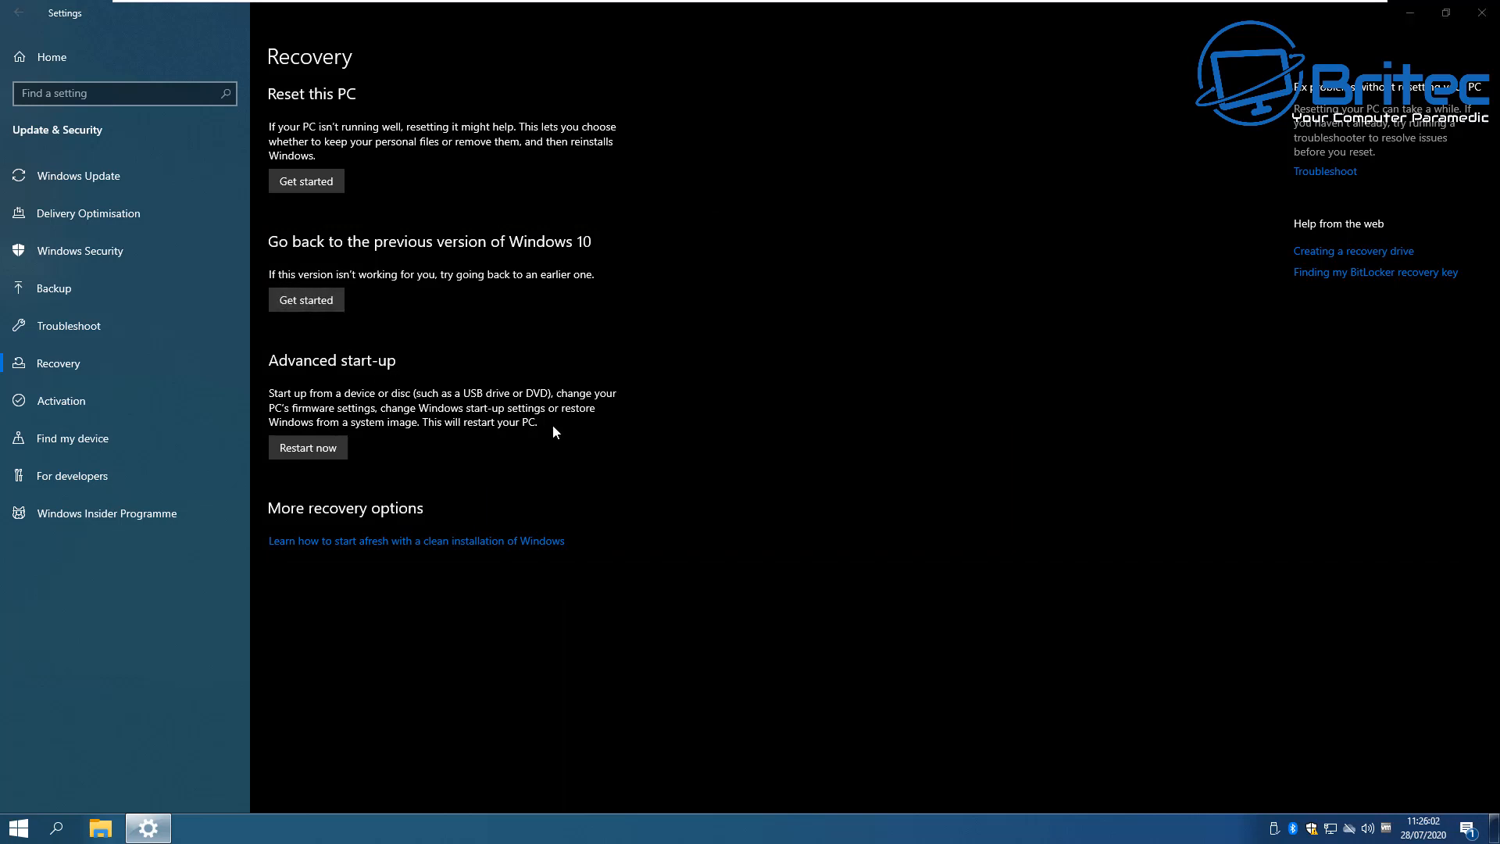
Step: Start Go back and give 'Earlier builds seemed more reliable' as the reason
left_click(306, 300)
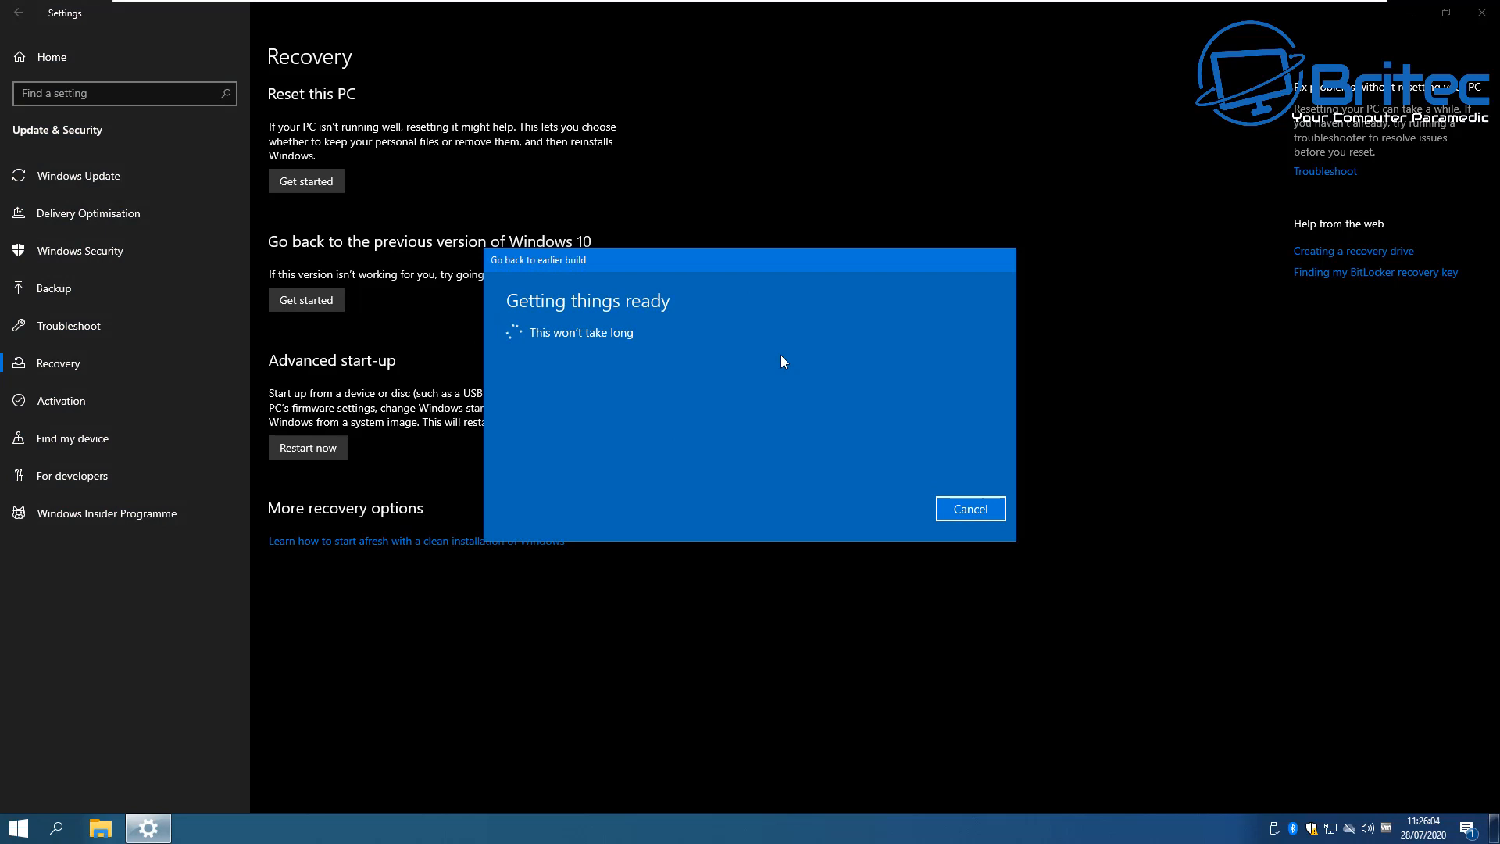
mouse_move(539, 419)
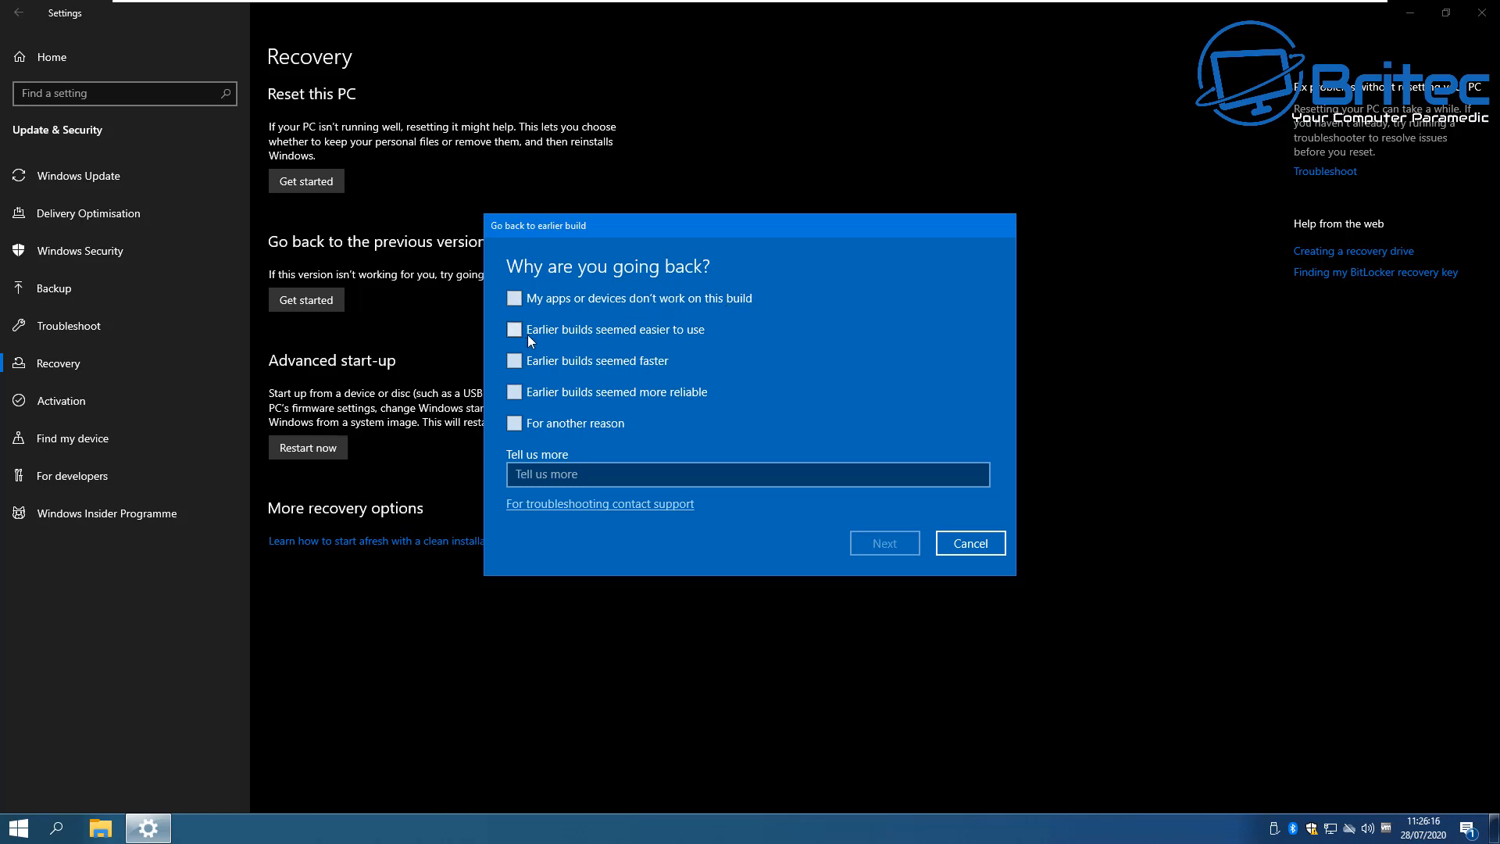
mouse_move(702, 342)
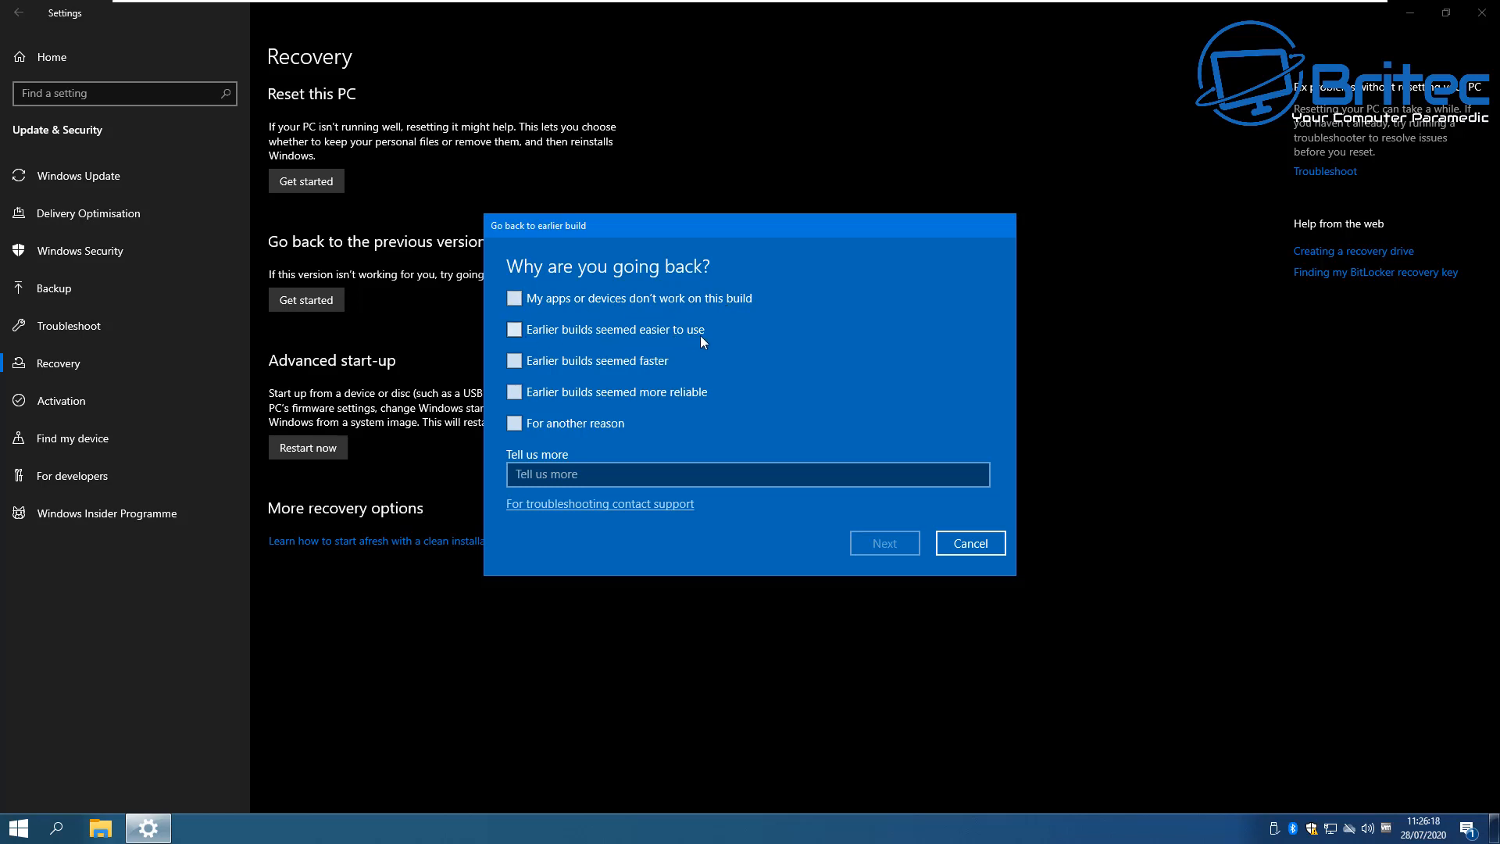
mouse_move(629, 367)
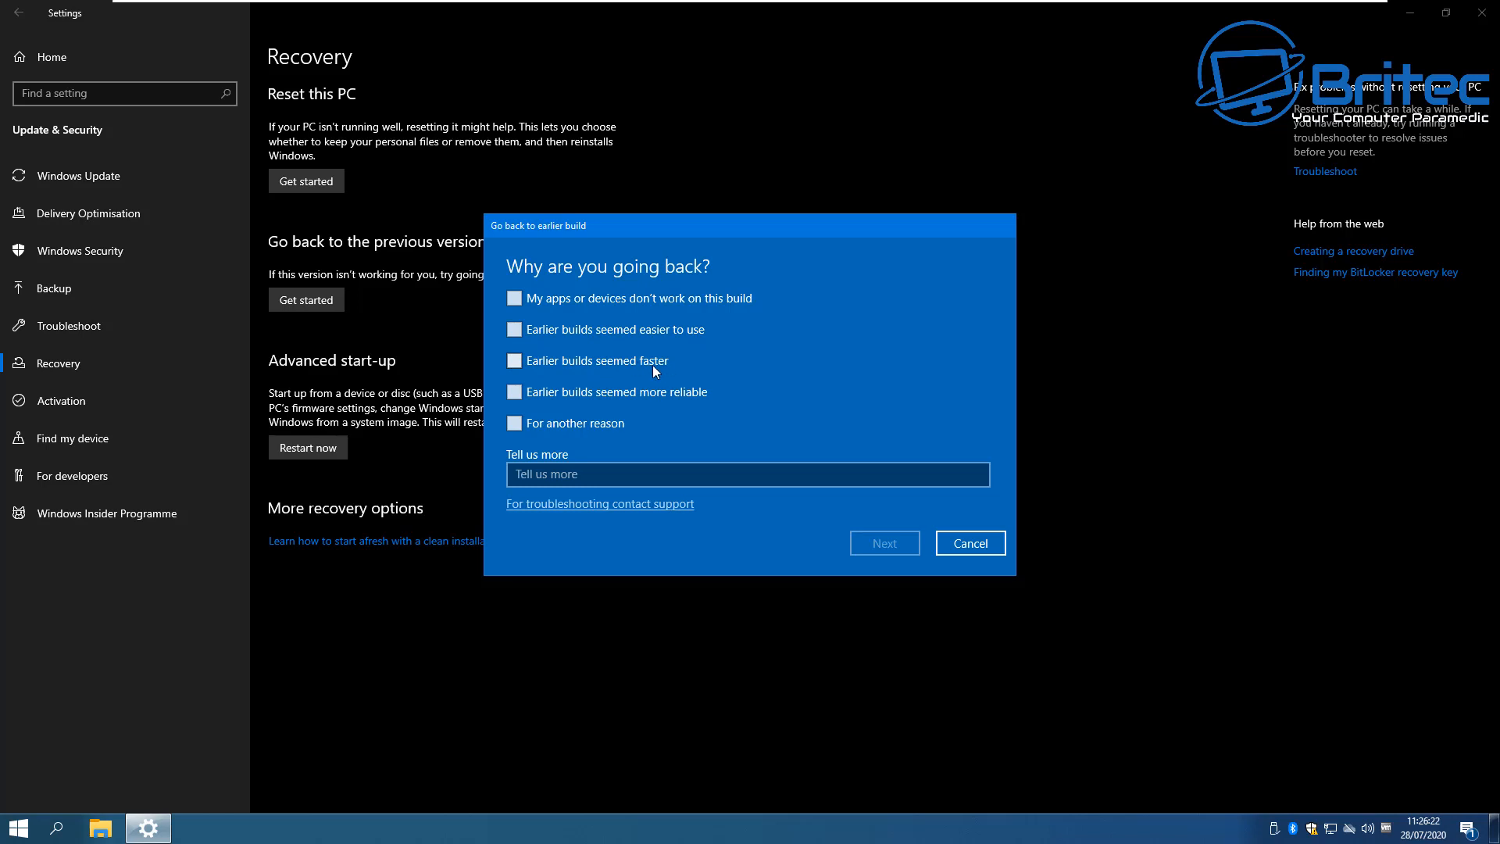
mouse_move(697, 400)
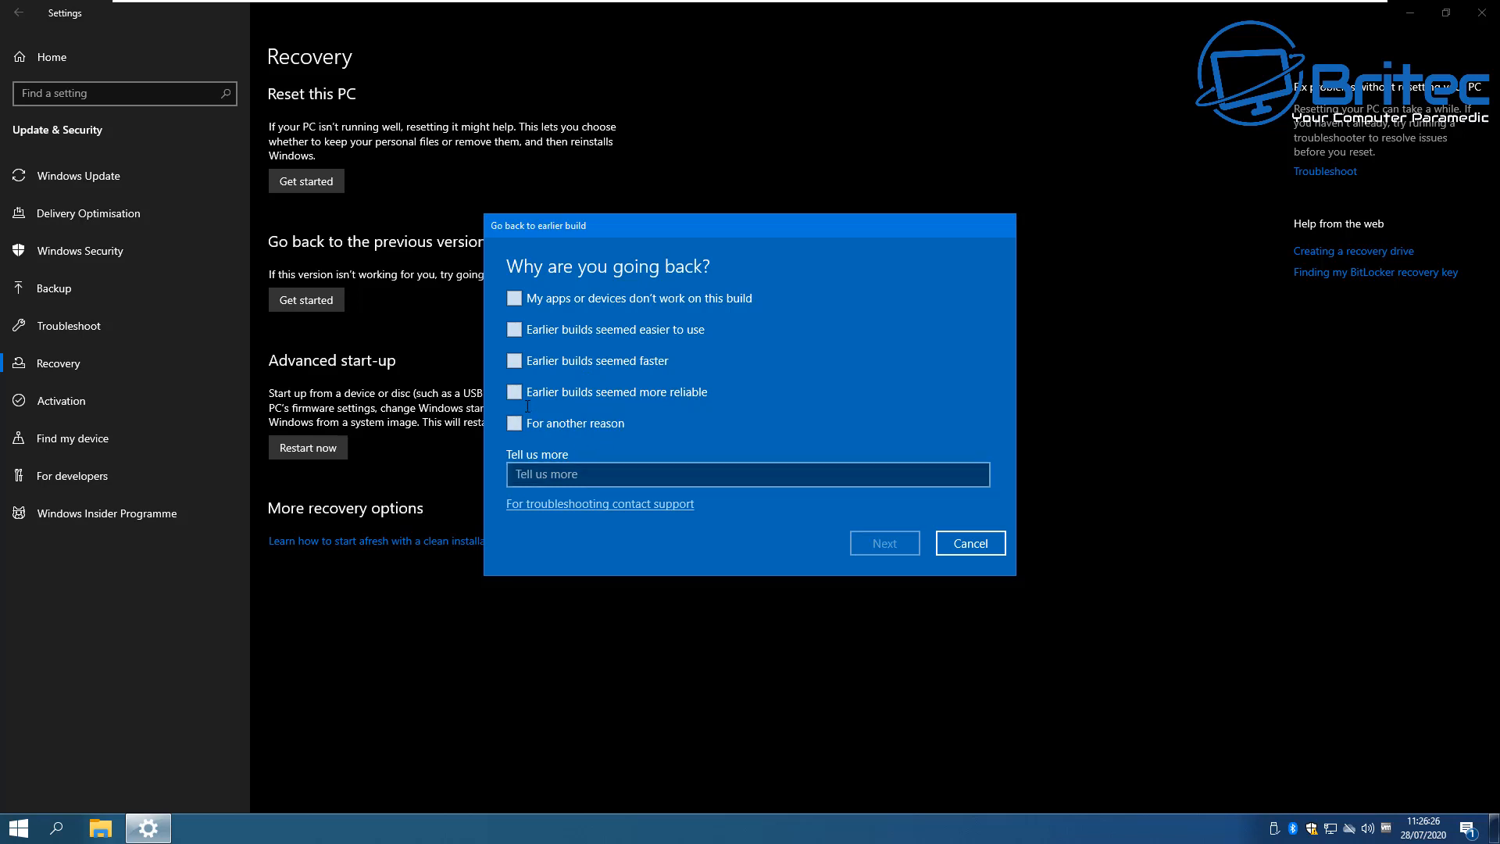
left_click(514, 391)
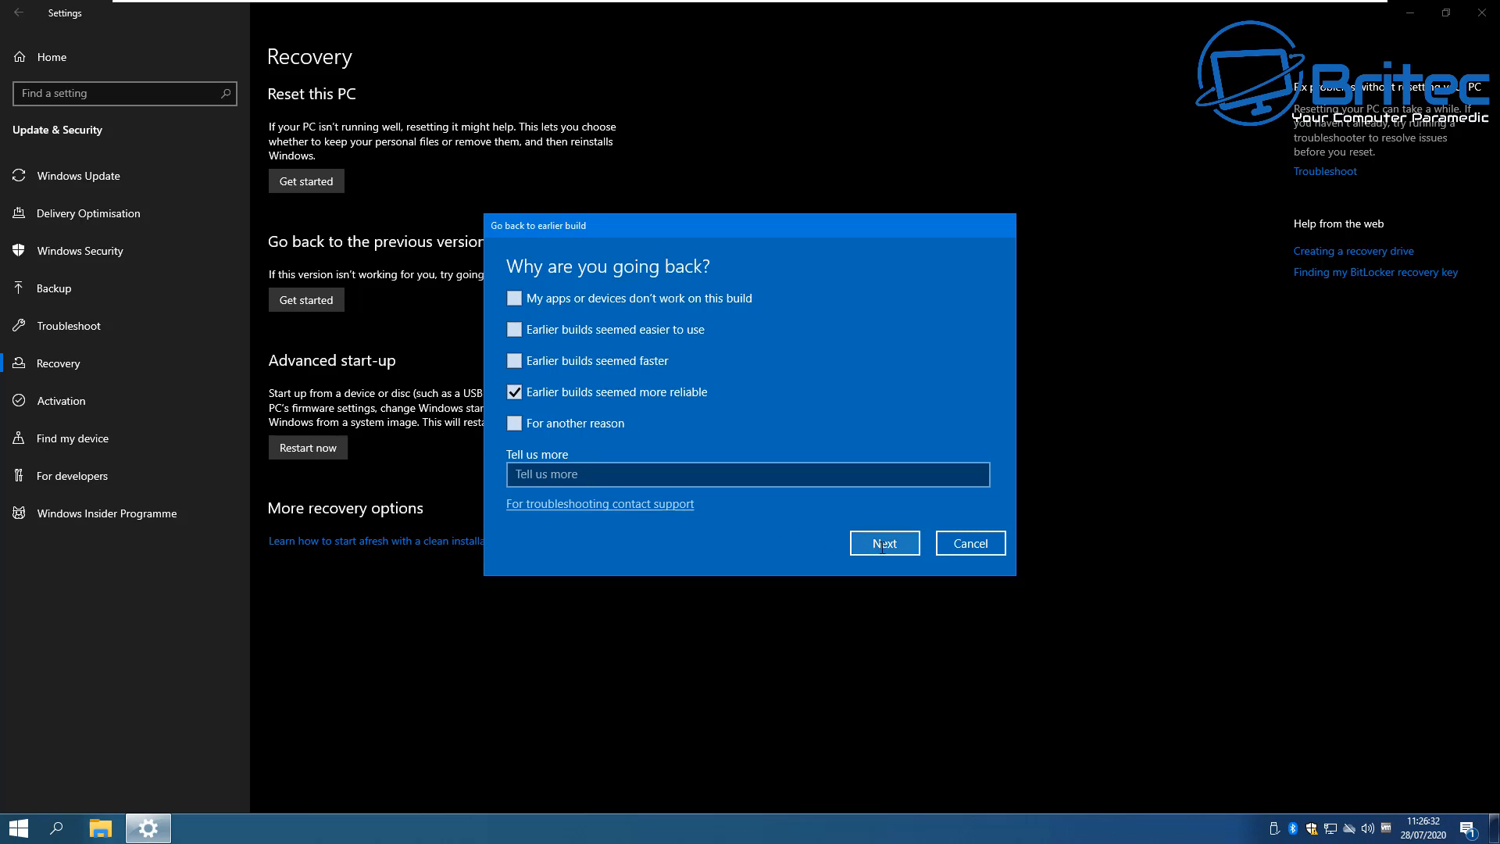
left_click(747, 475)
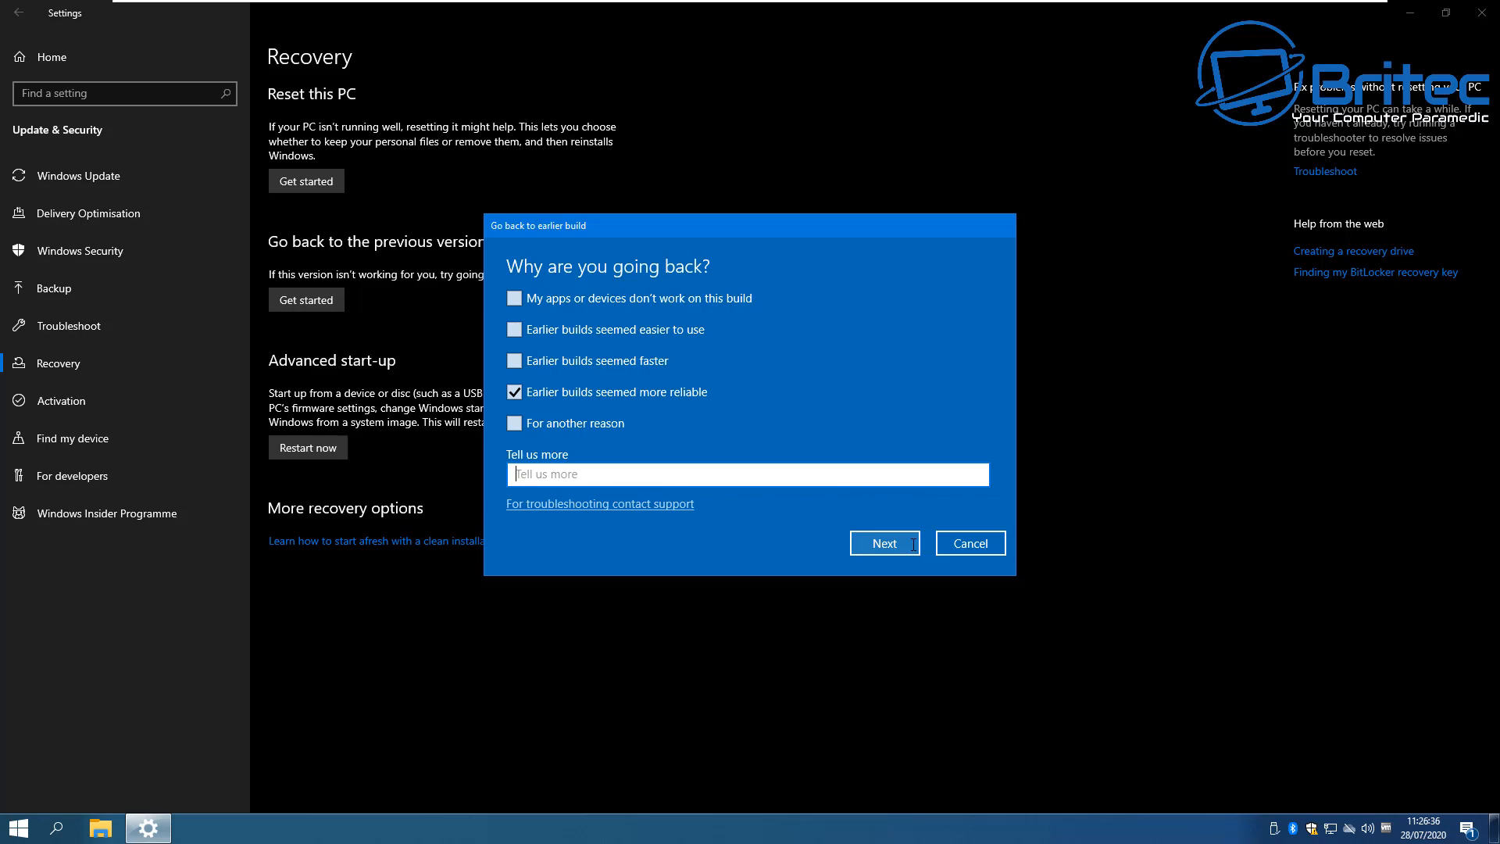
Step: Decline the update check and accept the rollback and password warnings to reach the final step
left_click(883, 542)
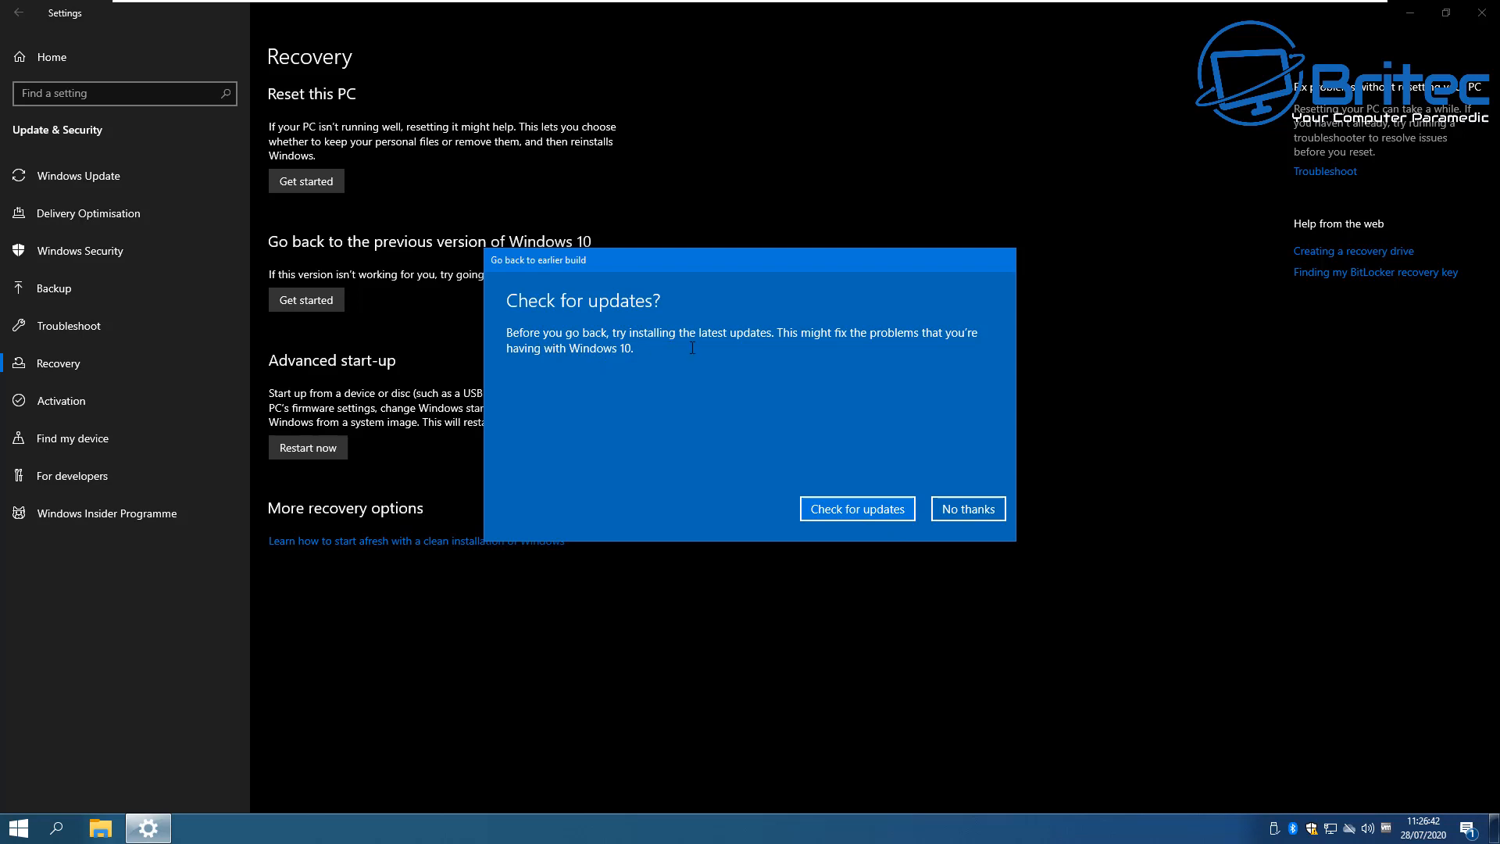
mouse_move(663, 369)
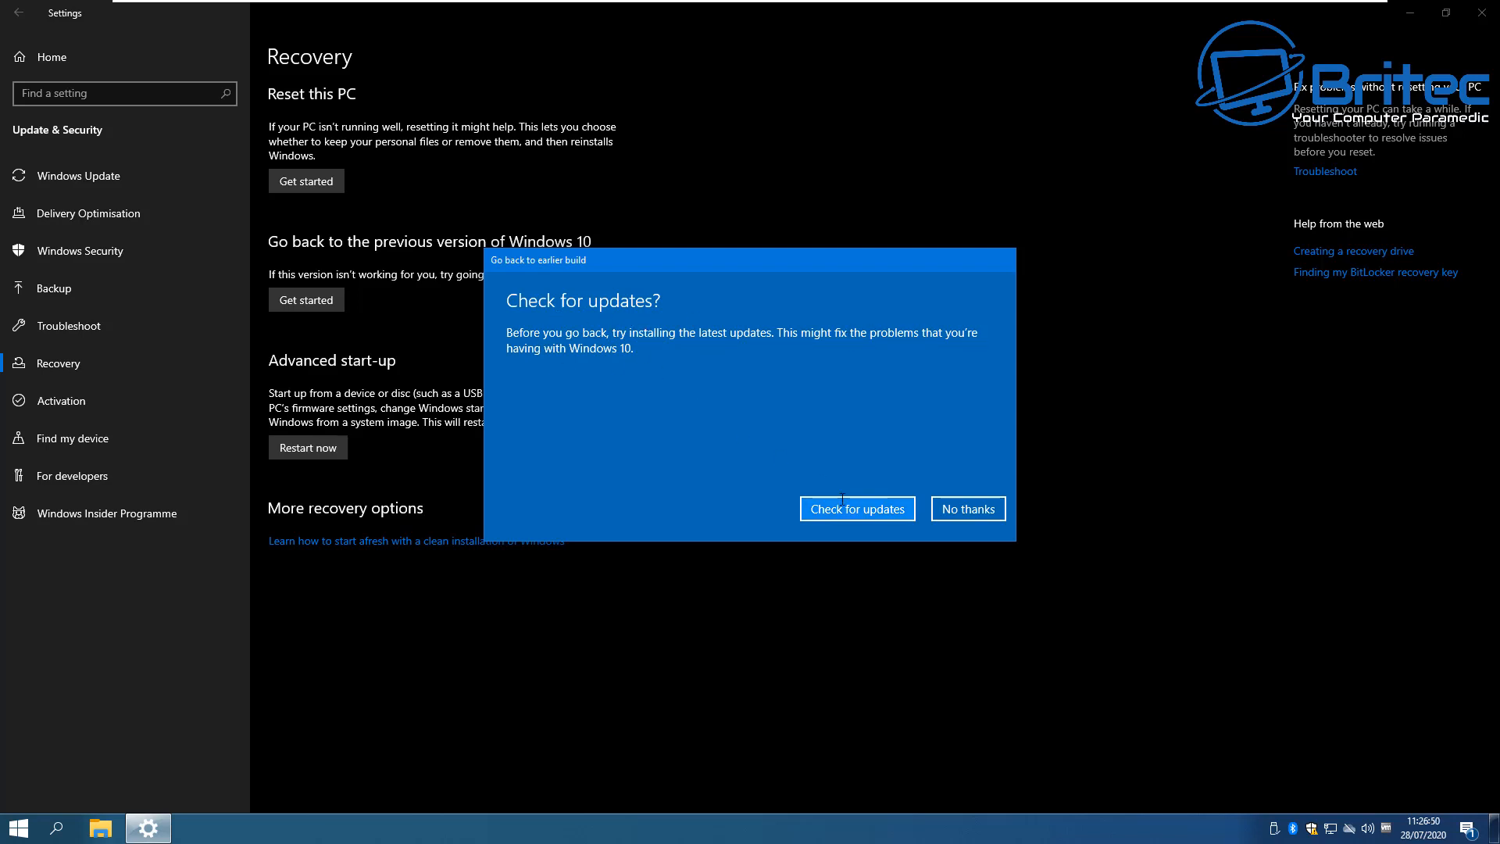
left_click(968, 508)
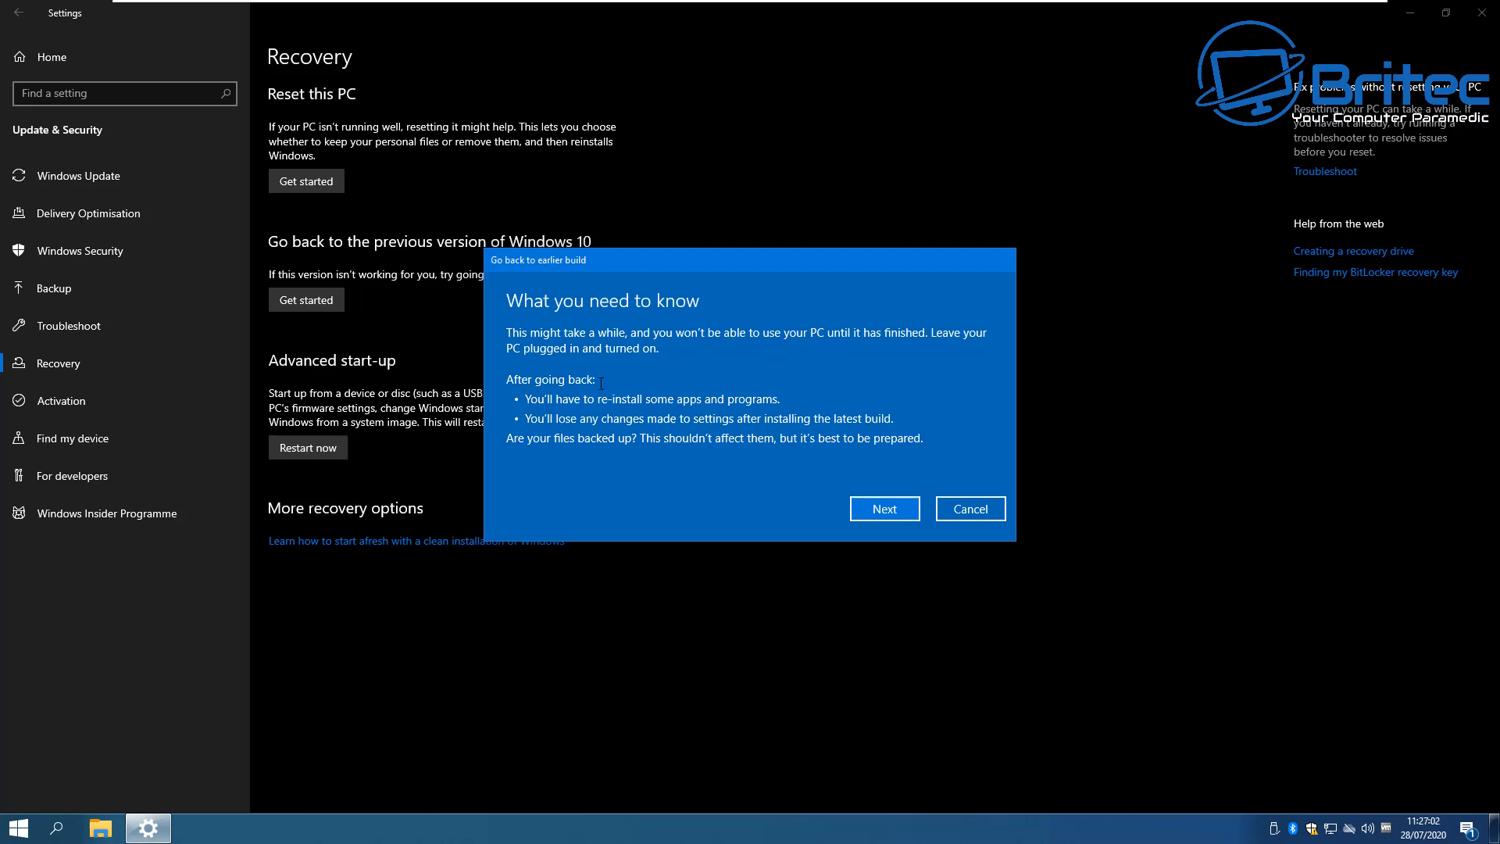
left_click(882, 508)
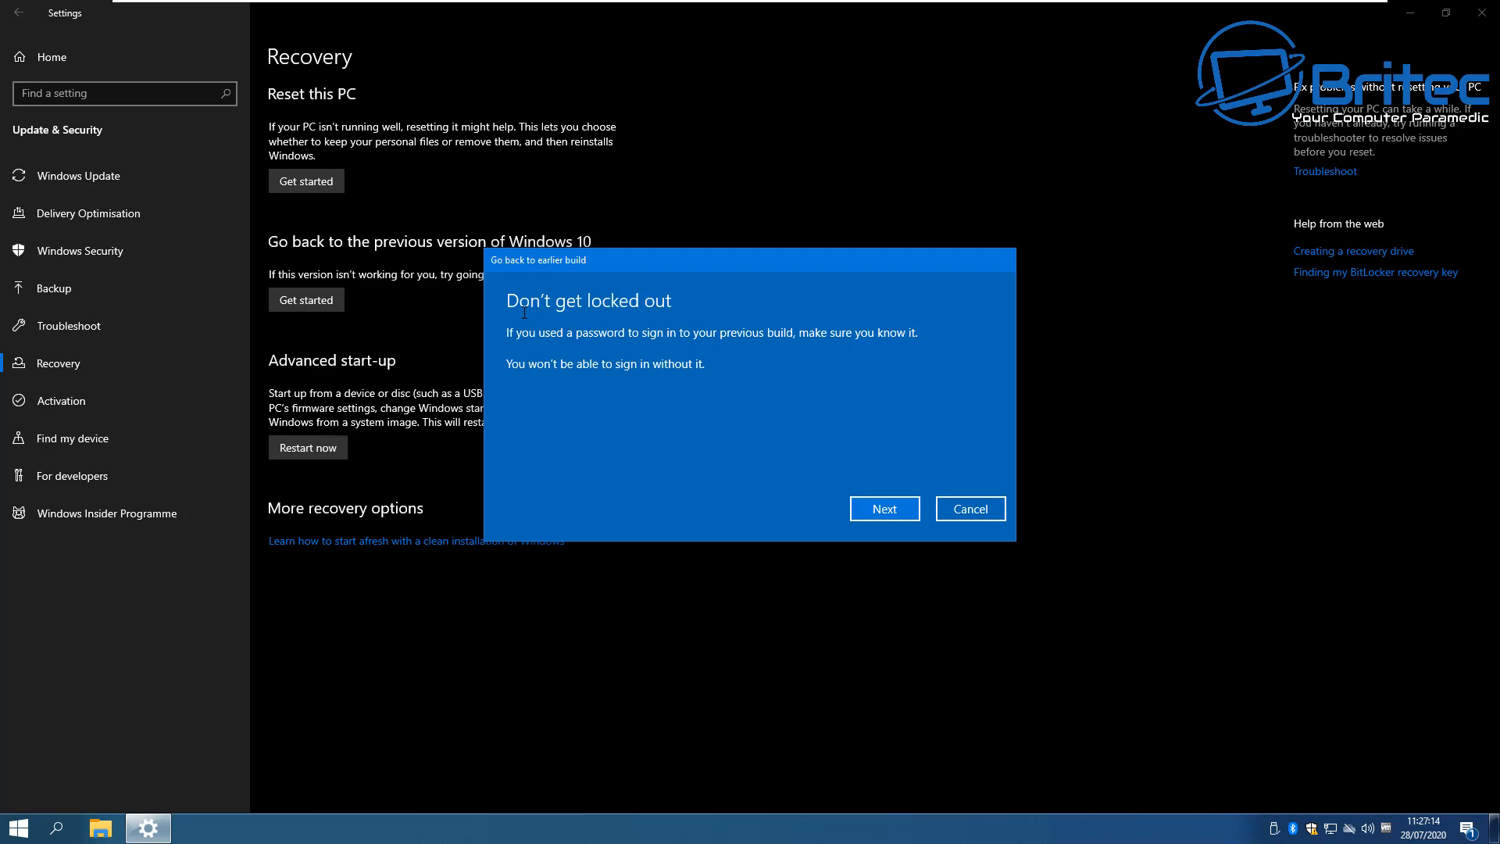
mouse_move(753, 347)
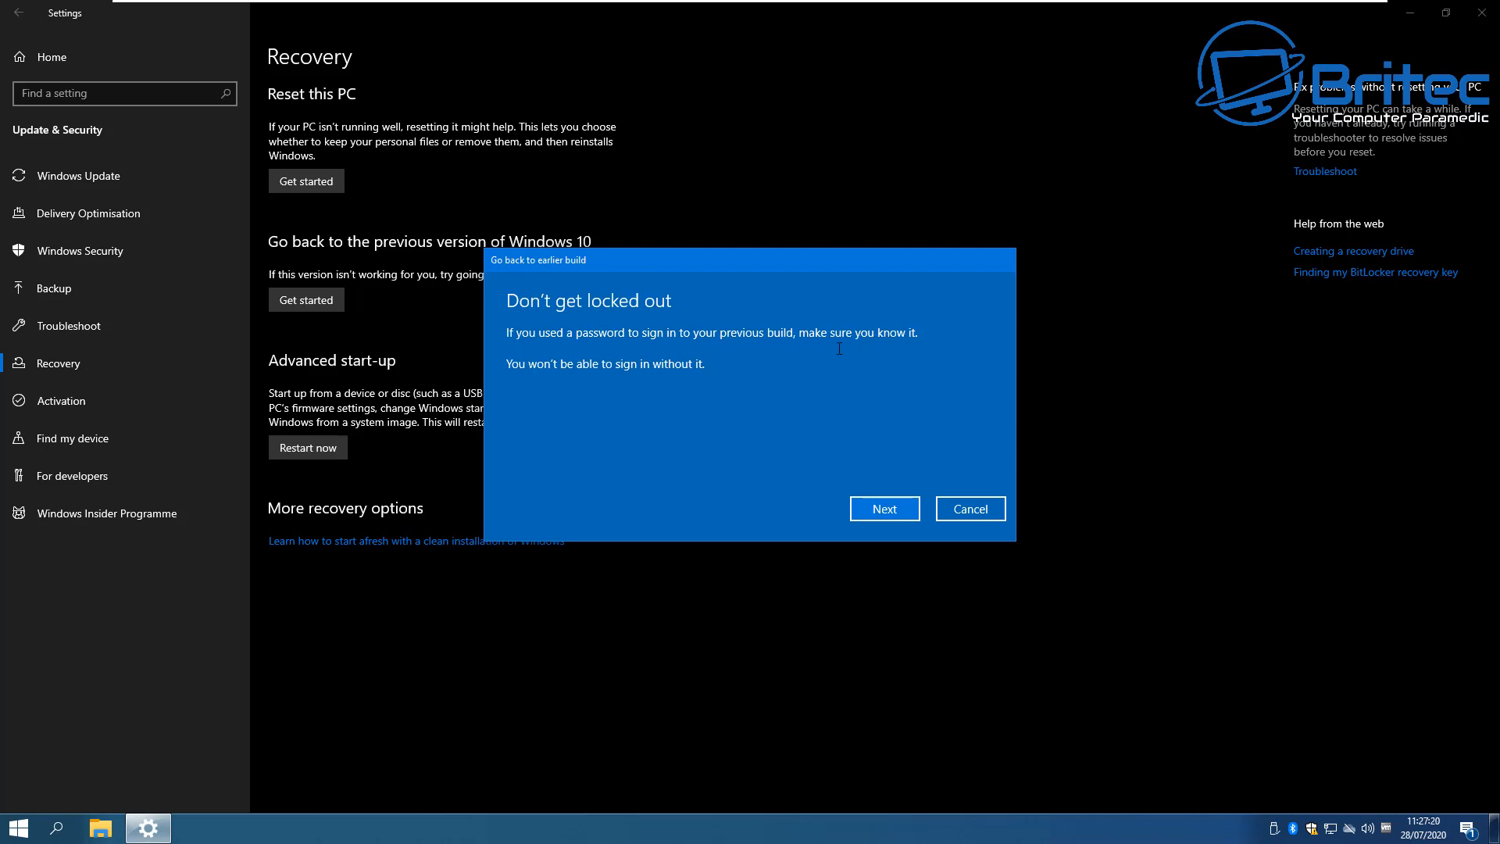
left_click(883, 508)
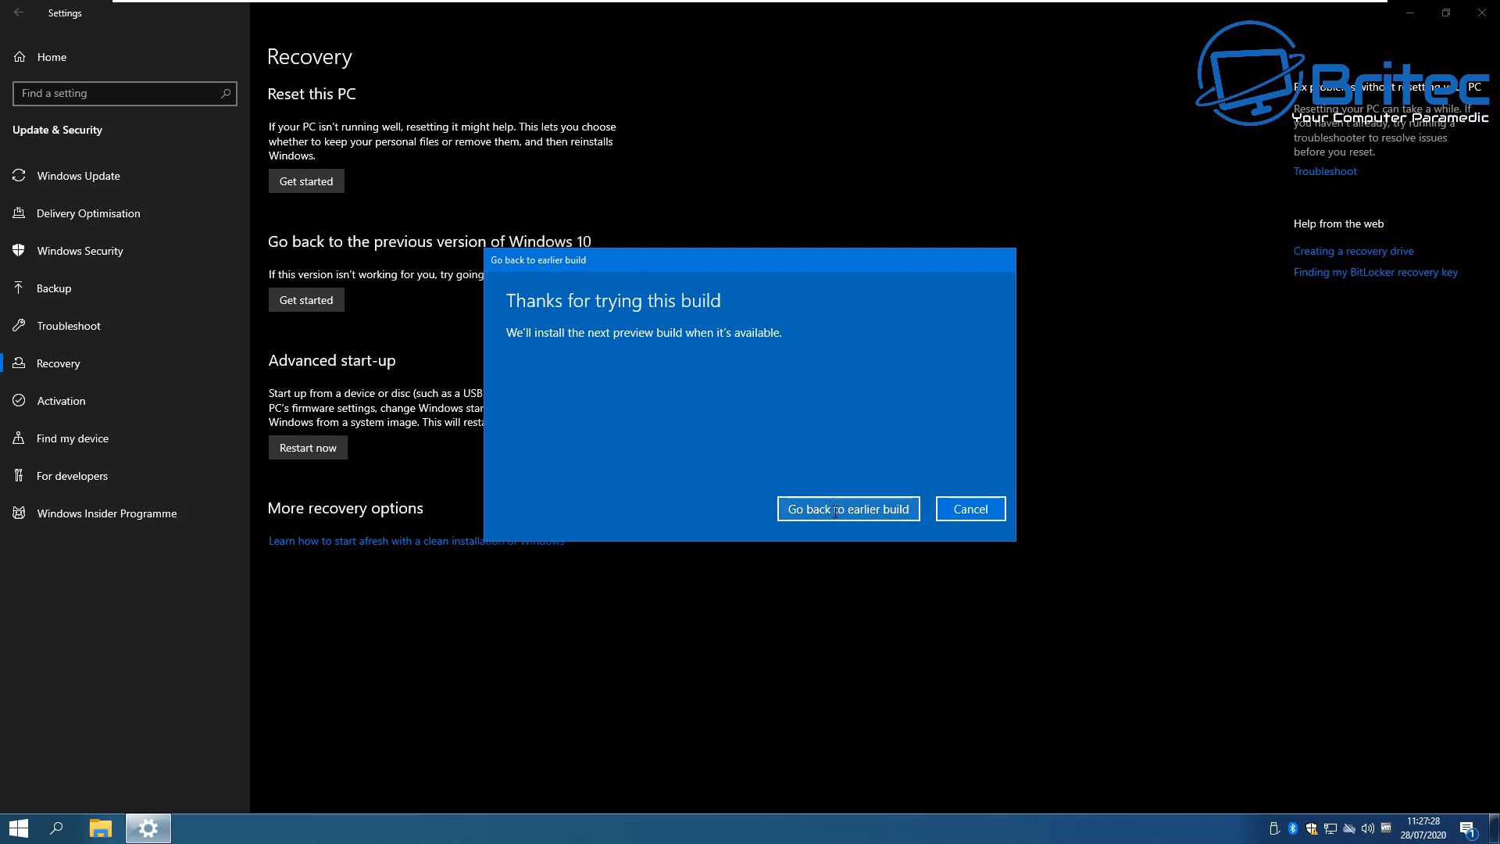
Step: Confirm 'Go back to earlier build' and let the PC restart and roll back
left_click(847, 508)
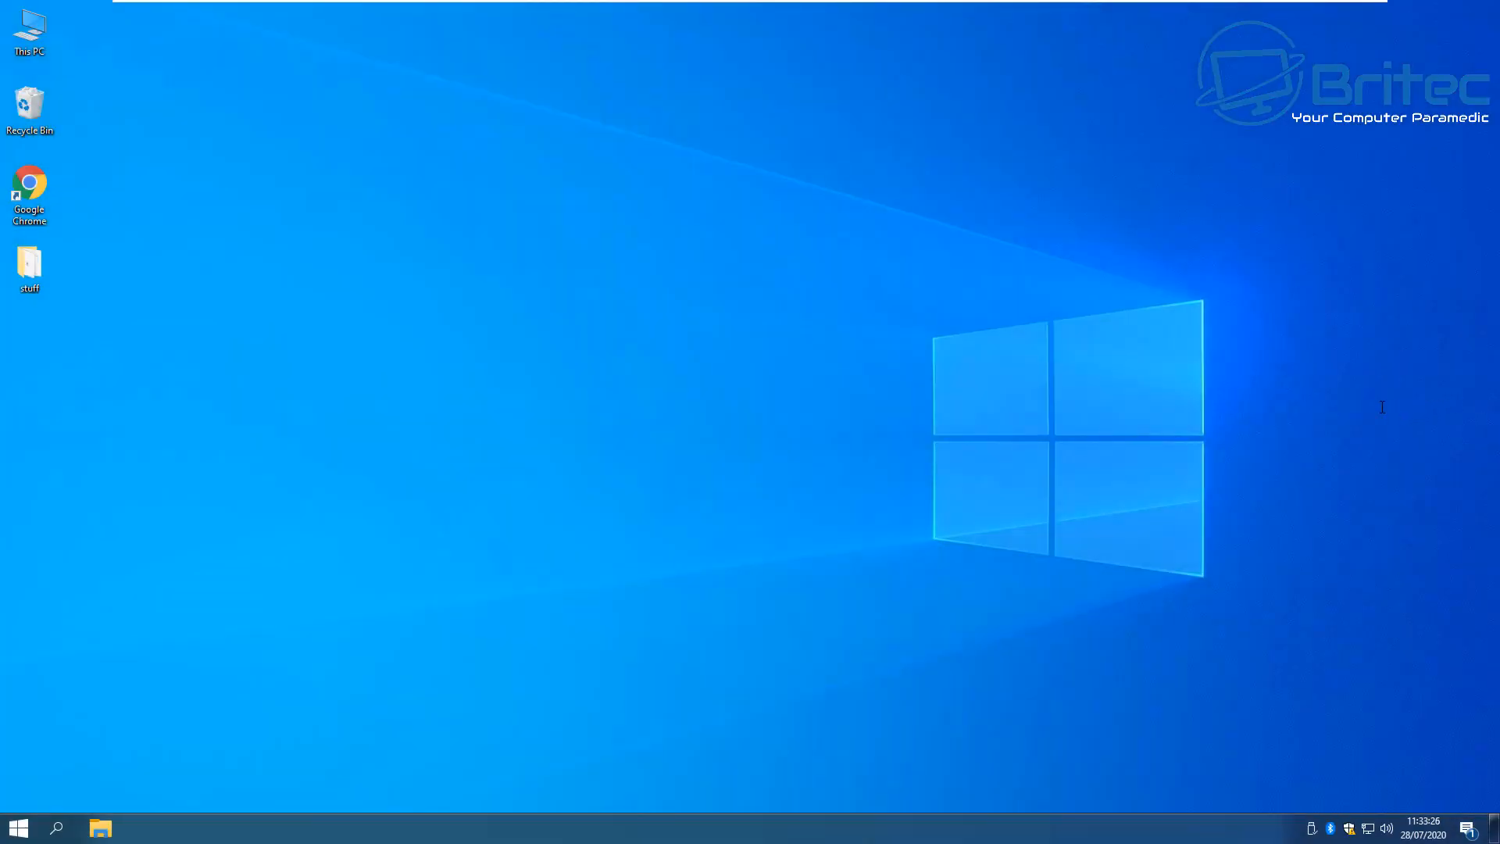
mouse_move(688, 410)
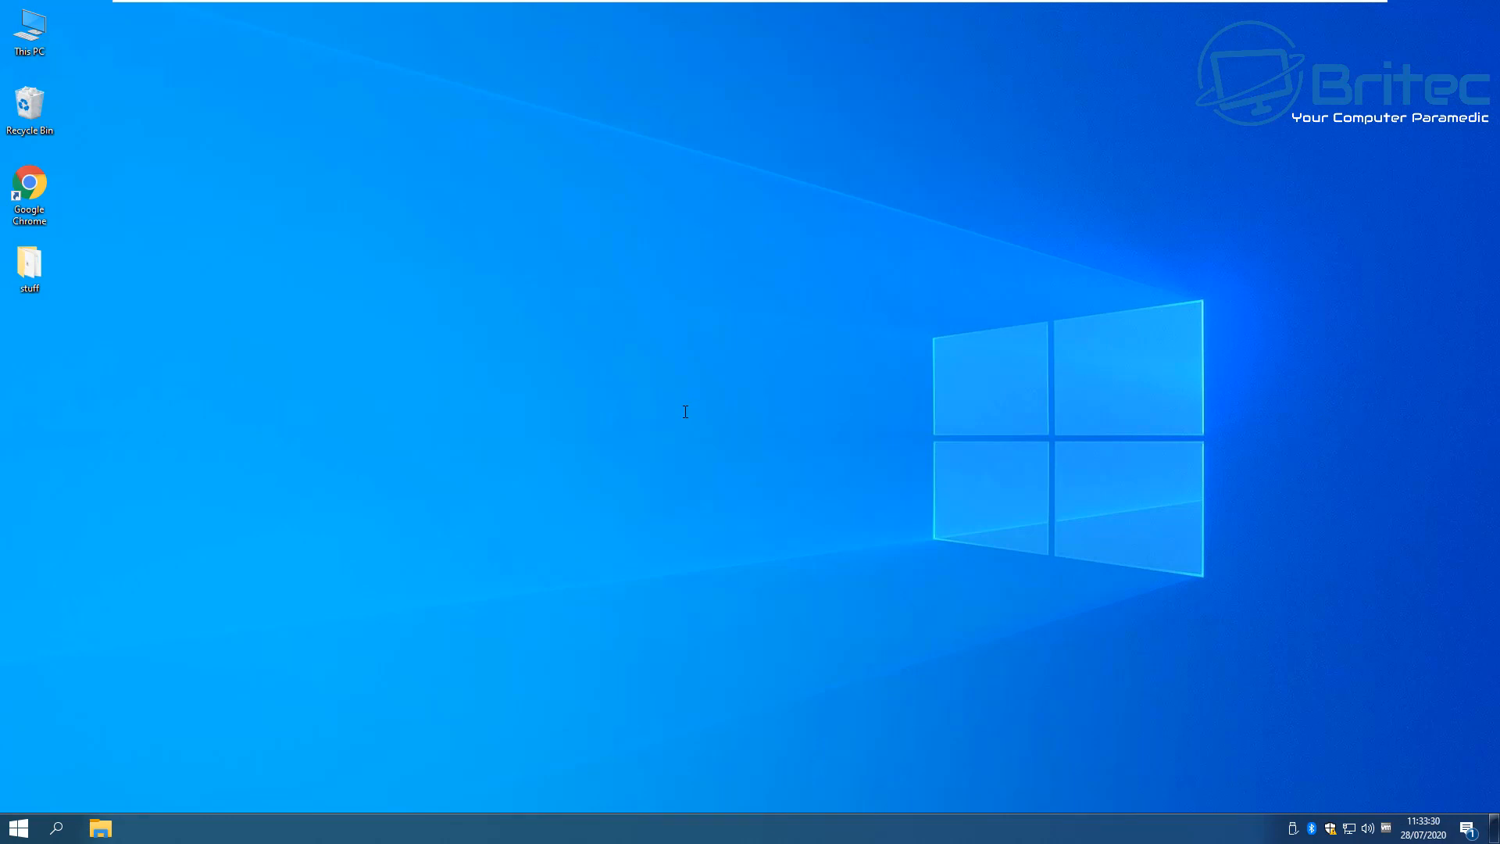
mouse_move(168, 630)
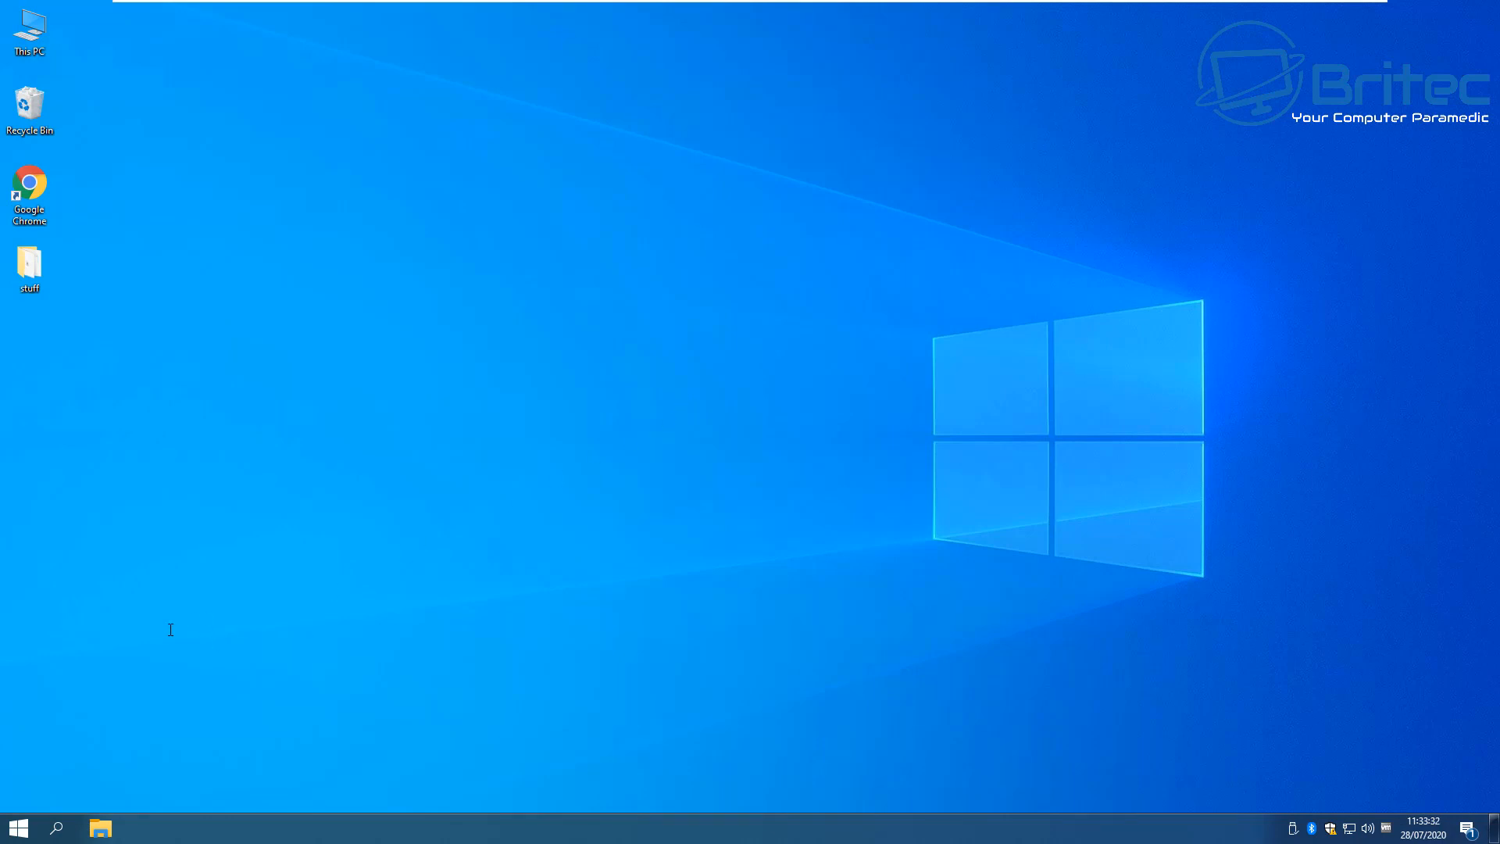
mouse_move(117, 697)
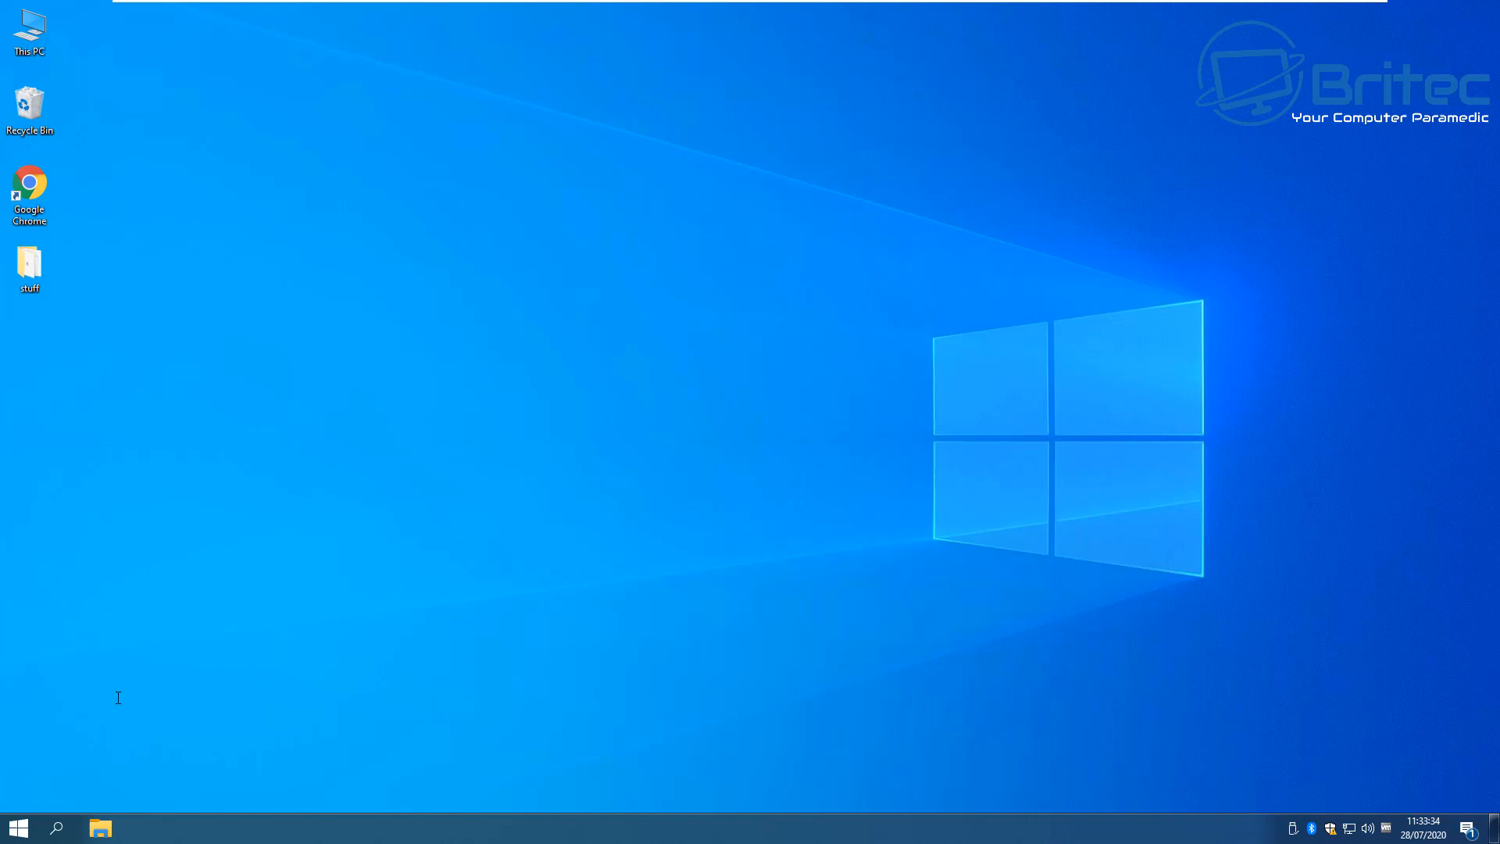
mouse_move(62, 765)
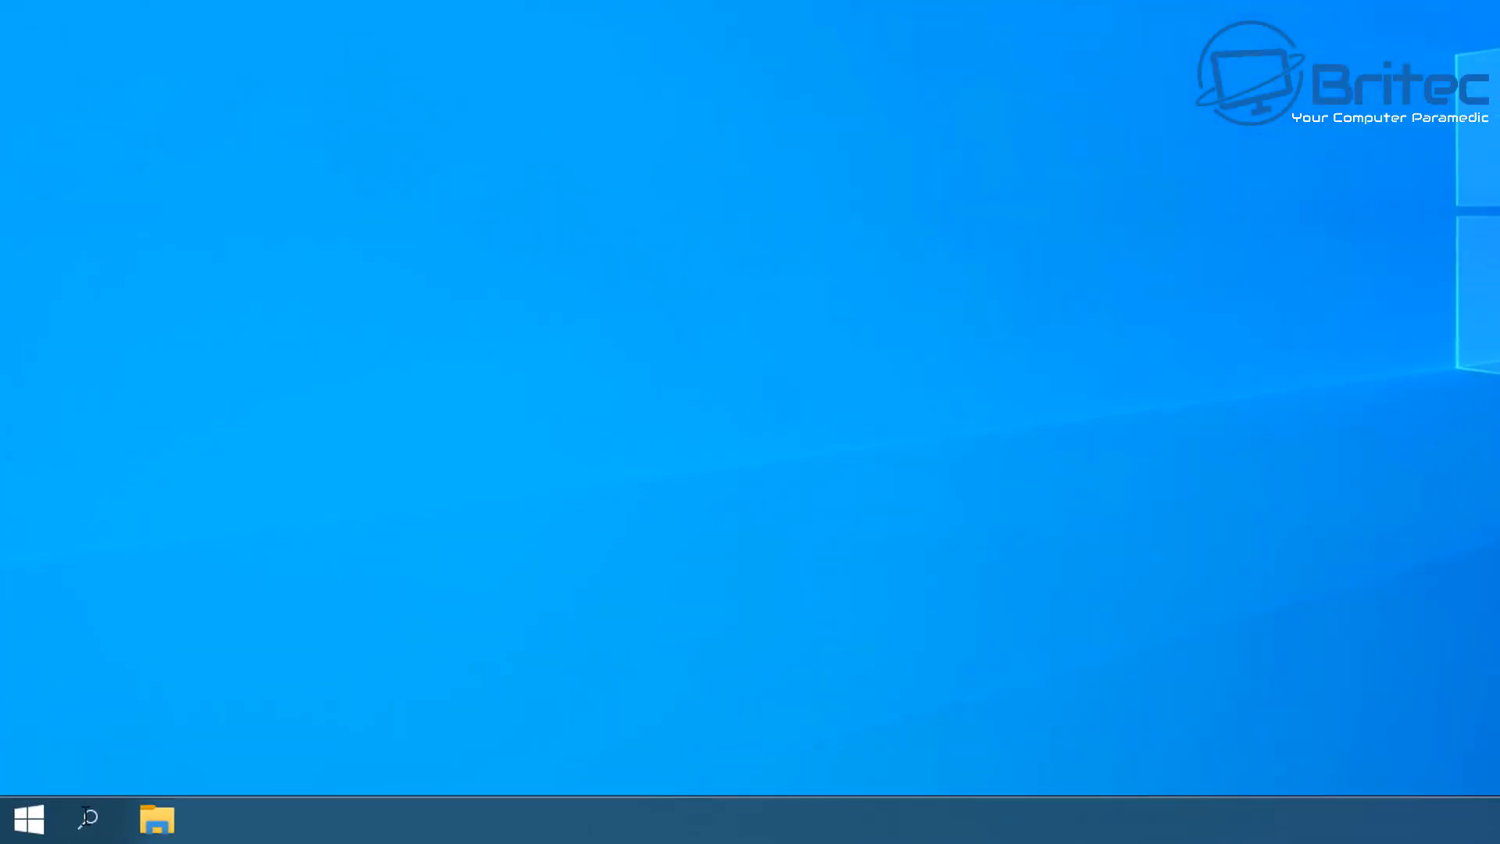
Step: Run winver to confirm Version 1909 (OS Build 18363.959), then close About Windows
left_click(88, 819)
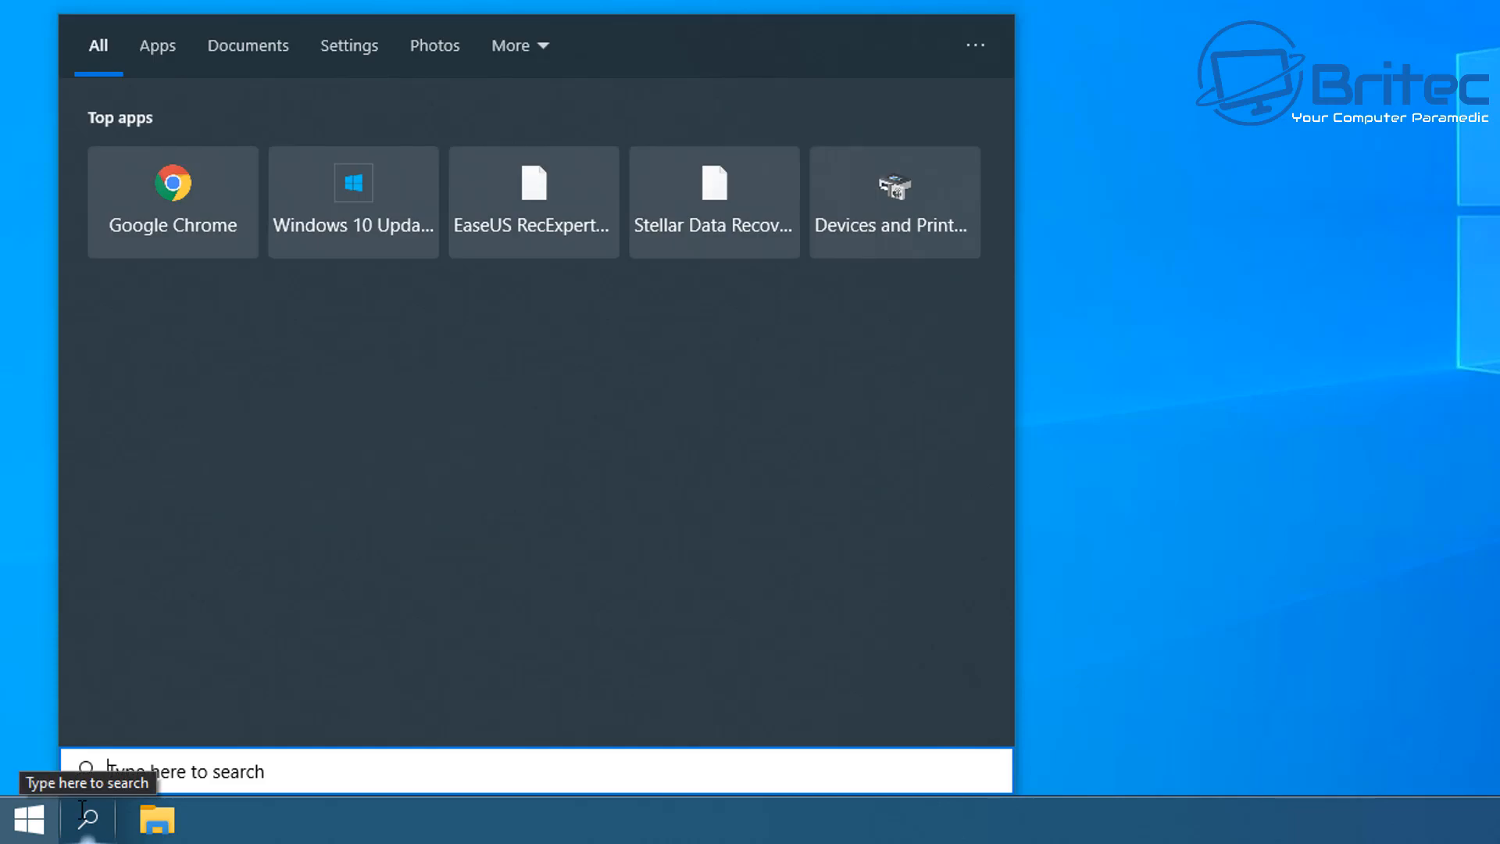
type("winver")
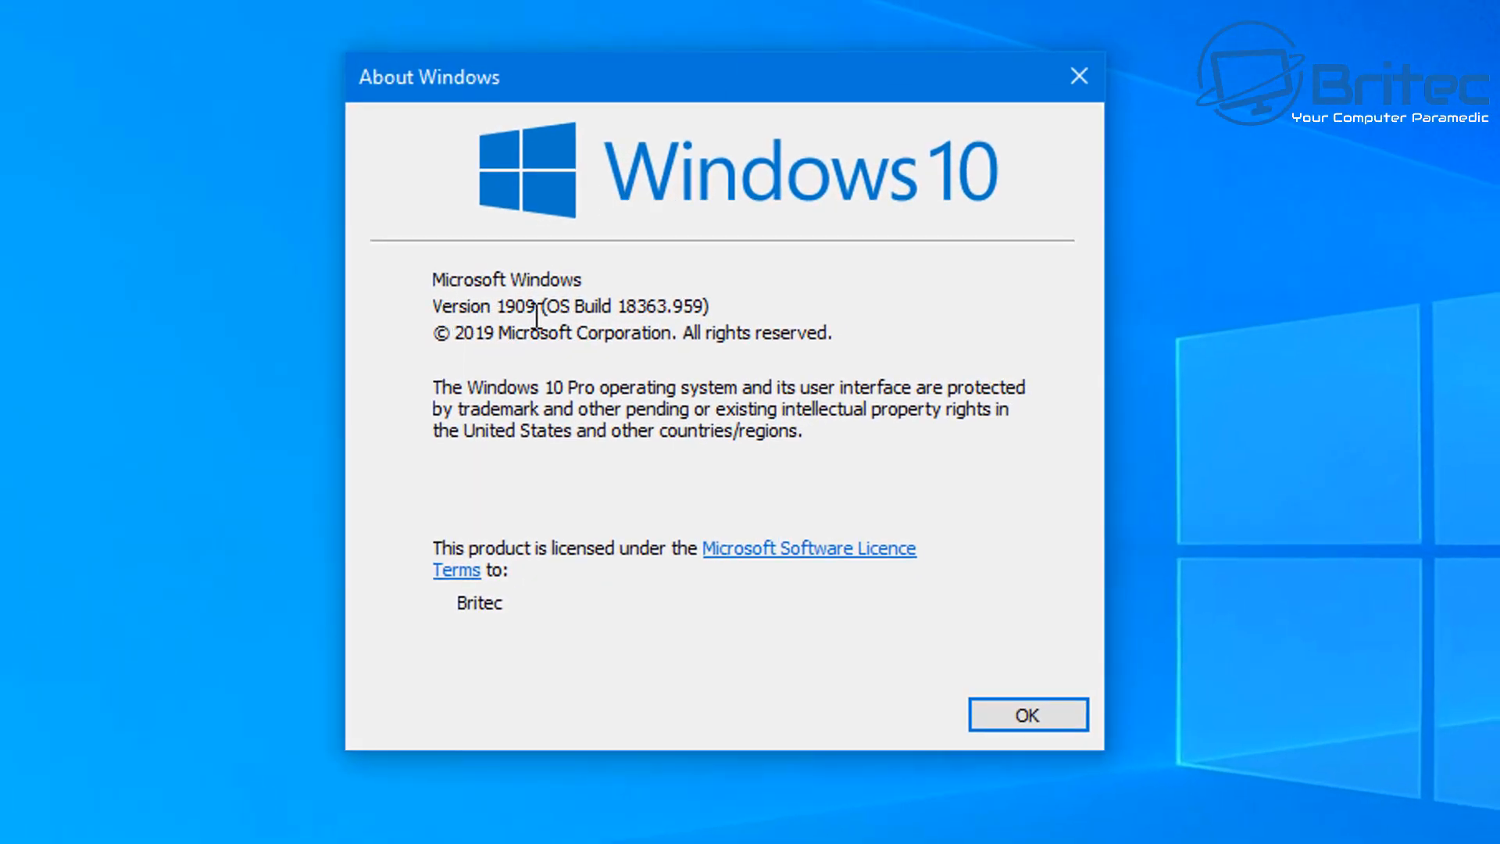
mouse_move(559, 339)
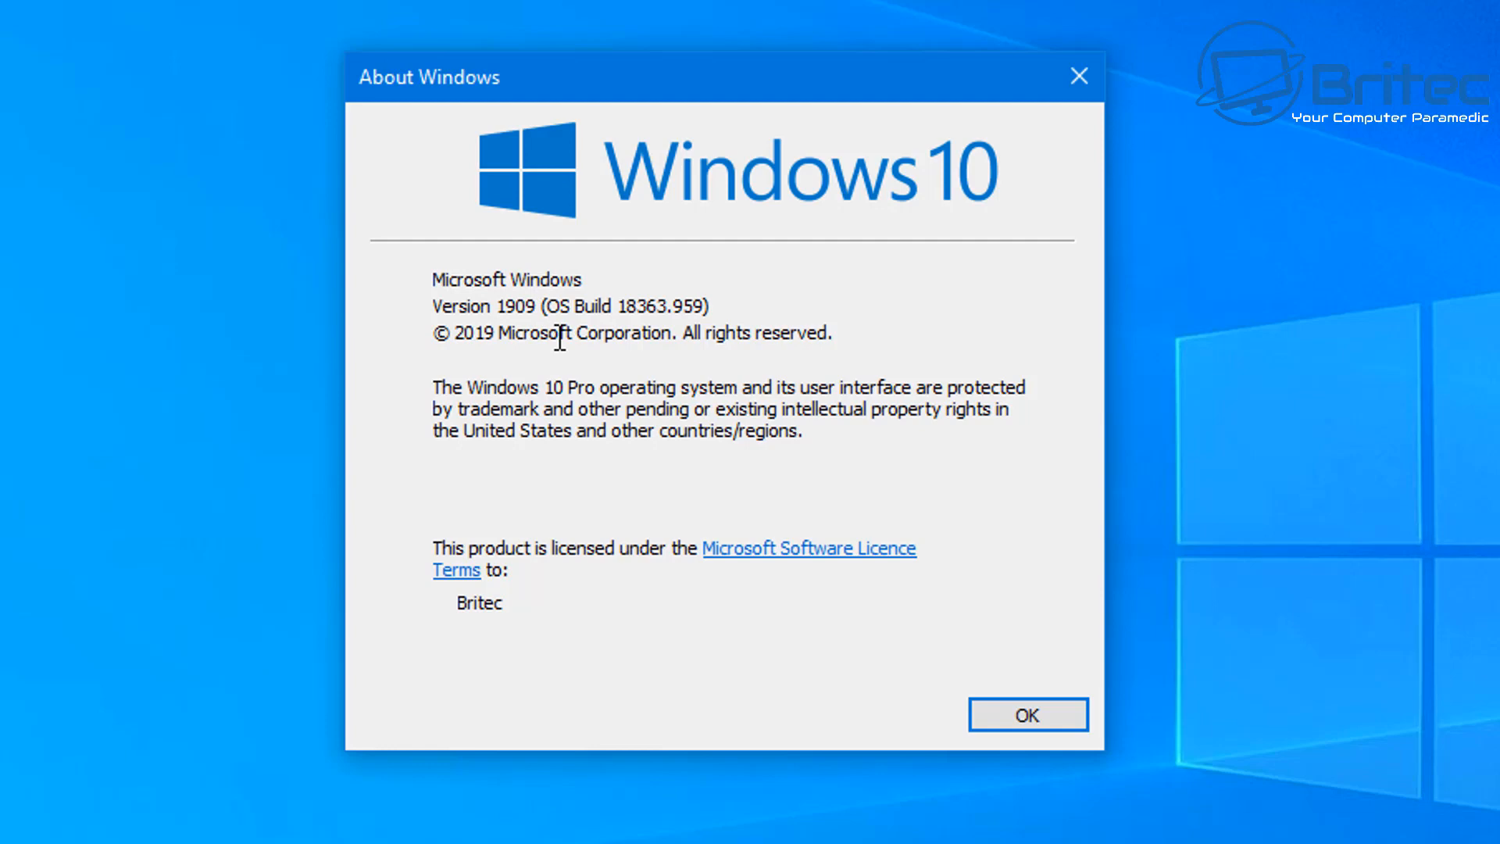
mouse_move(1078, 77)
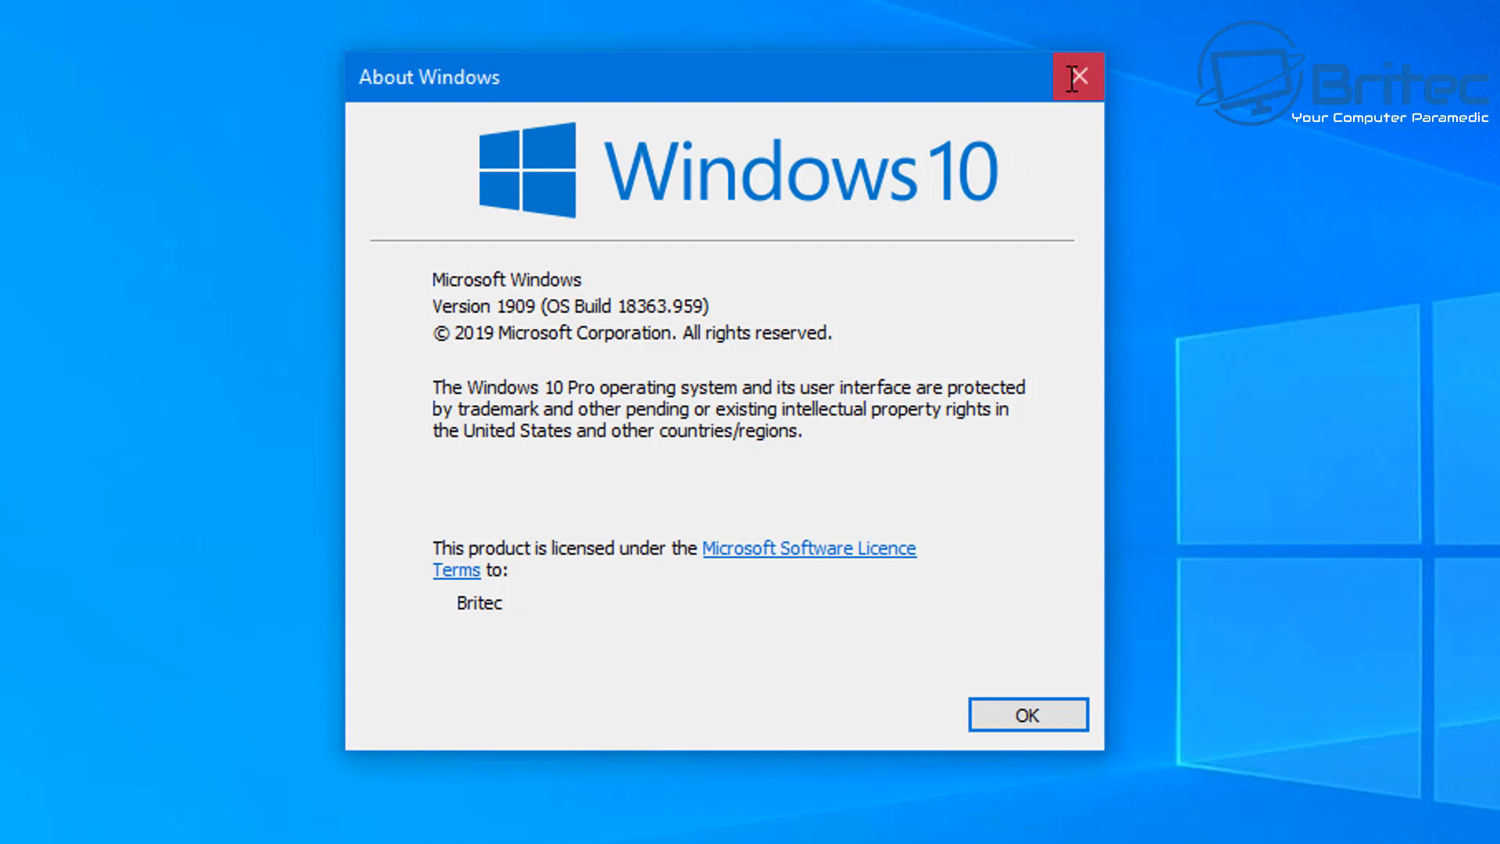
left_click(1077, 77)
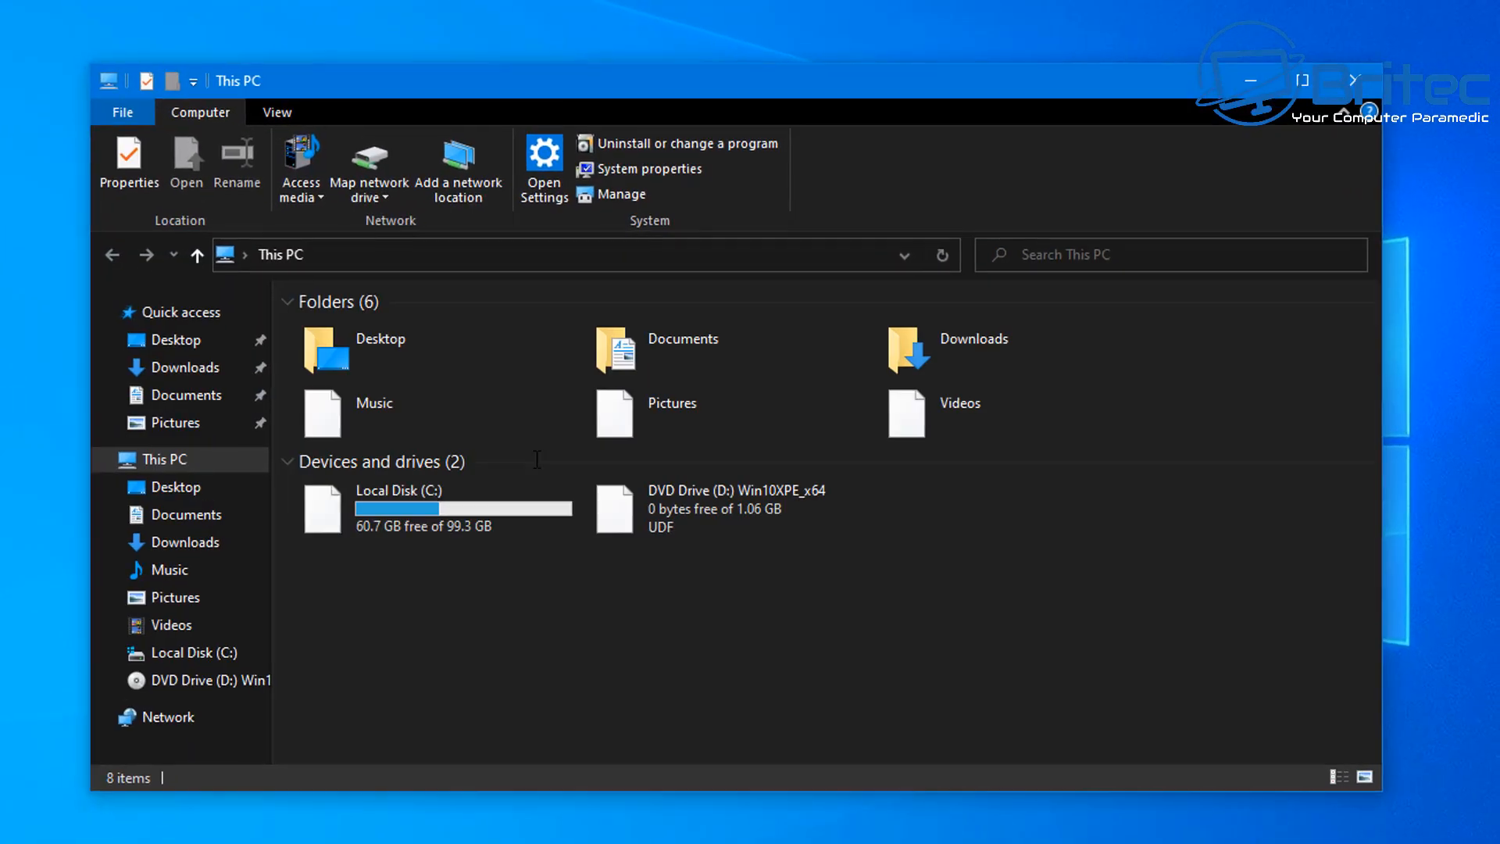
Step: Check Local Disk (C:) for a Windows.old folder among Windows10Upgrade and Windows, then close File Explorer
double_click(397, 500)
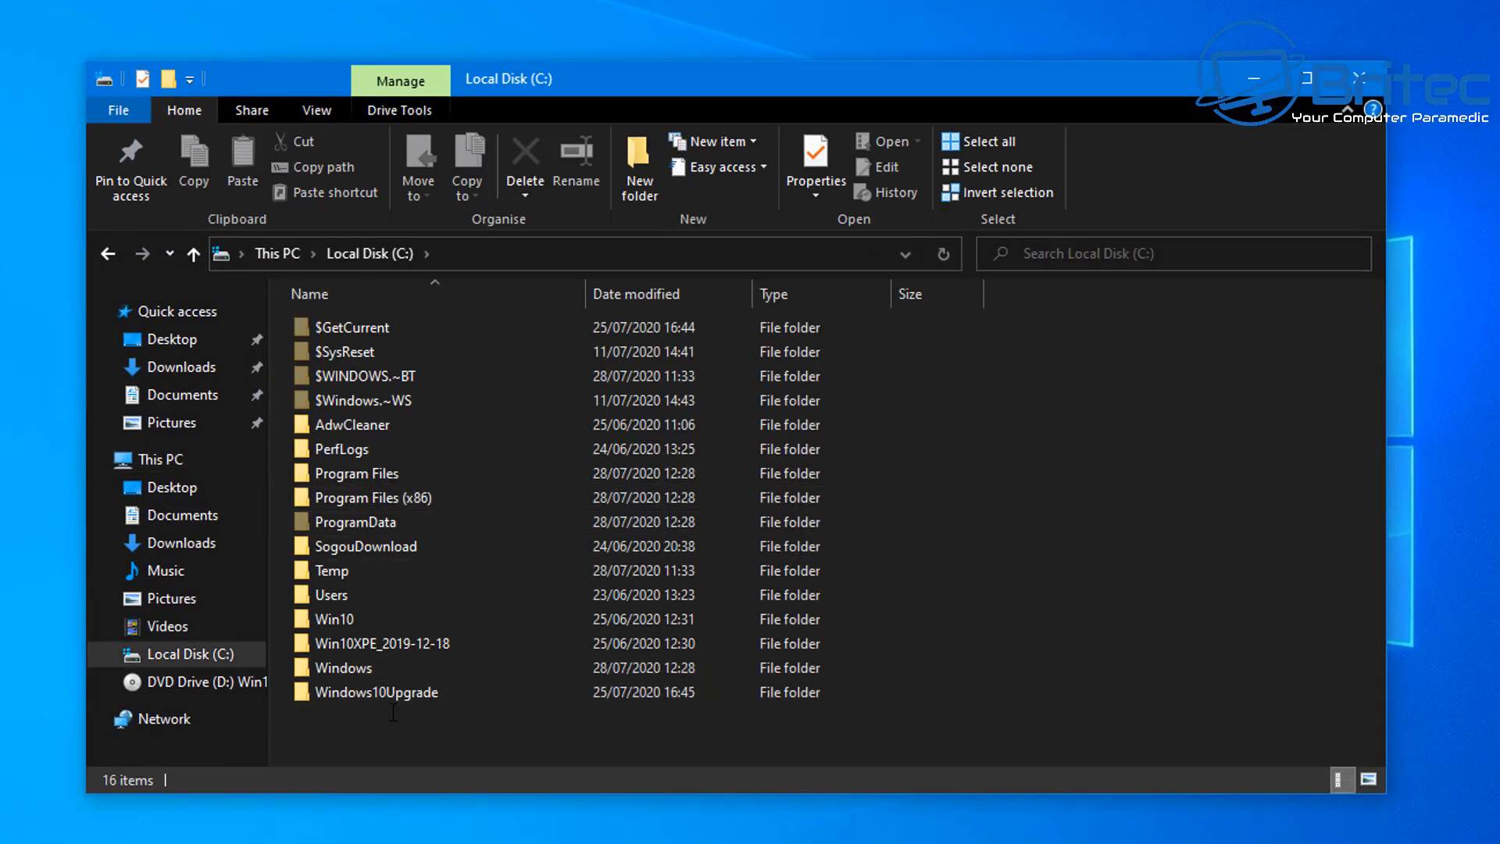
left_click(375, 692)
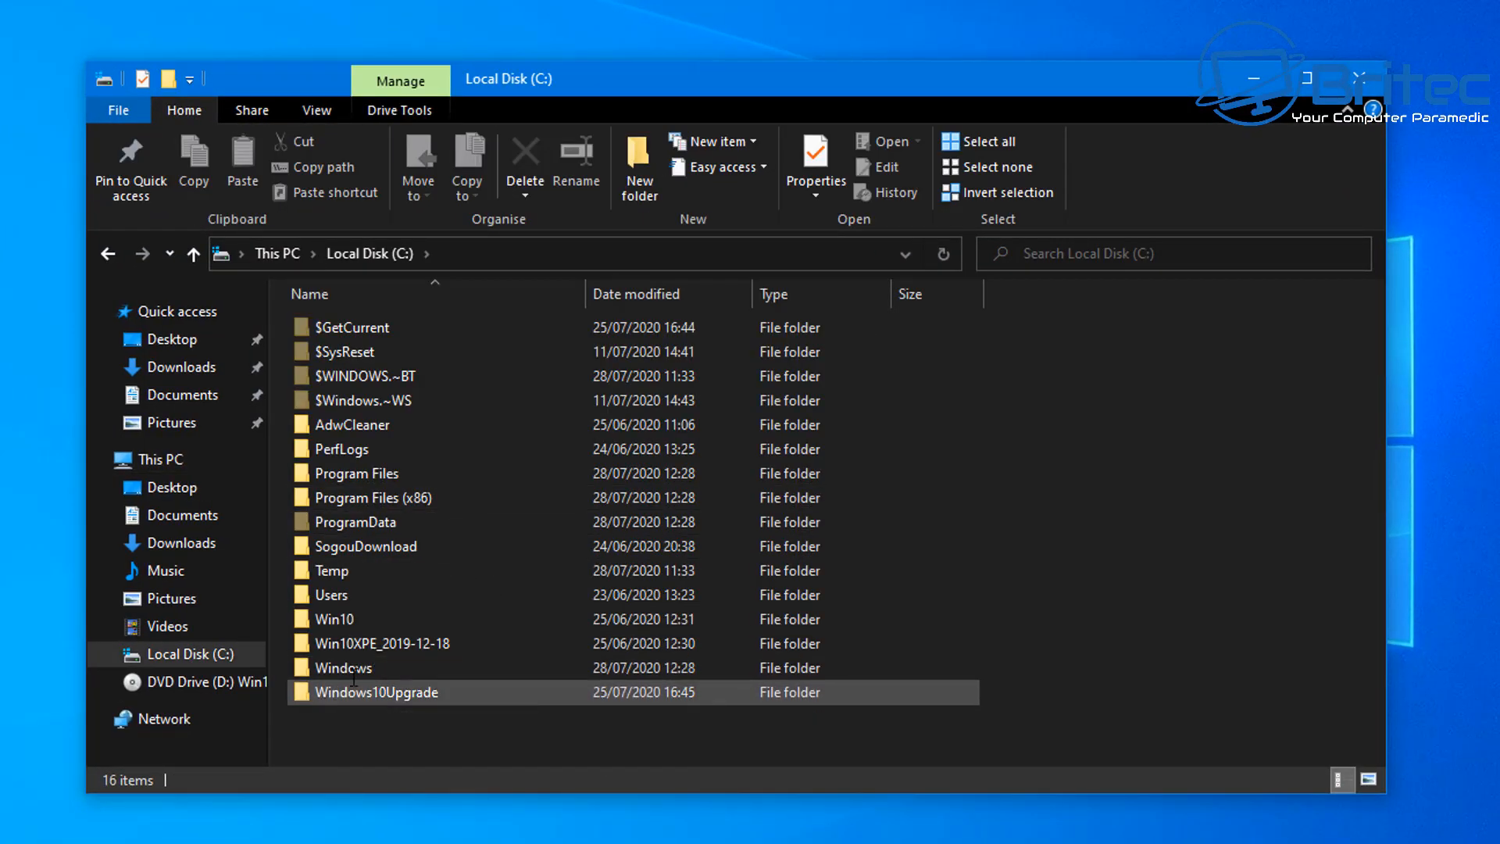
left_click(343, 667)
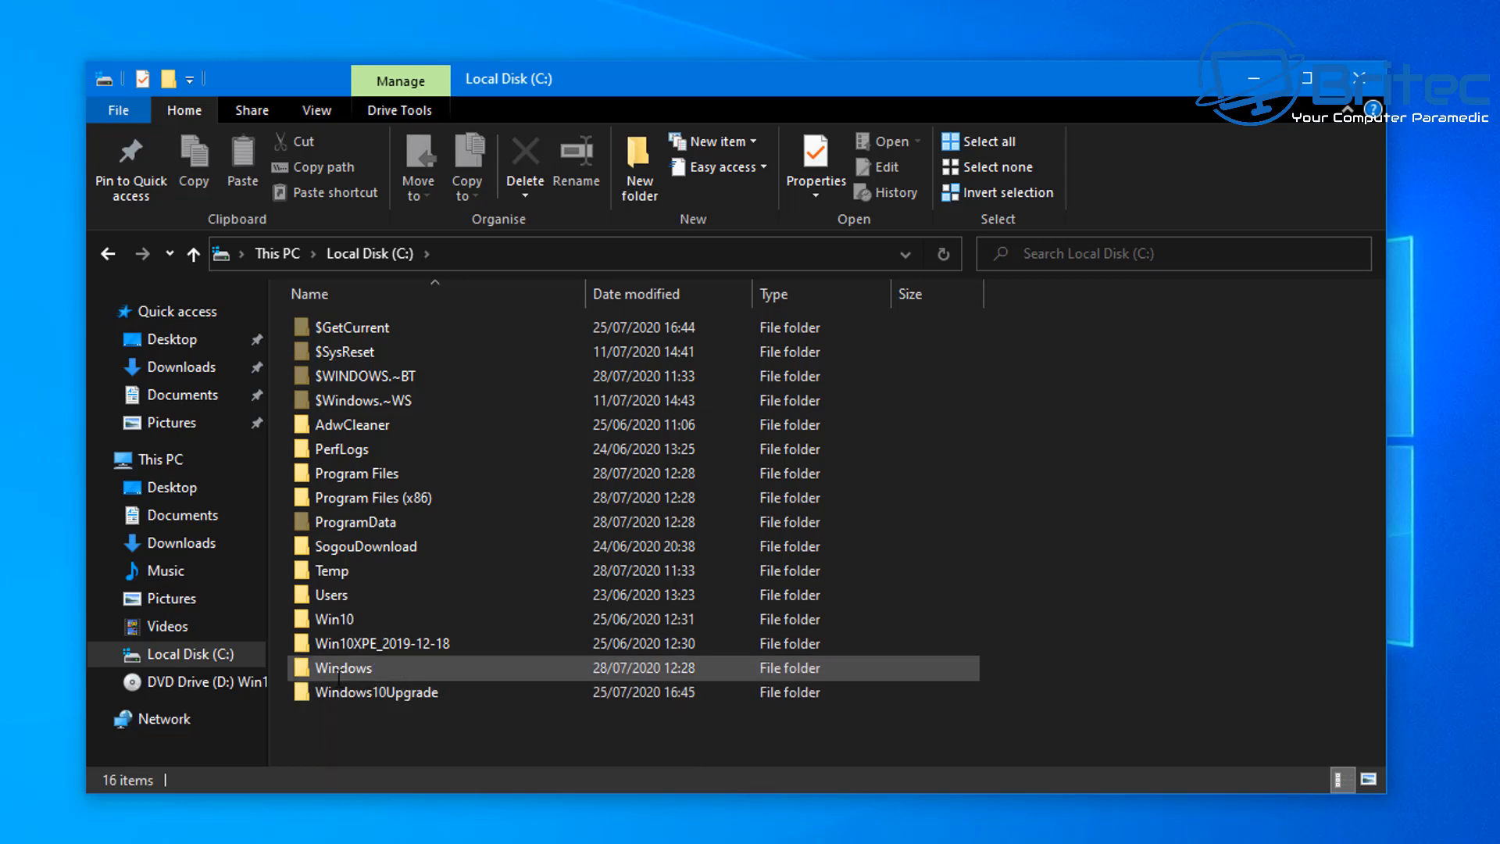
left_click(1058, 703)
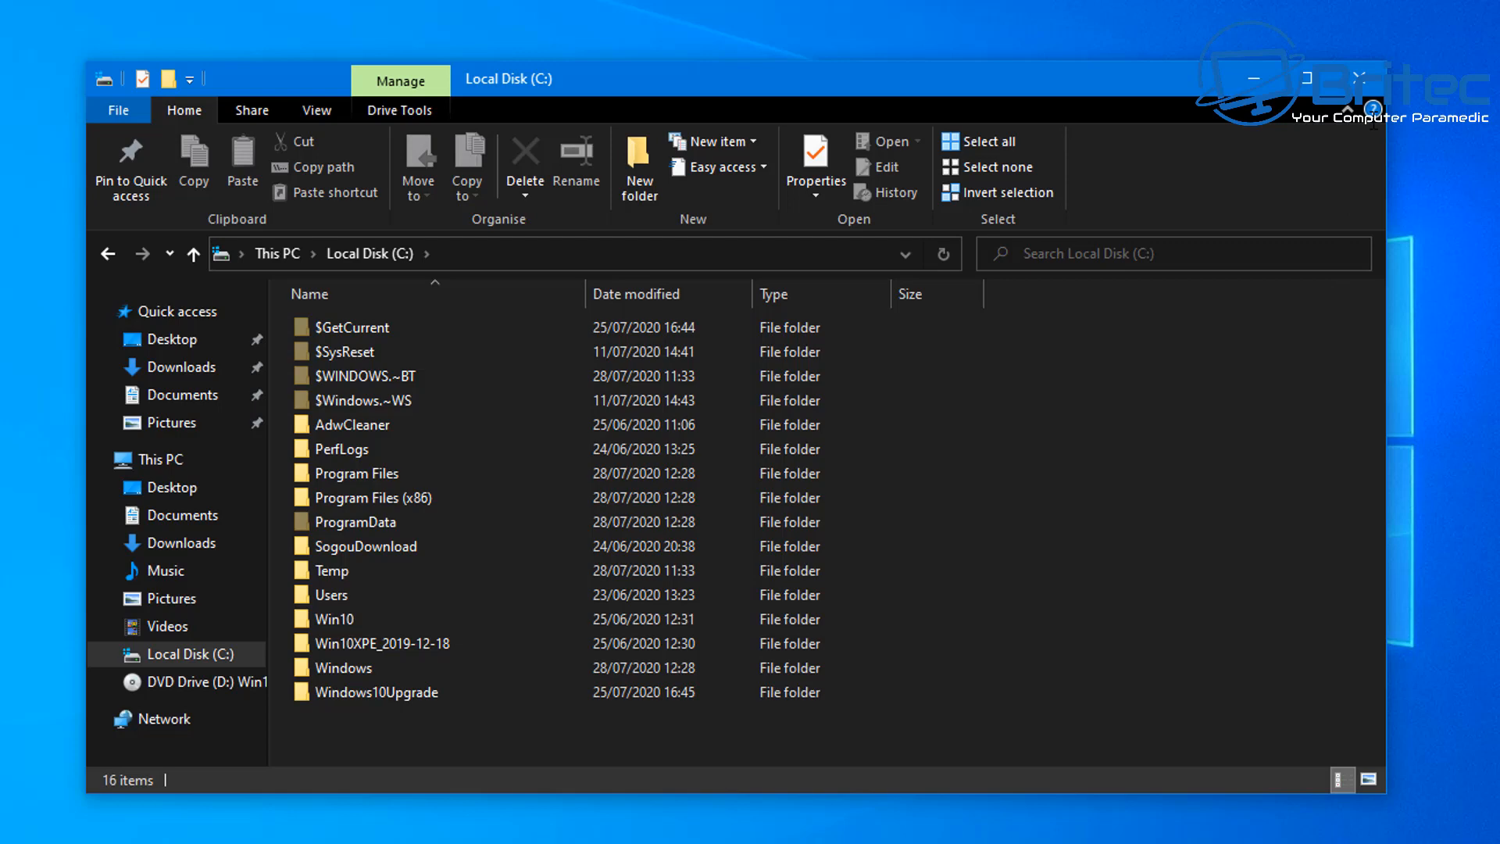
mouse_move(1358, 80)
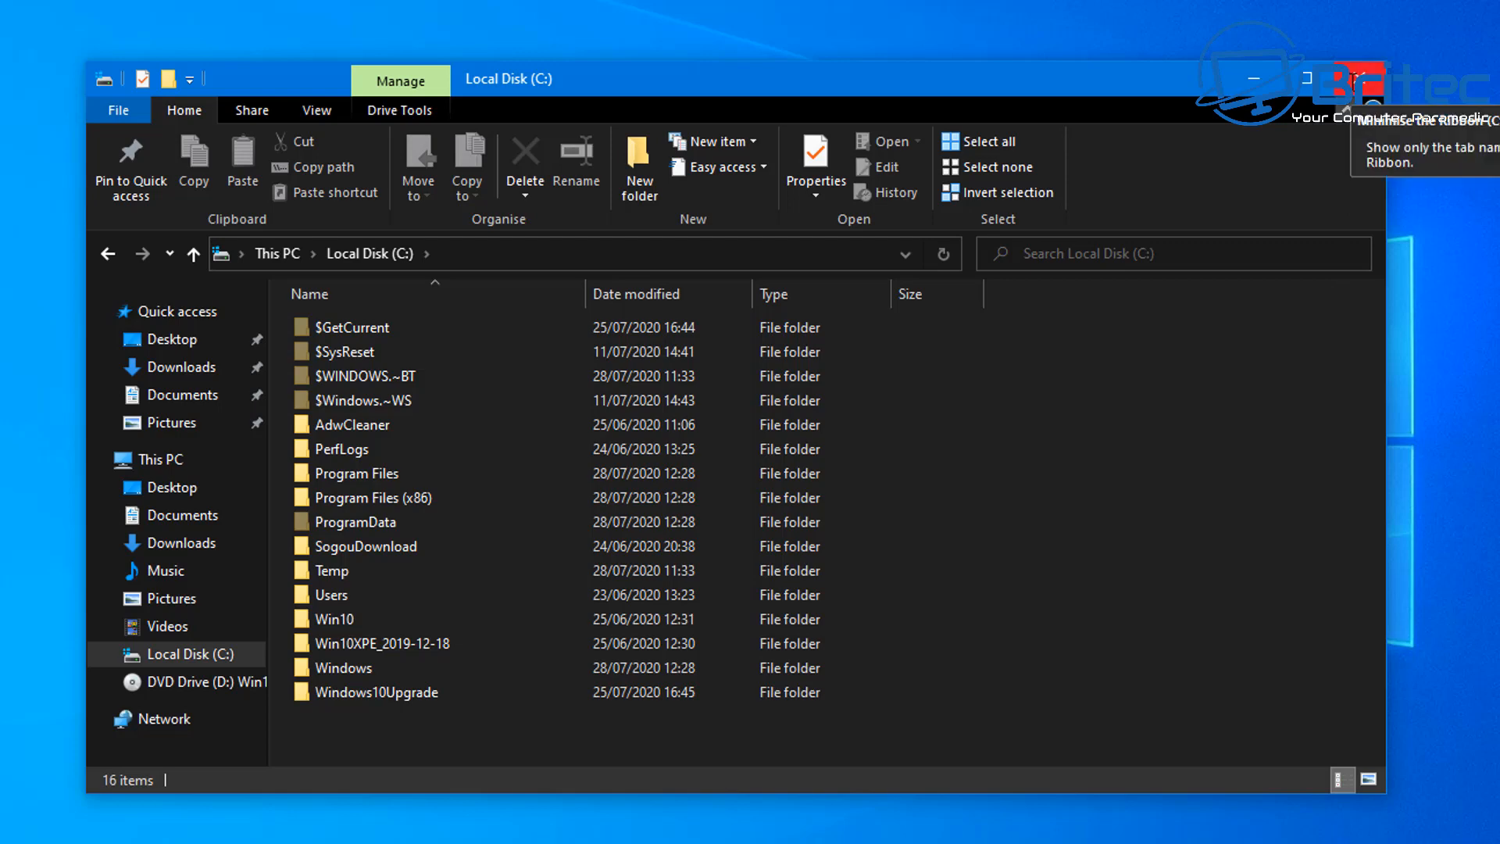
left_click(1360, 78)
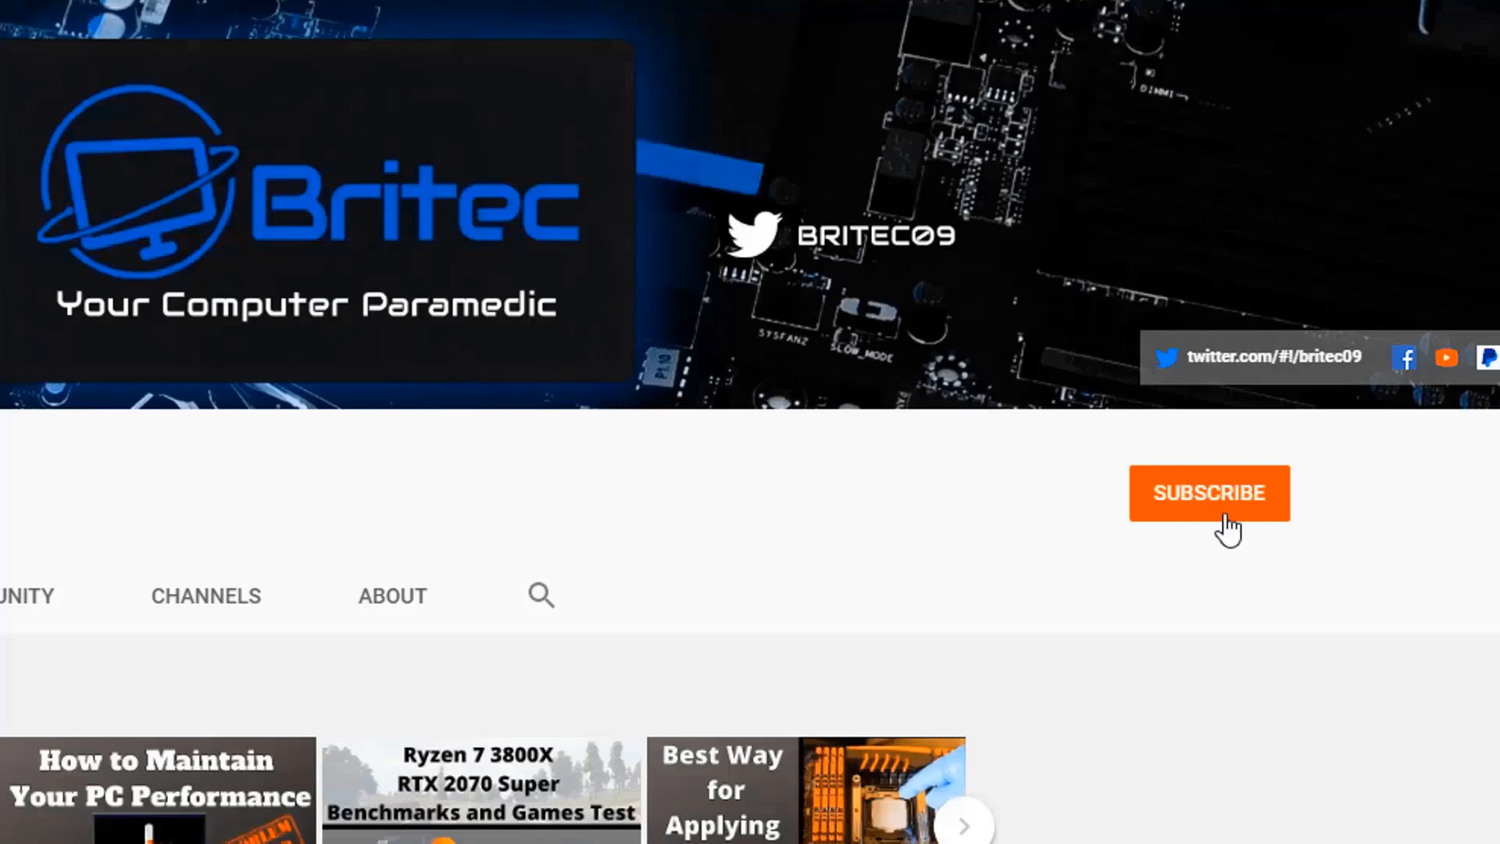
Step: Subscribe to the Britec09 channel and set its notifications to All
left_click(1210, 492)
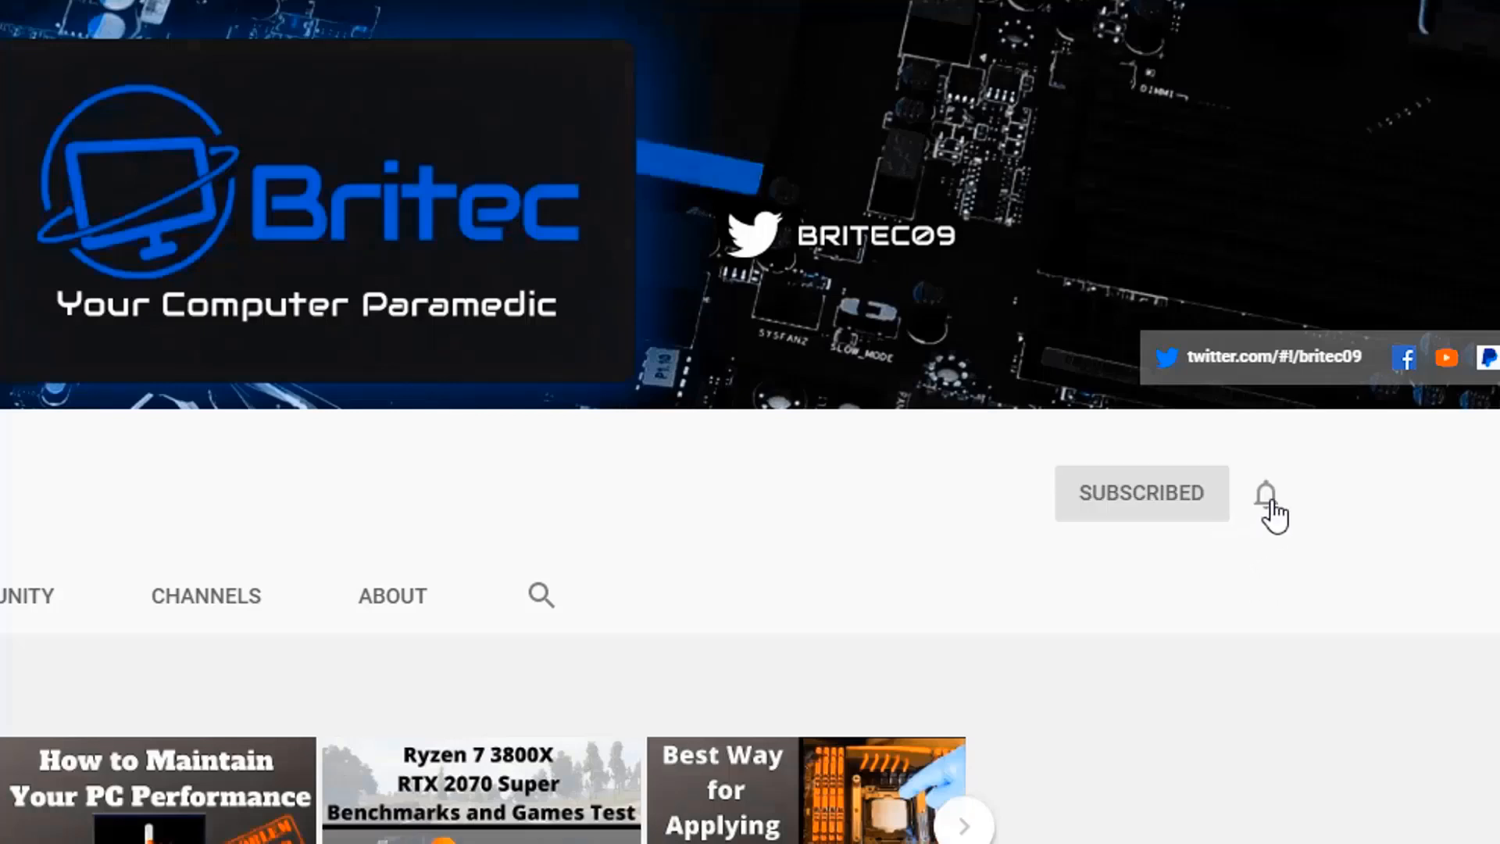
left_click(1264, 493)
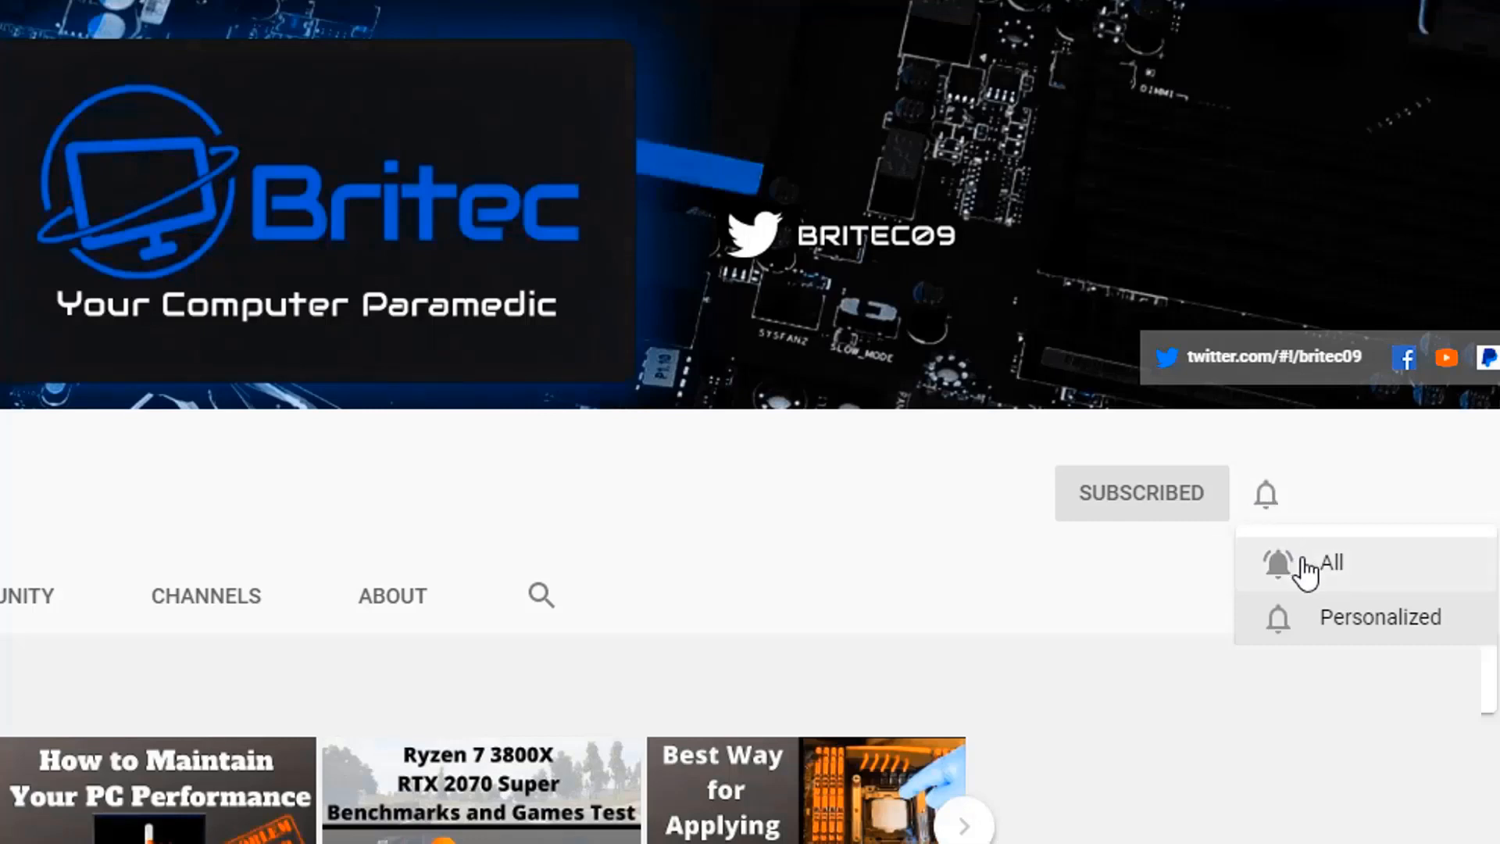
left_click(1323, 564)
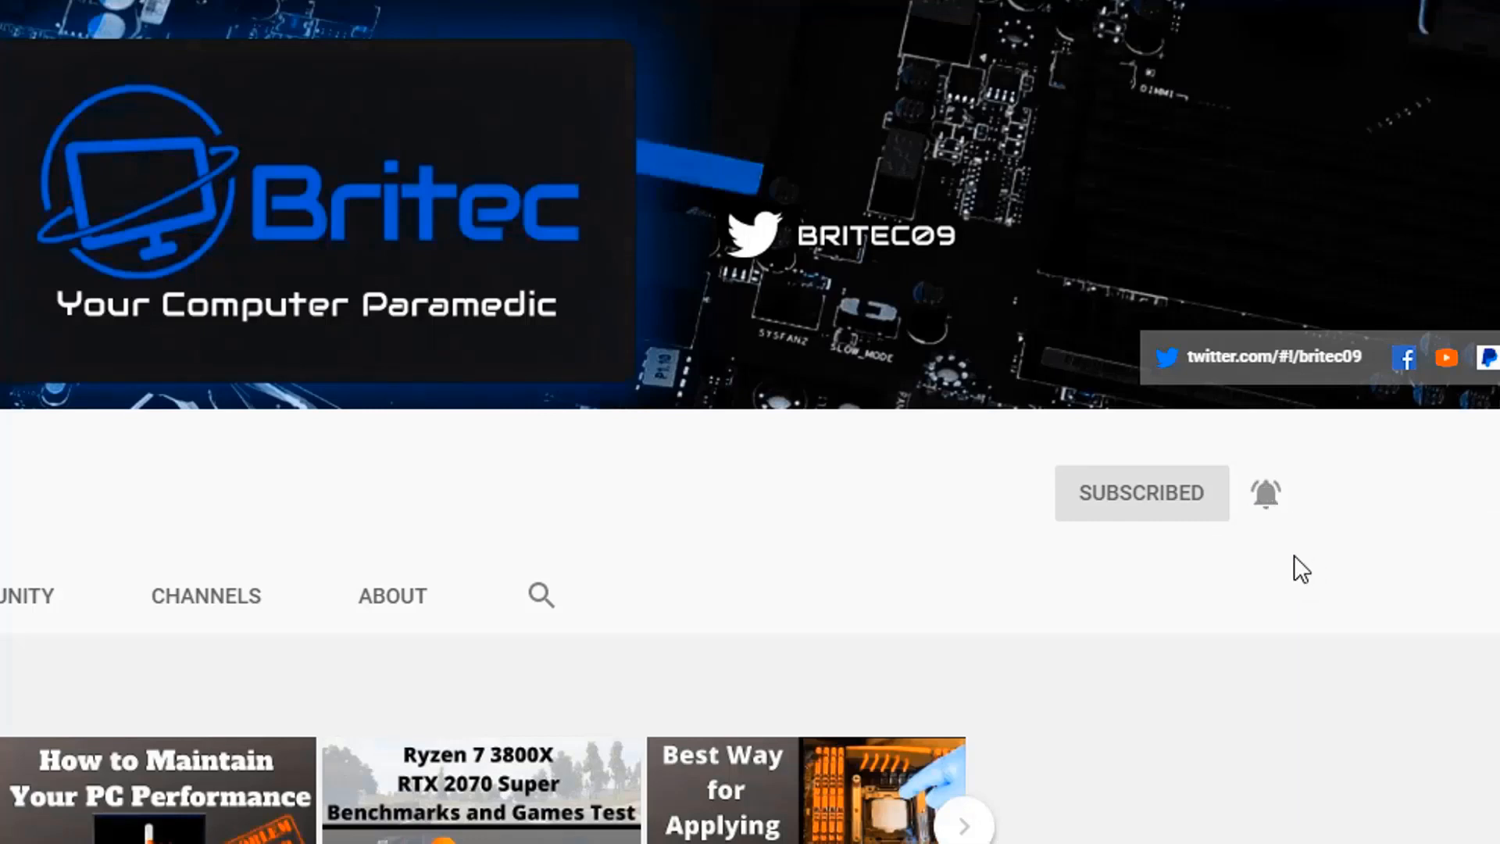